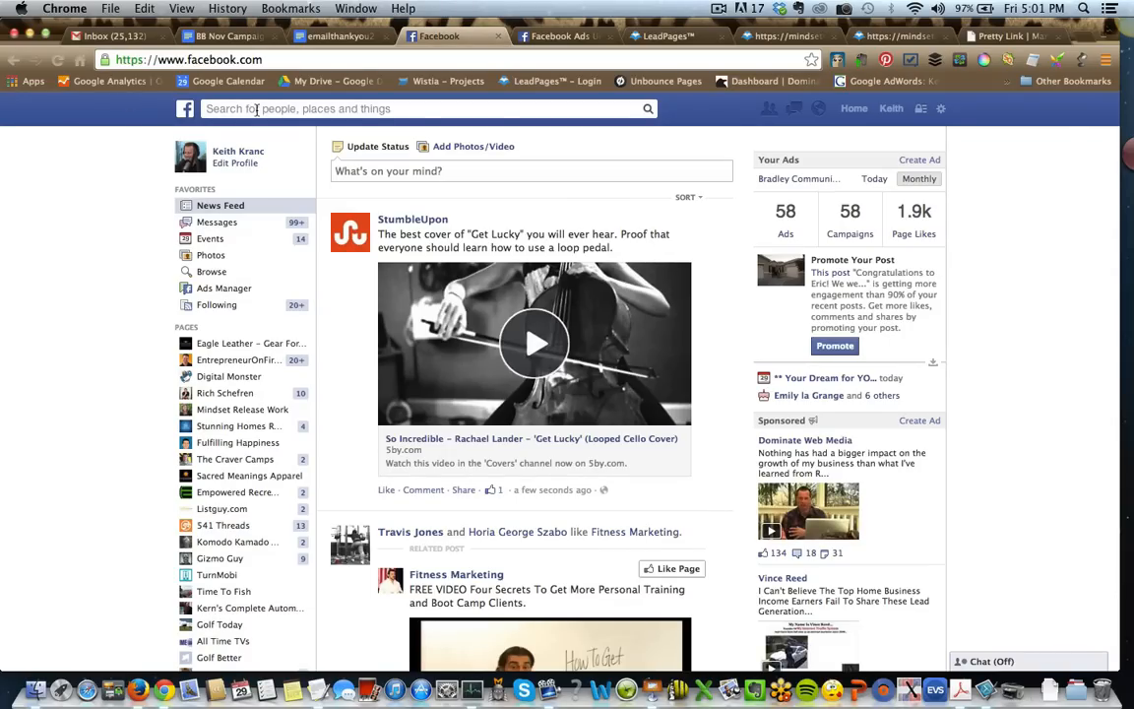
Search for 'pages liked by people who like' Dominate Web Media via the Graph Search suggestion
{"action": "left_click", "coordinate": [413, 108]}
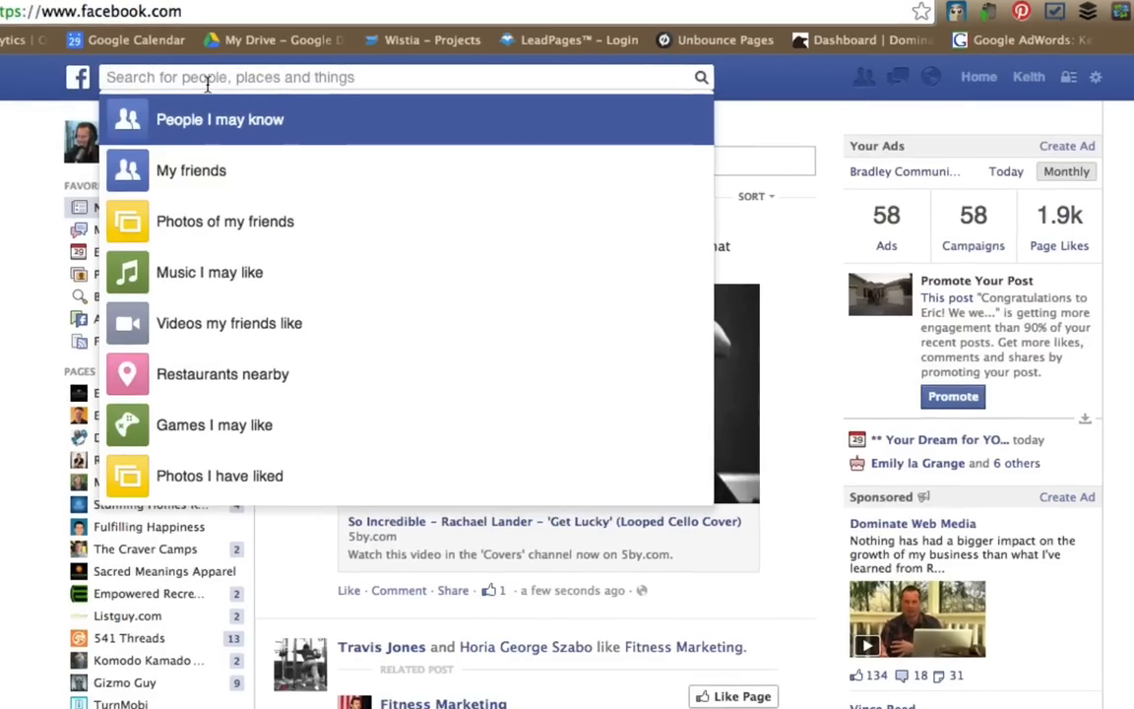
{"action": "type", "text": "pages like"}
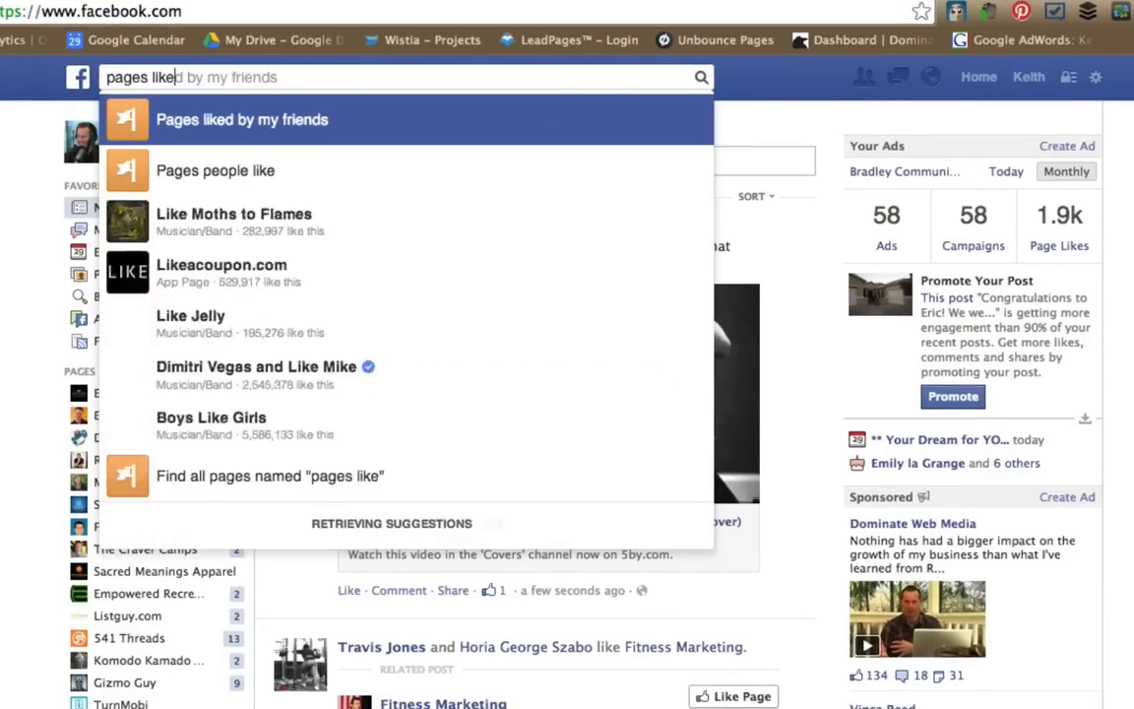
{"action": "type", "text": "people"}
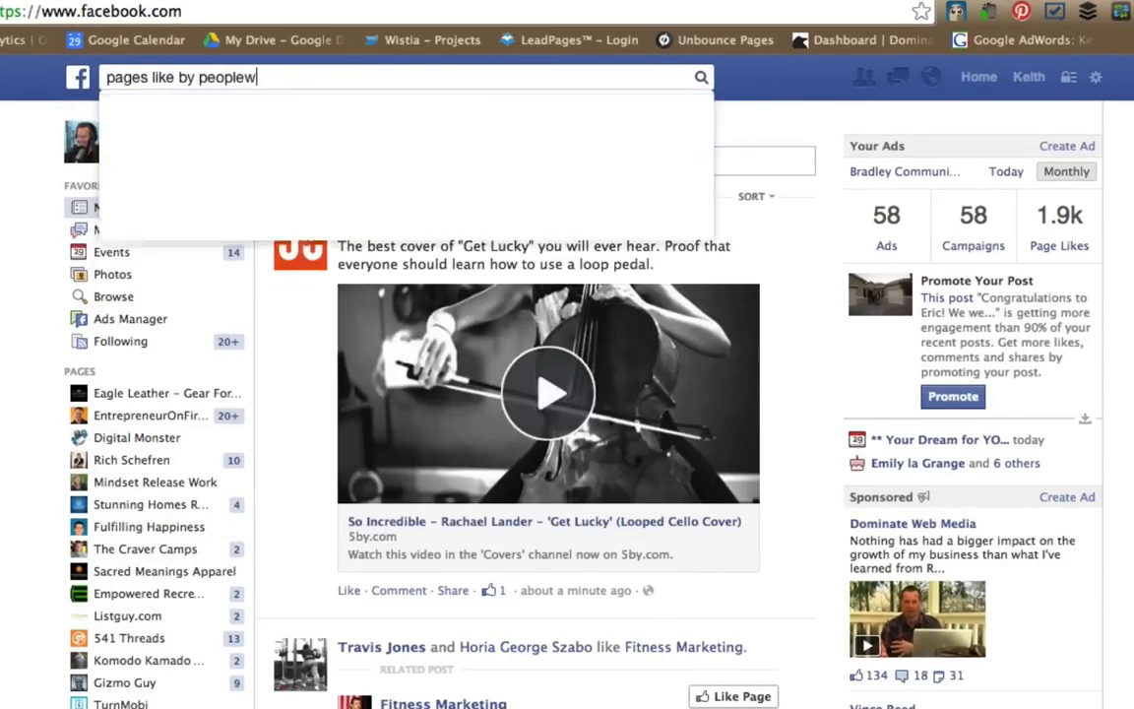
{"action": "type", "text": "who like"}
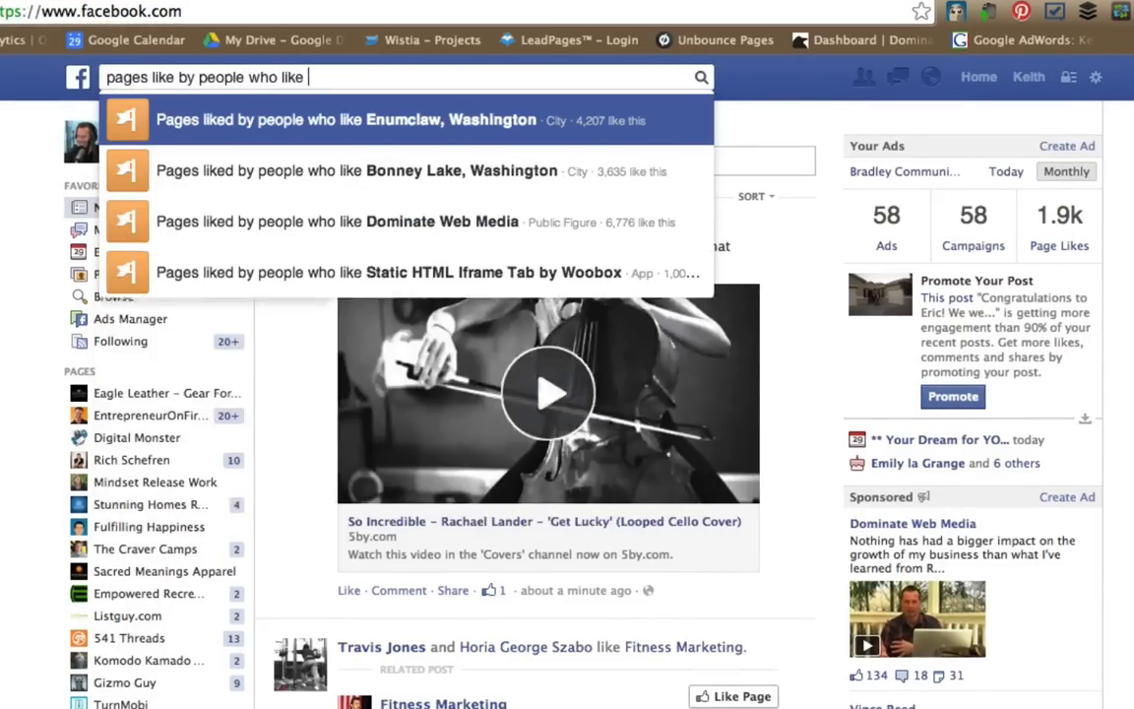
{"action": "type", "text": "dom"}
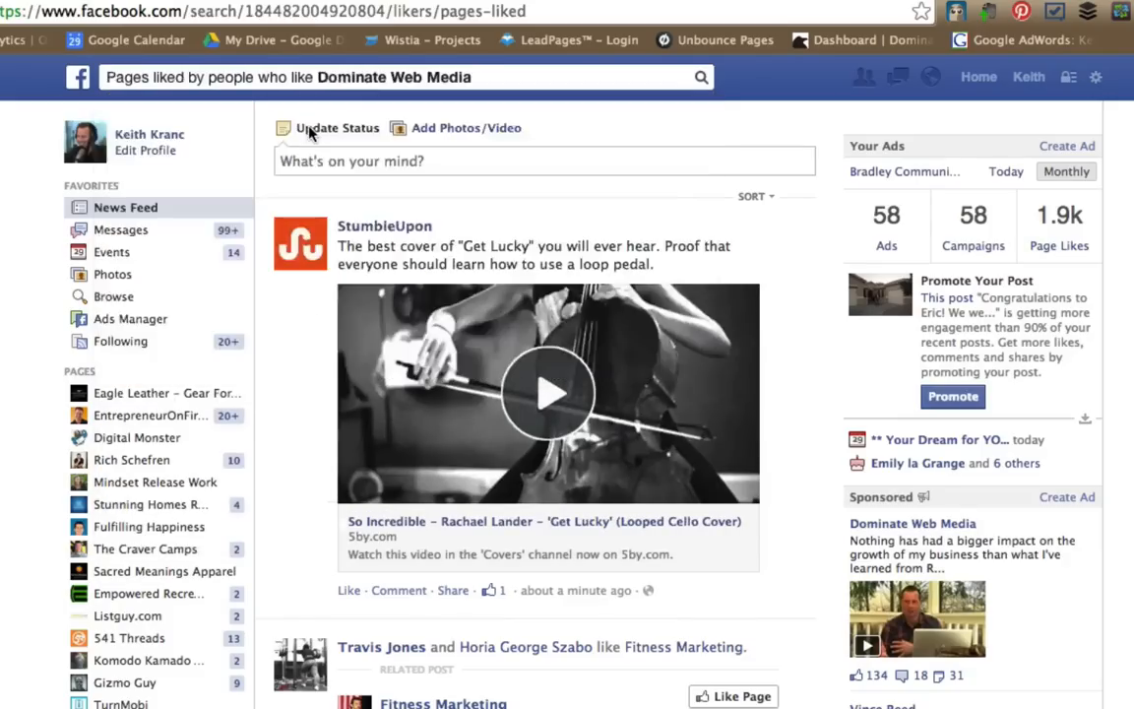
{"action": "left_click", "coordinate": [701, 76]}
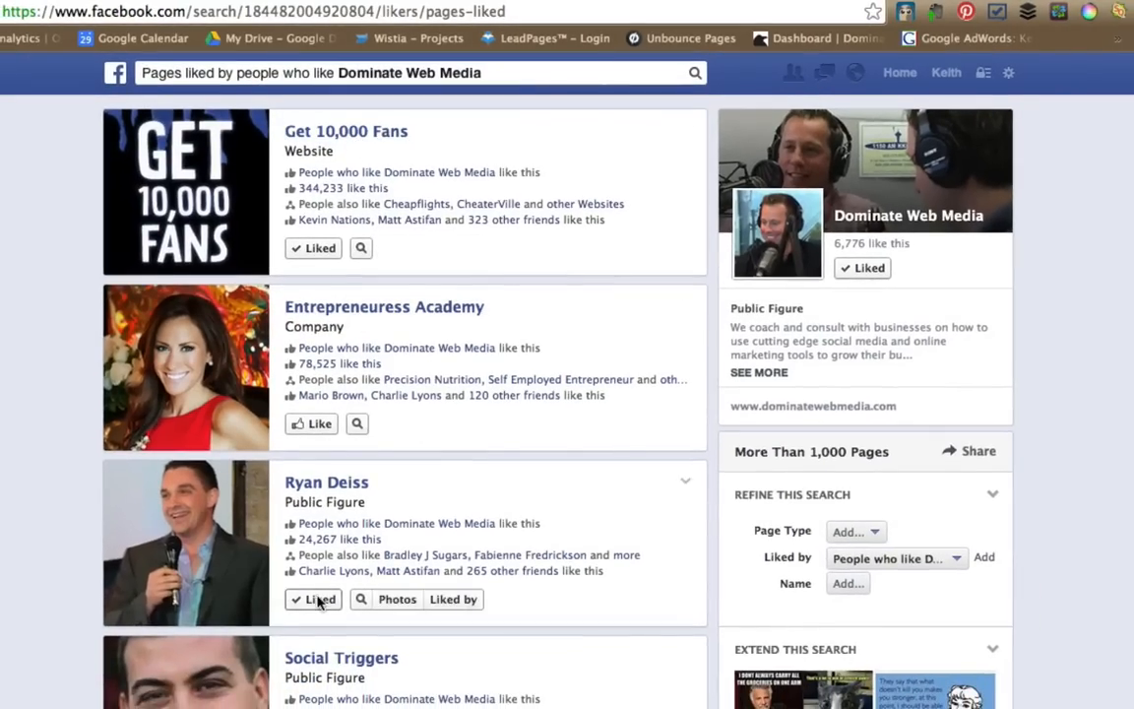
Scroll through the results such as Get 10,000 Fans, Entrepreneuress Academy and HubSpot
{"action": "scroll", "scroll_direction": "down", "scroll_amount": 3}
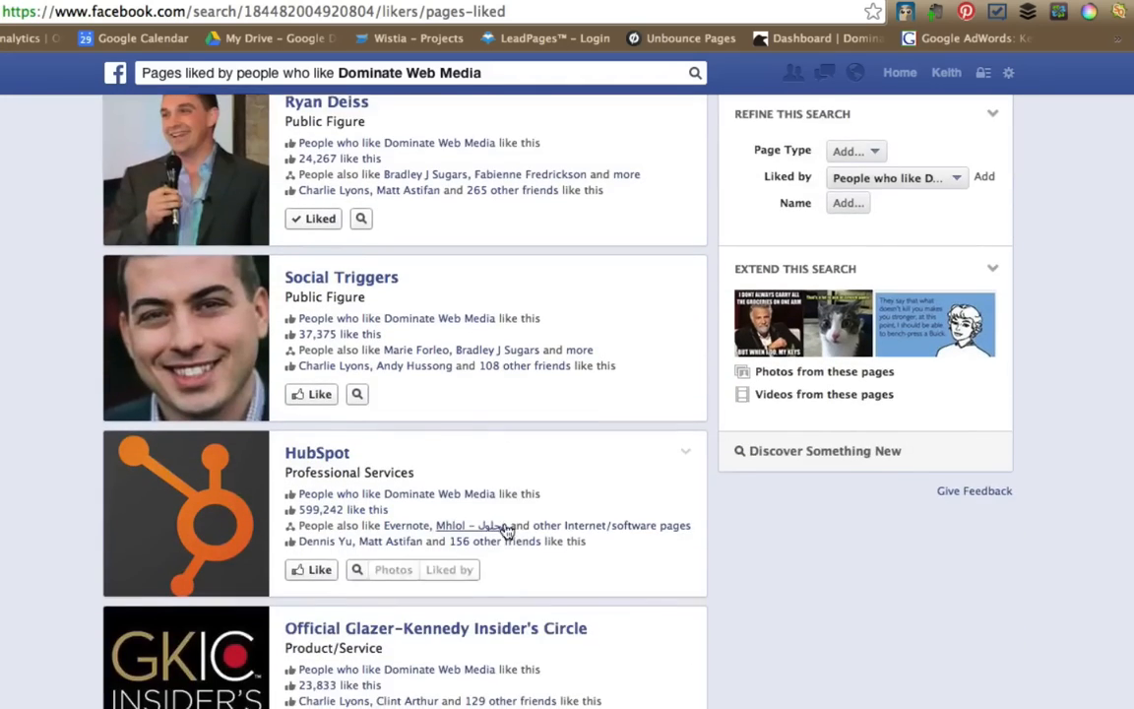
{"action": "scroll", "scroll_direction": "down", "scroll_amount": 3}
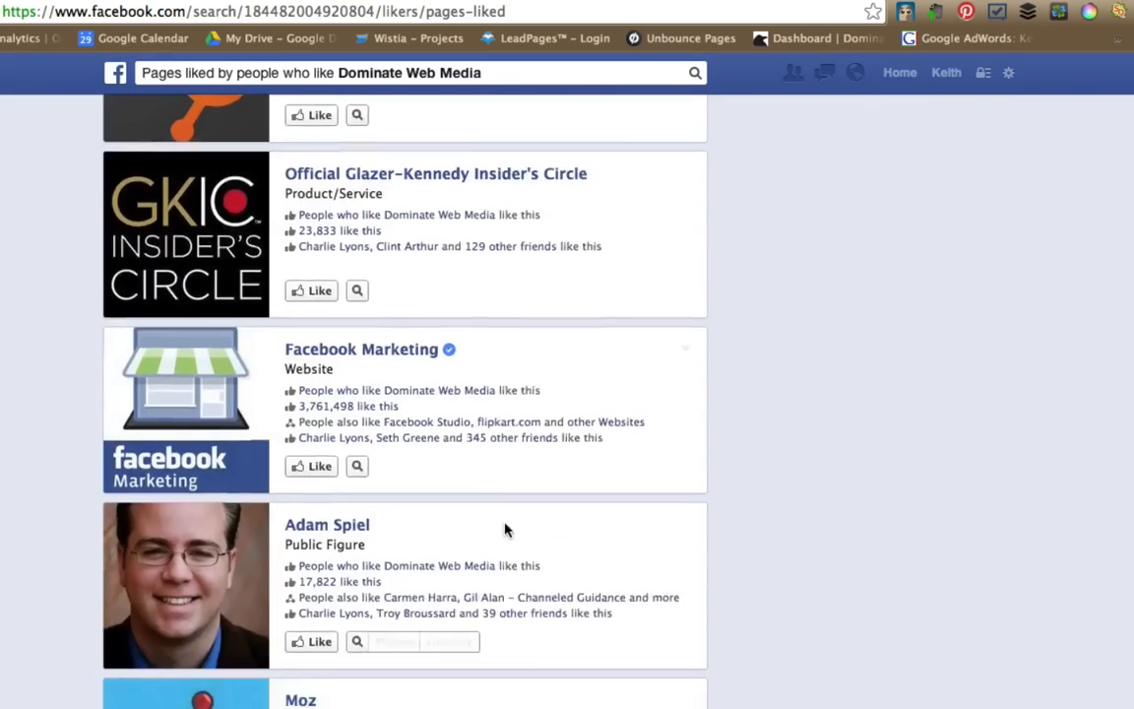
{"action": "scroll", "scroll_direction": "down", "scroll_amount": 3}
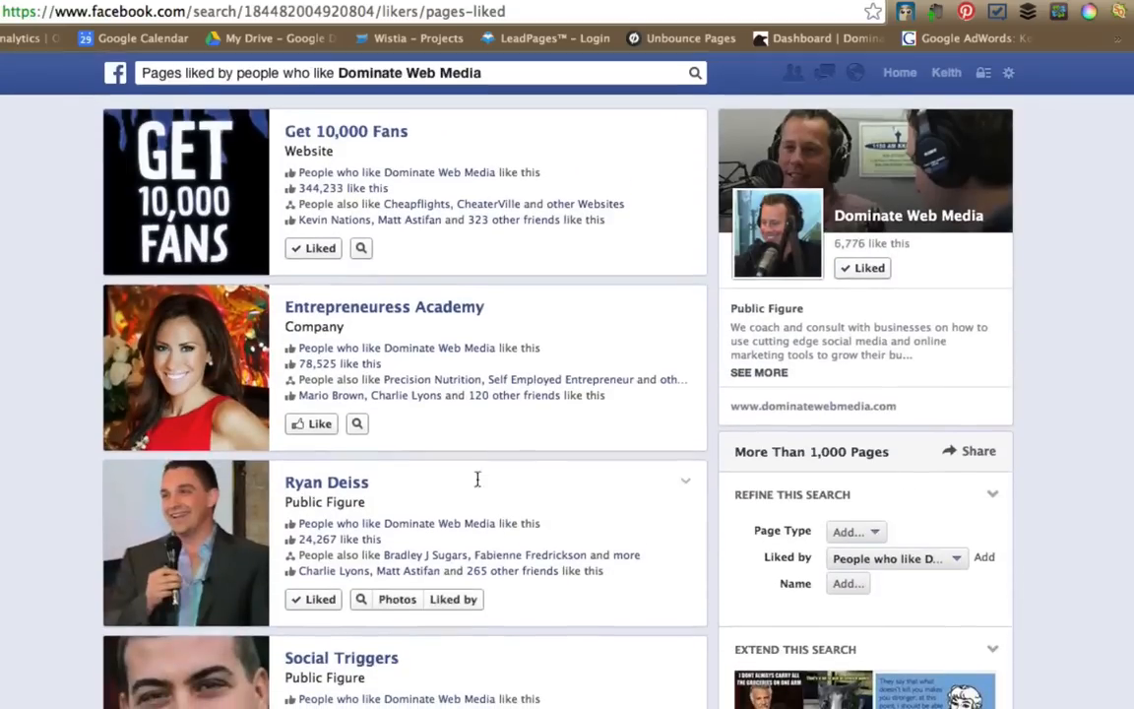
Switch the query to pages liked by Tony Robbins fans and review the results
{"action": "left_click", "coordinate": [403, 71]}
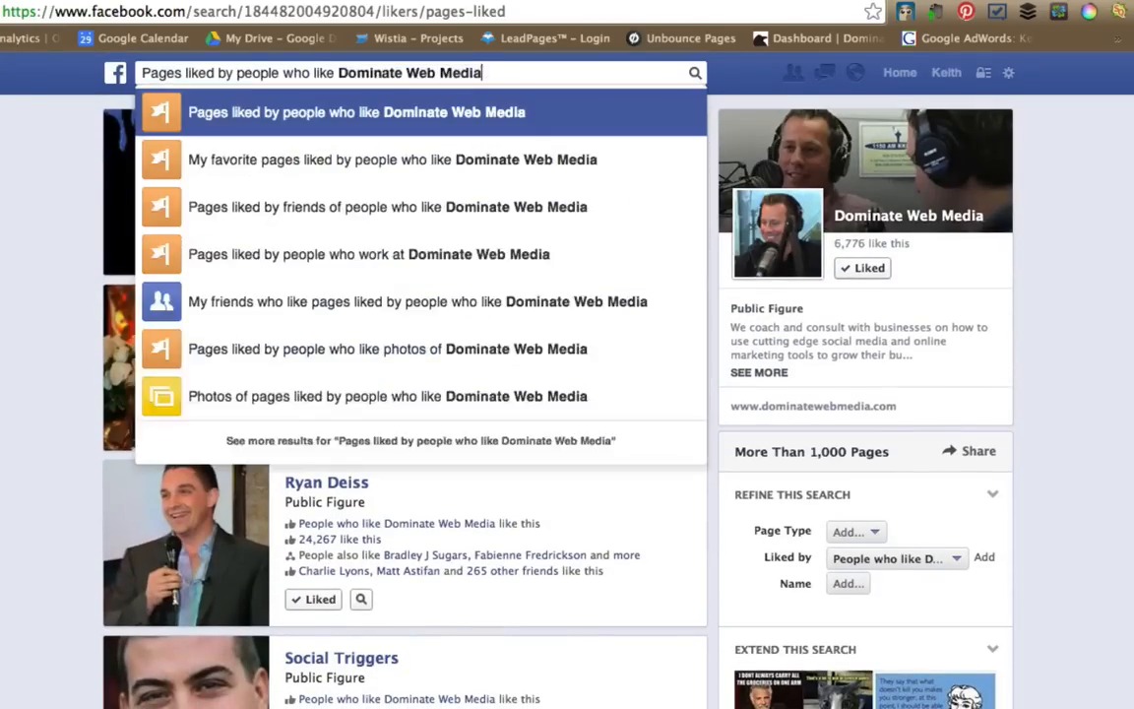
{"action": "type", "text": "tony robbins"}
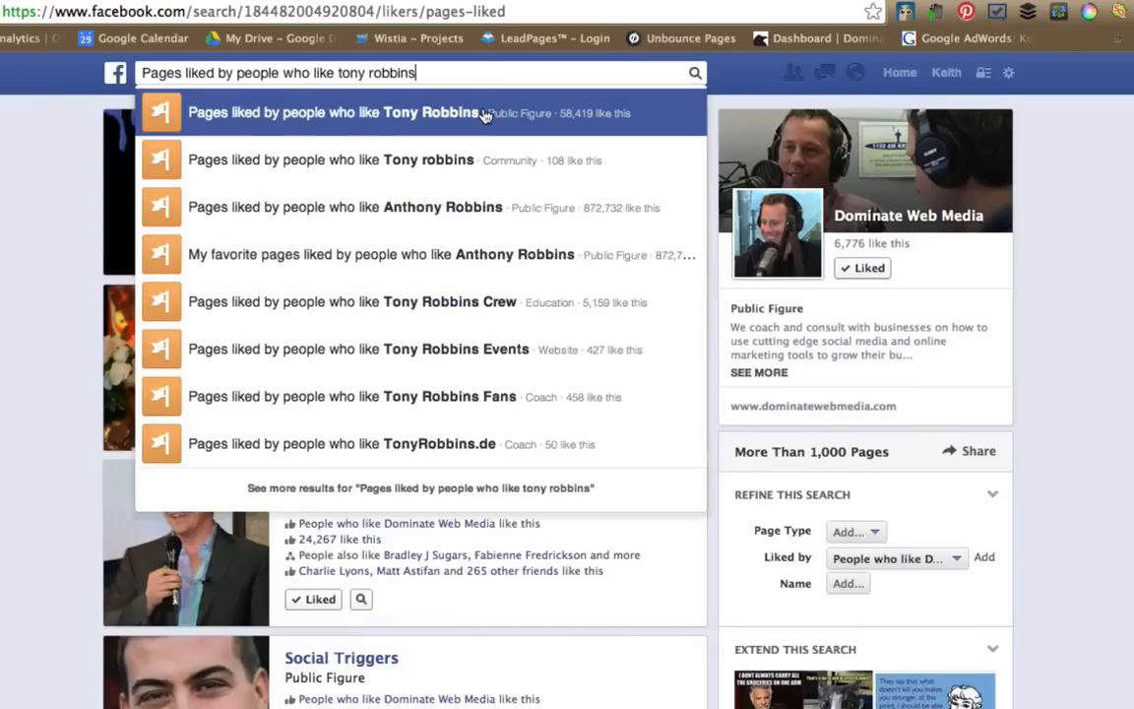
{"action": "left_click", "coordinate": [334, 112]}
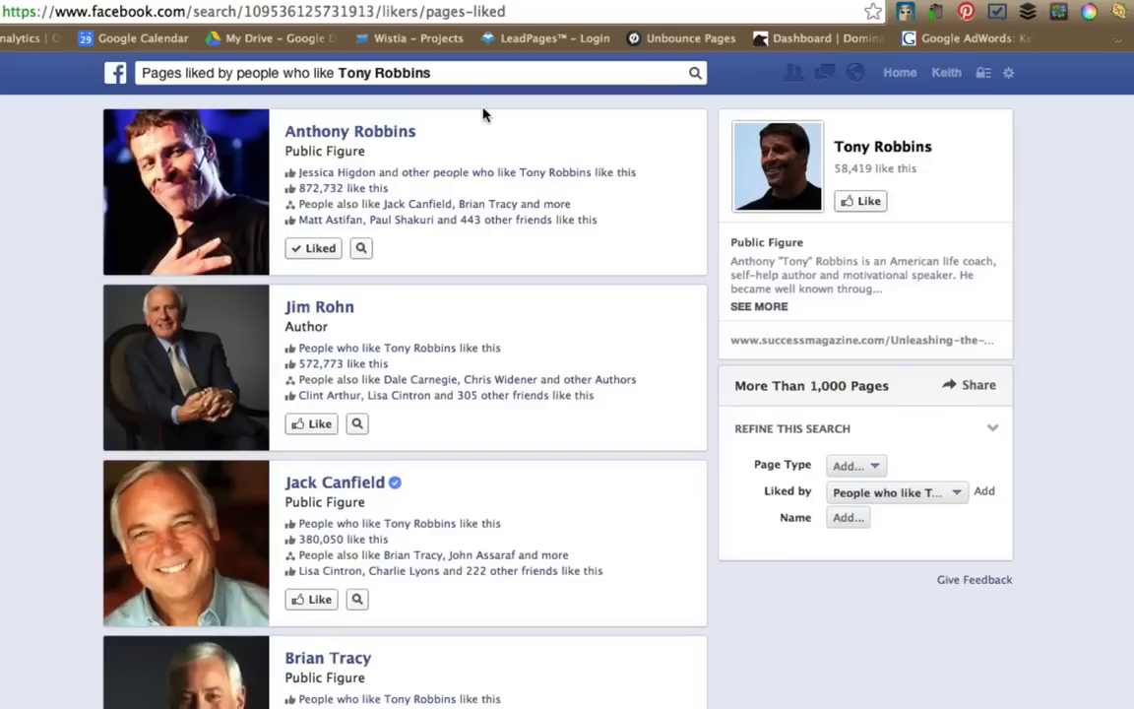
{"action": "scroll", "scroll_direction": "down", "scroll_amount": 3}
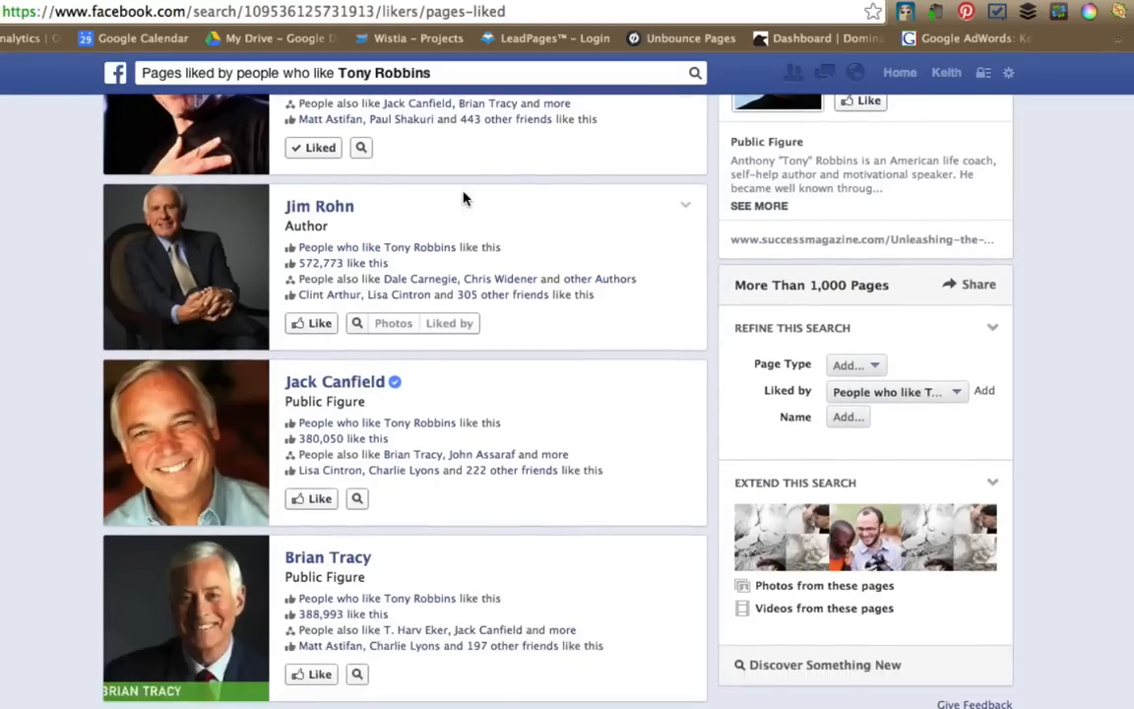
{"action": "scroll", "scroll_direction": "down", "scroll_amount": 3}
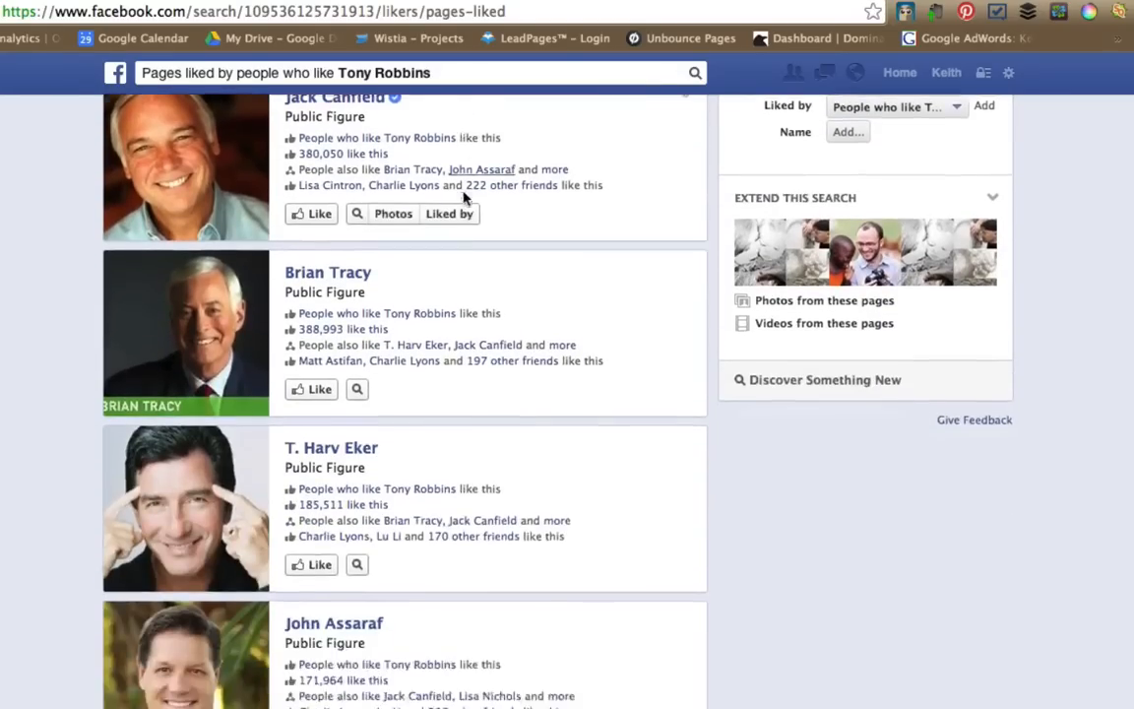
Change the topic to Public speaking and review results like Brian Tracy and Think and Grow Rich
{"action": "left_click", "coordinate": [414, 72]}
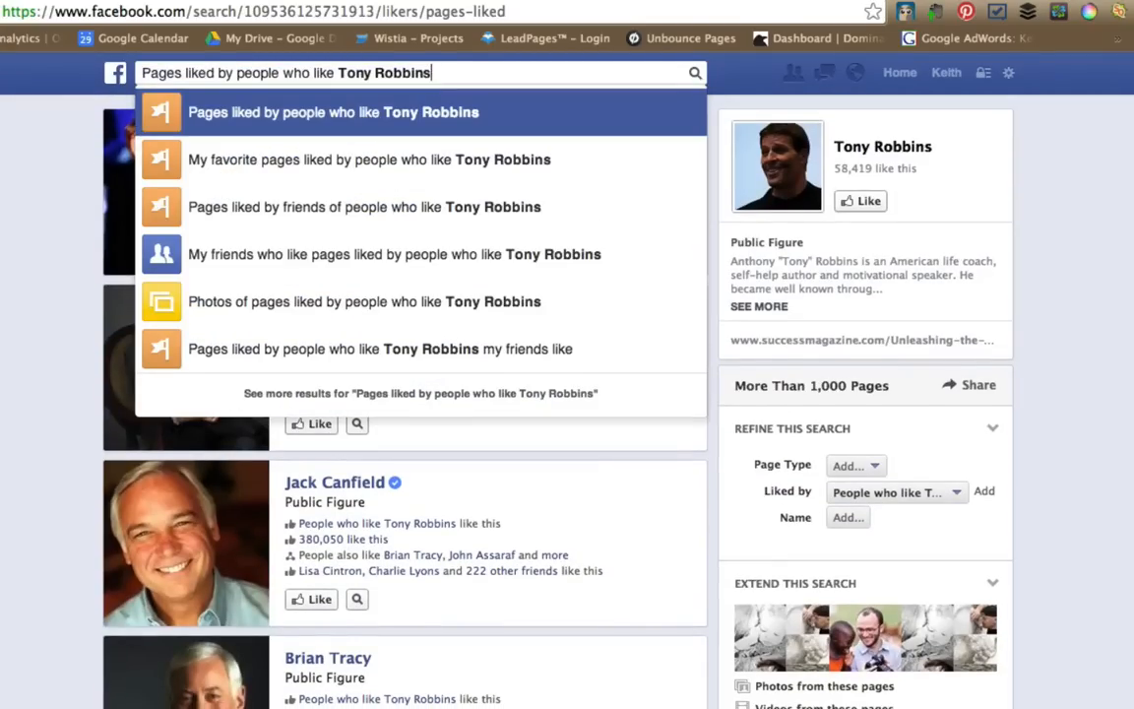
{"action": "type", "text": "Enumclaw, Washington"}
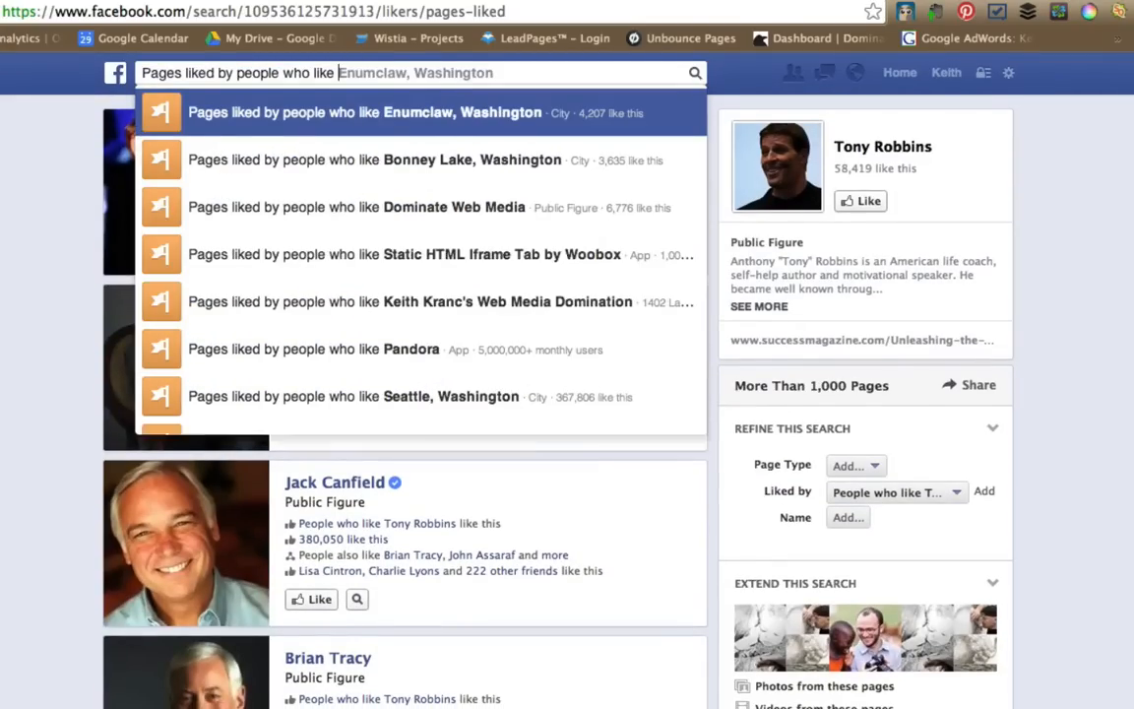
{"action": "type", "text": "pub"}
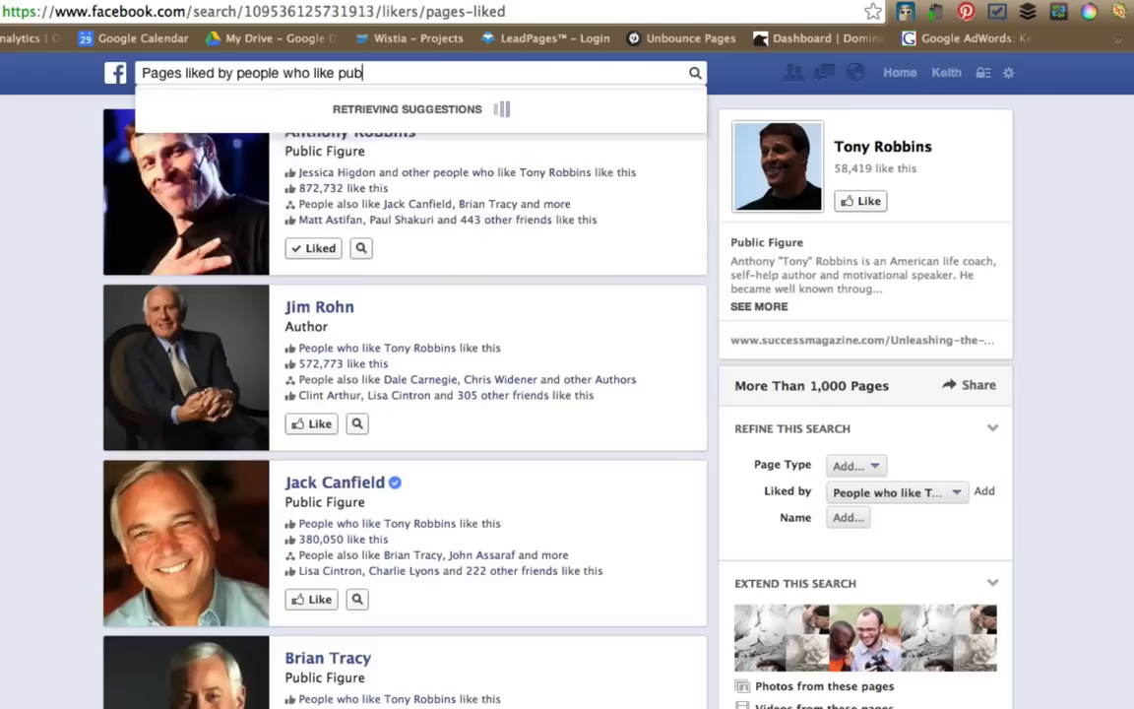
{"action": "type", "text": "lic speaking"}
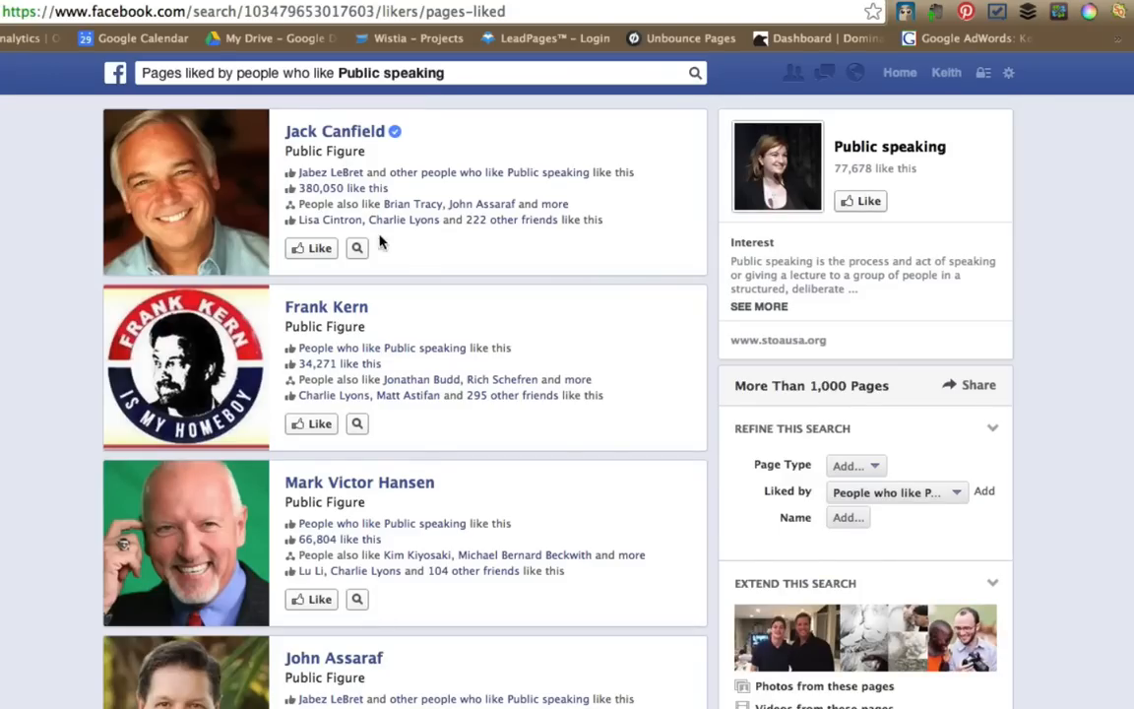
{"action": "scroll", "scroll_direction": "down", "scroll_amount": 3}
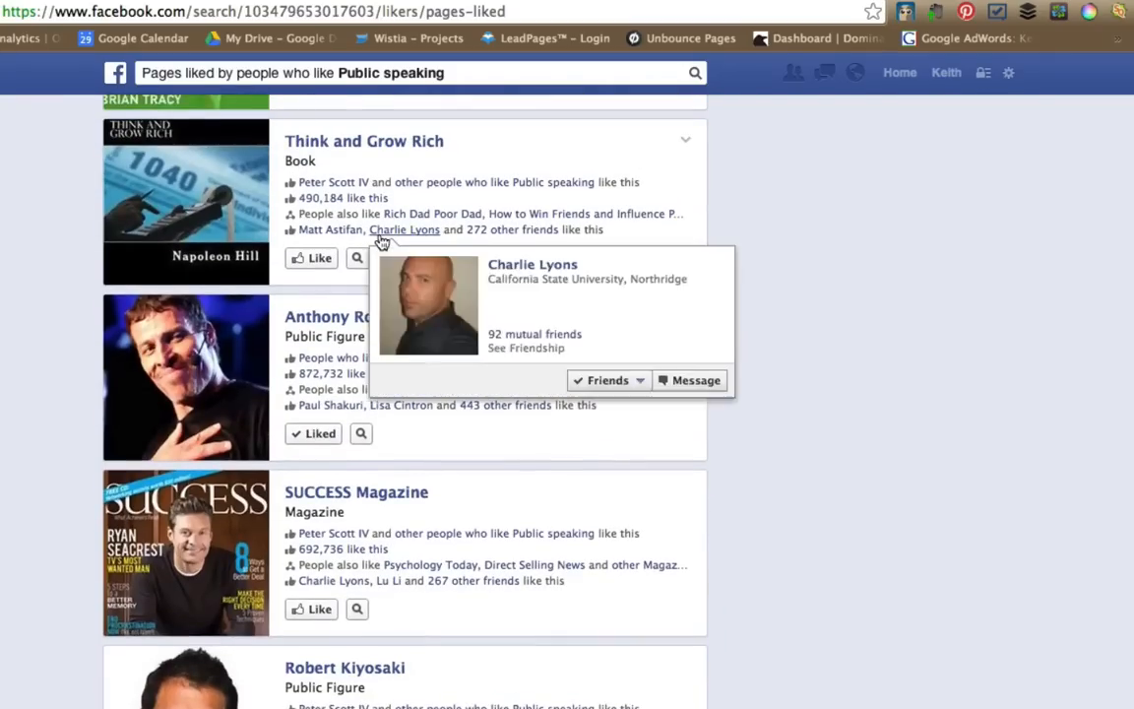
{"action": "scroll", "scroll_direction": "up", "scroll_amount": 3}
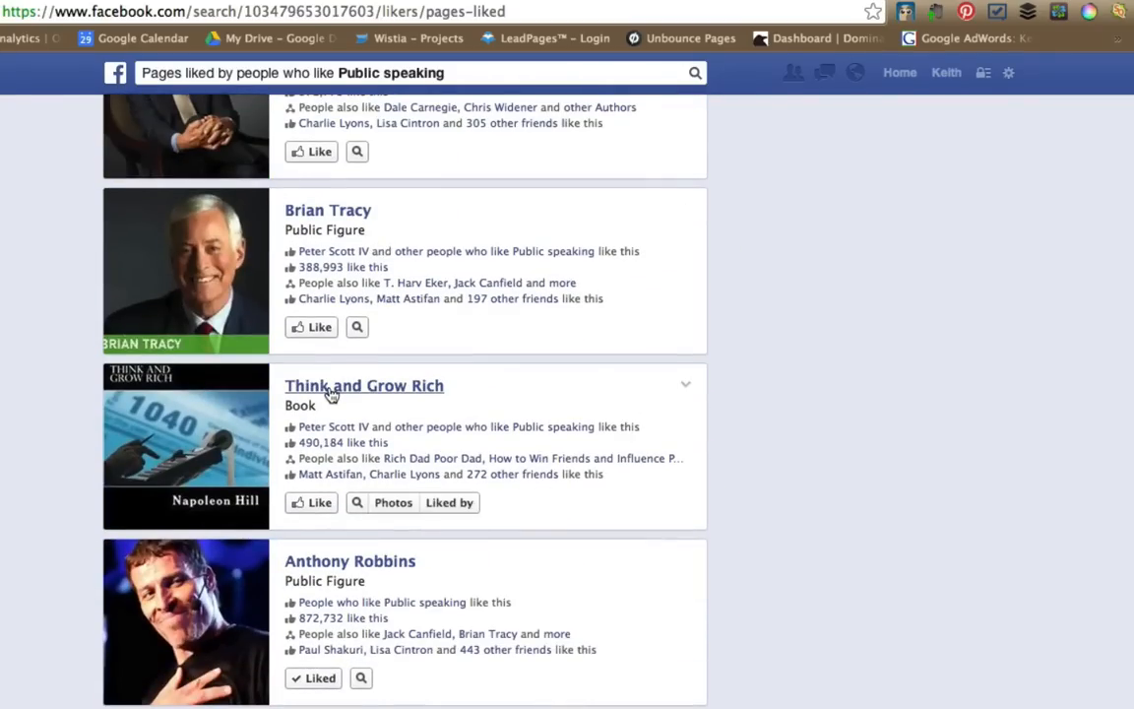
Query pages liked by fans of Think and Grow Rich and Small Business Owners, e.g. SUCCESS Magazine
{"action": "left_click", "coordinate": [414, 73]}
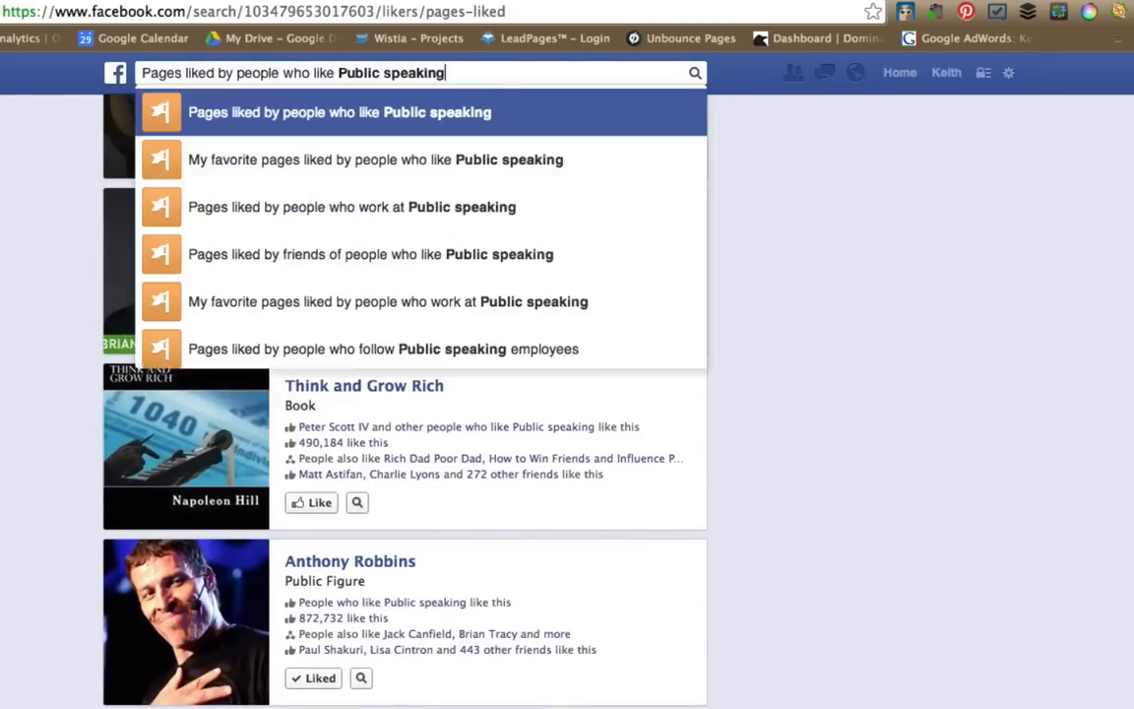
{"action": "type", "text": "think and Grow Rich"}
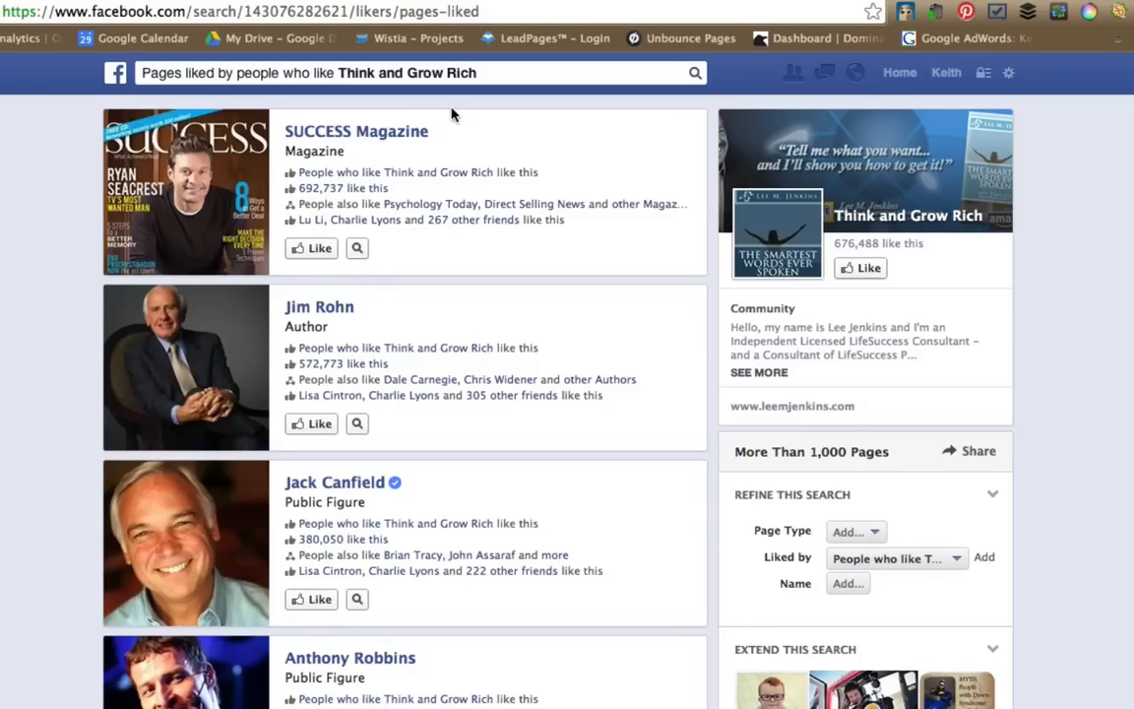
{"action": "left_click", "coordinate": [394, 73]}
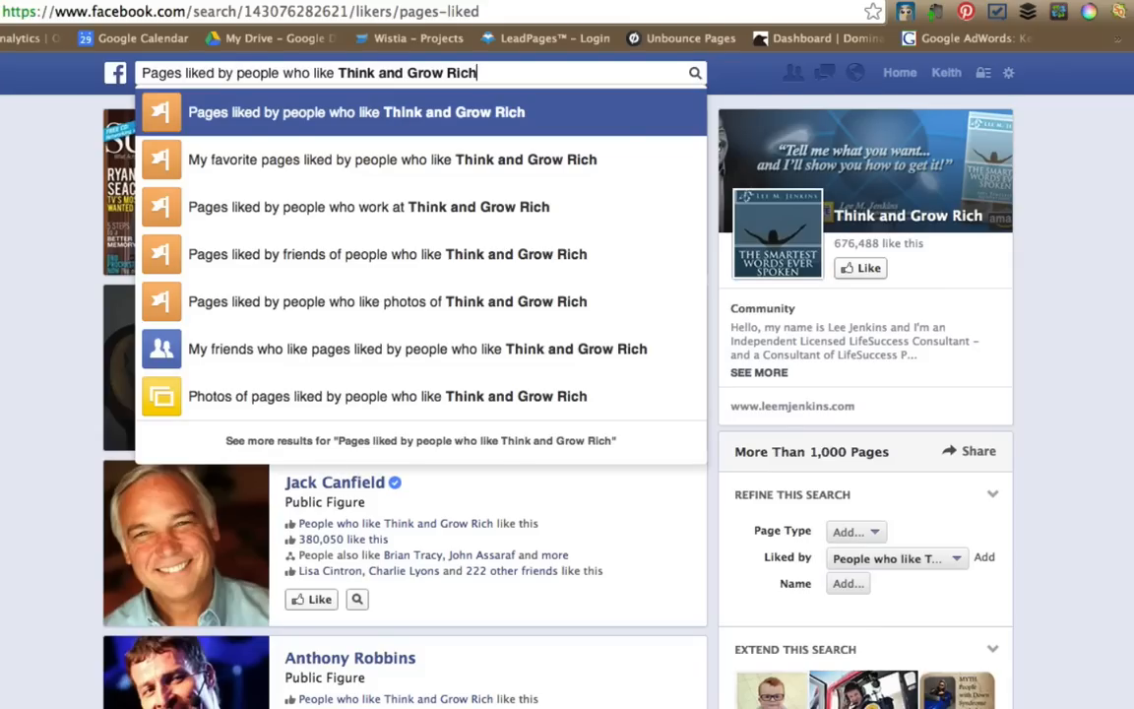
{"action": "type", "text": "and"}
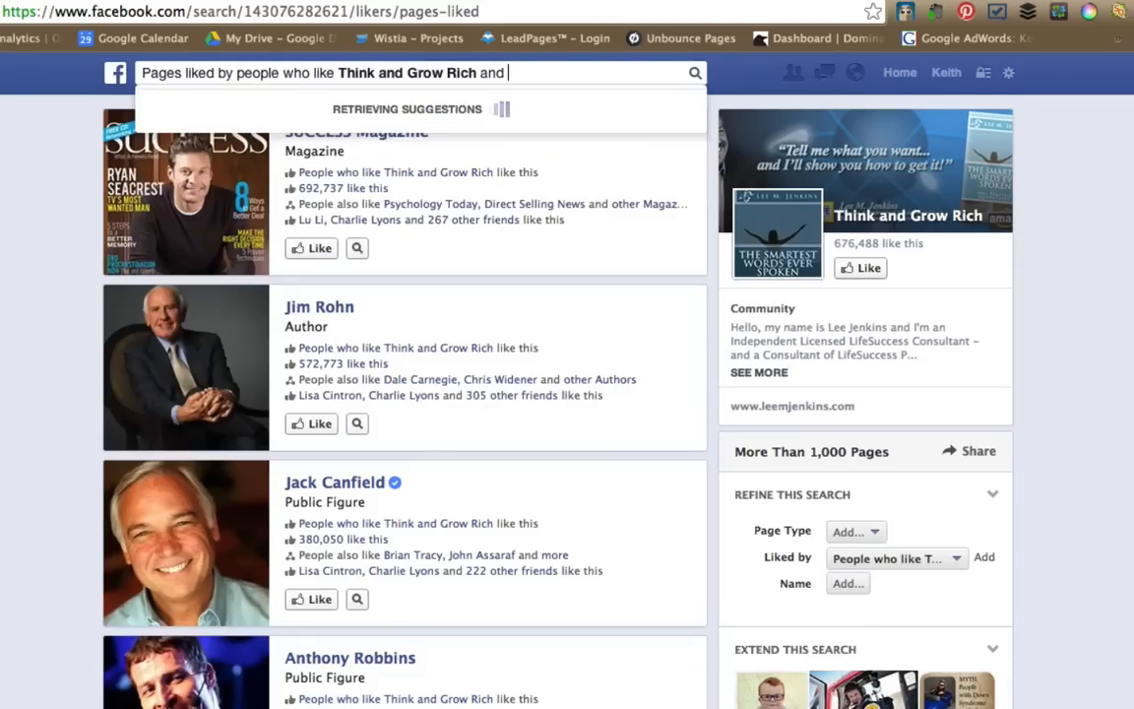
{"action": "type", "text": "are small busin"}
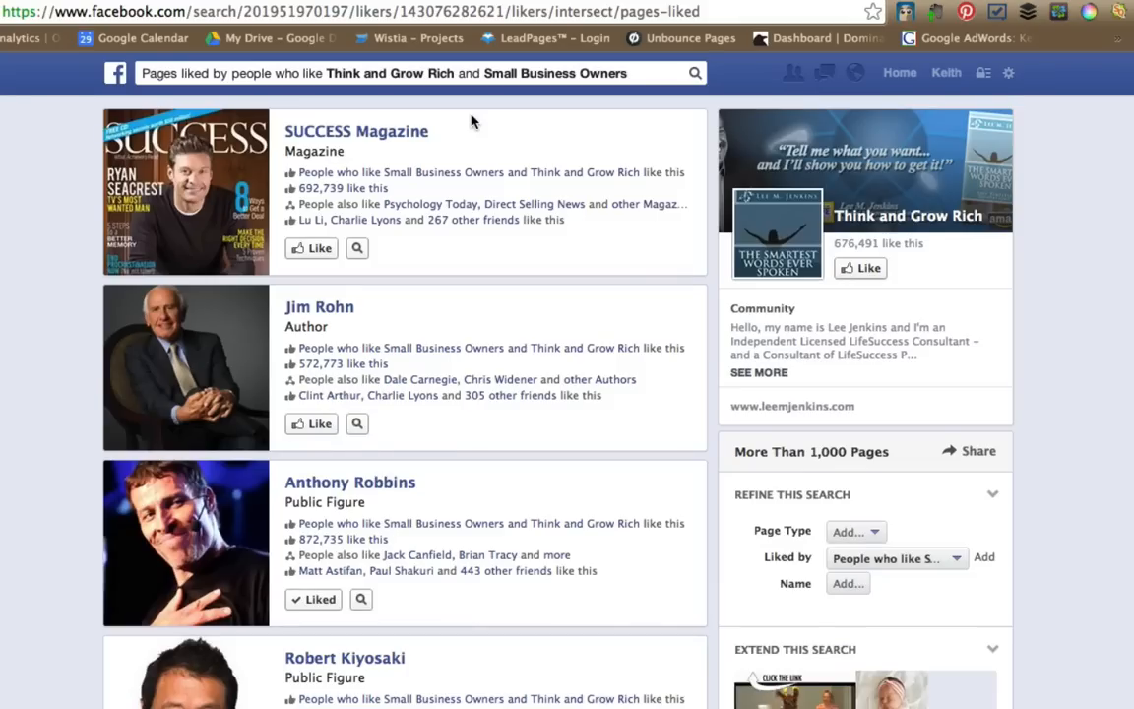
{"action": "left_click", "coordinate": [356, 248]}
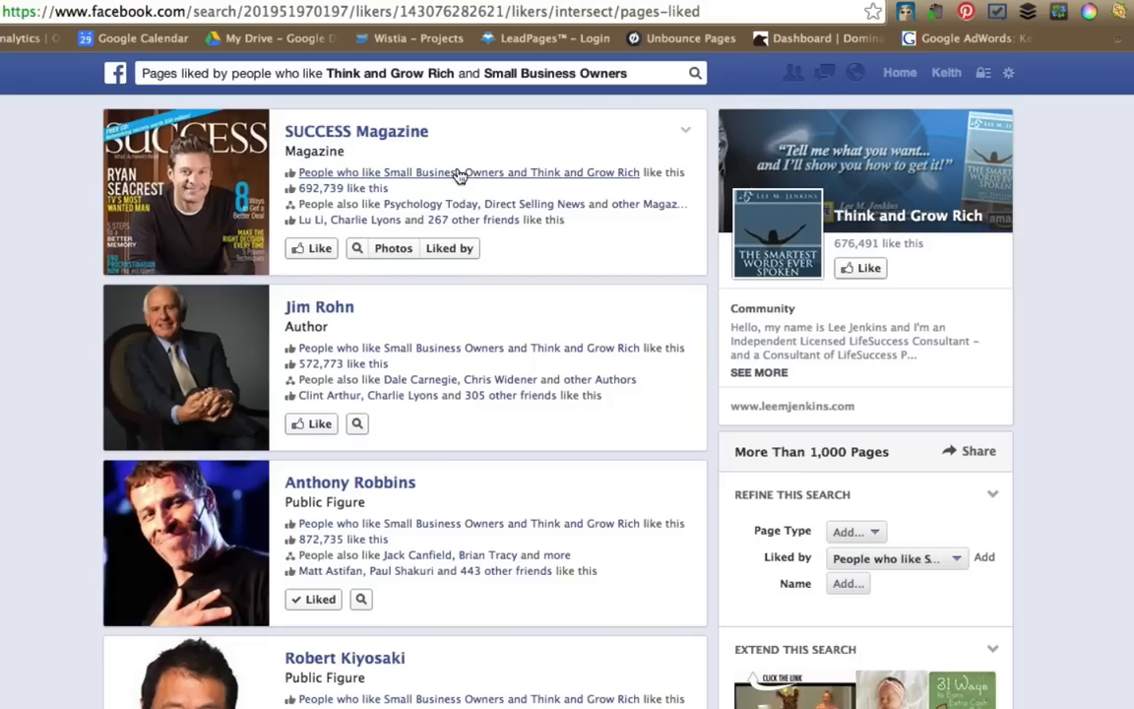
{"action": "mouse_move", "coordinate": [492, 108]}
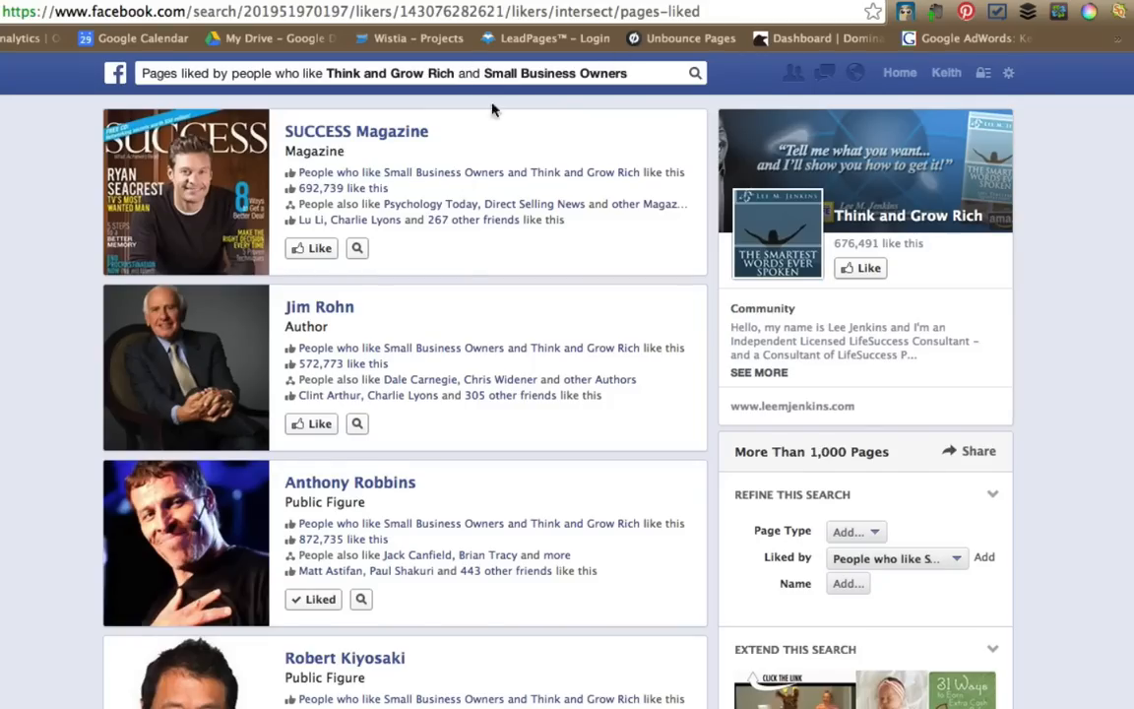
{"action": "scroll", "scroll_direction": "down", "scroll_amount": 3}
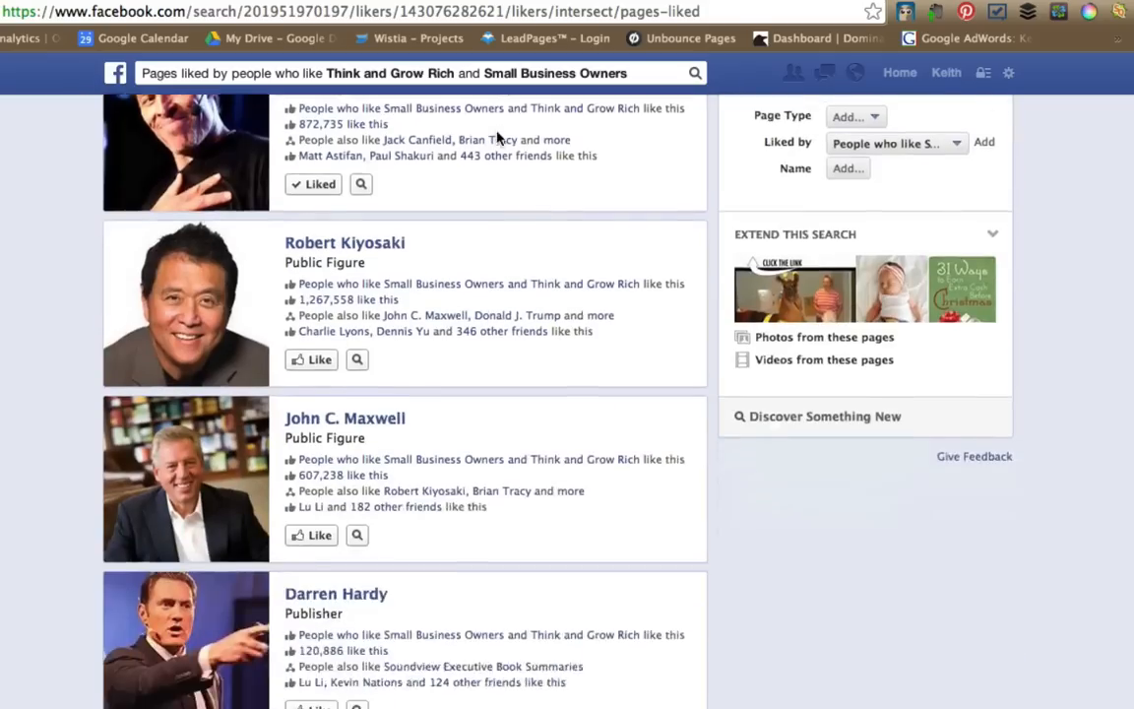
{"action": "scroll", "scroll_direction": "up", "scroll_amount": 3}
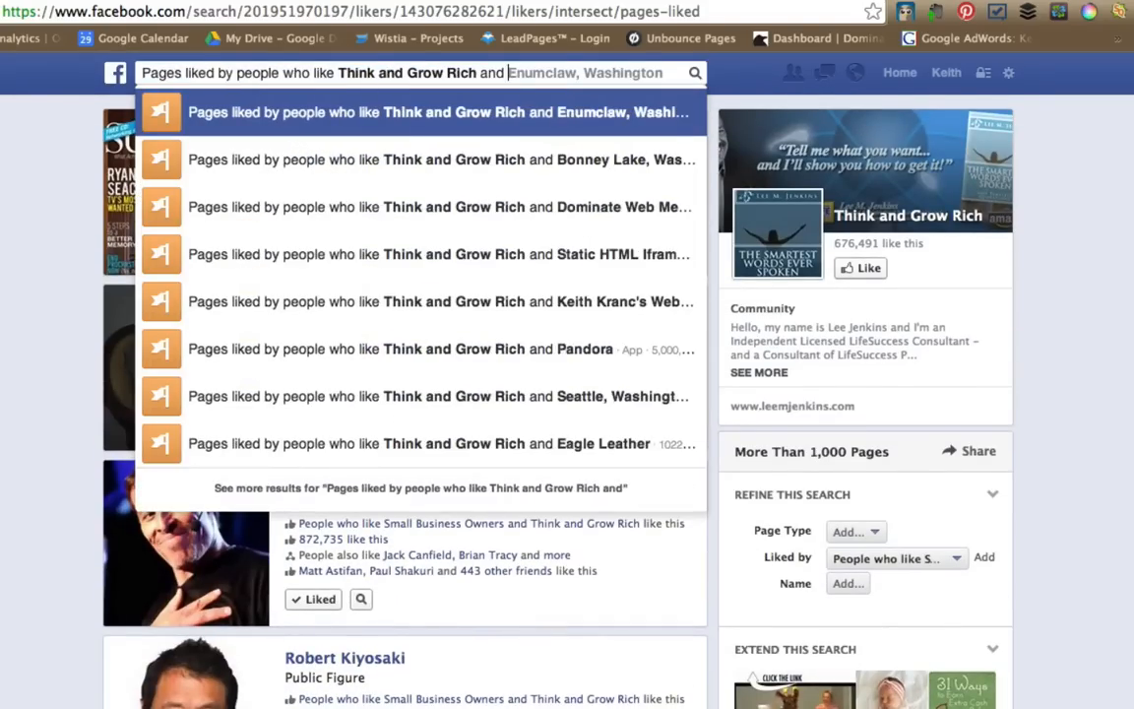
Rewrite the query as interests liked by people who like Tennis and Anthony Robbins and run it
{"action": "left_click", "coordinate": [421, 110]}
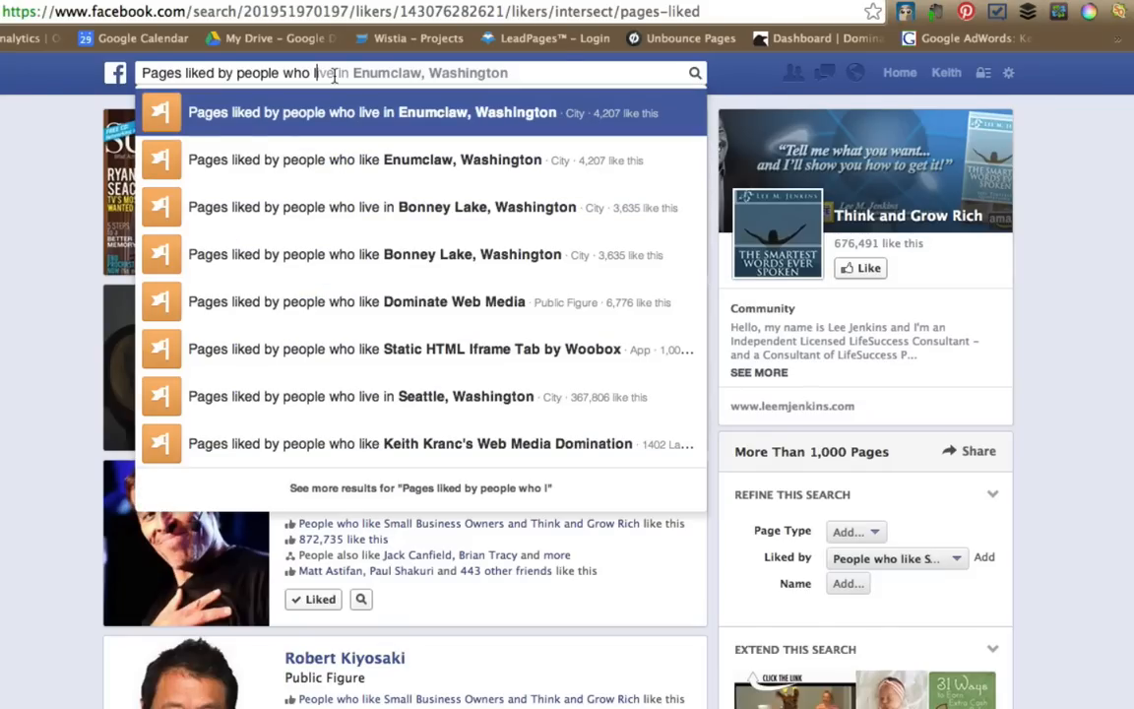
{"action": "type", "text": "interests liked by"}
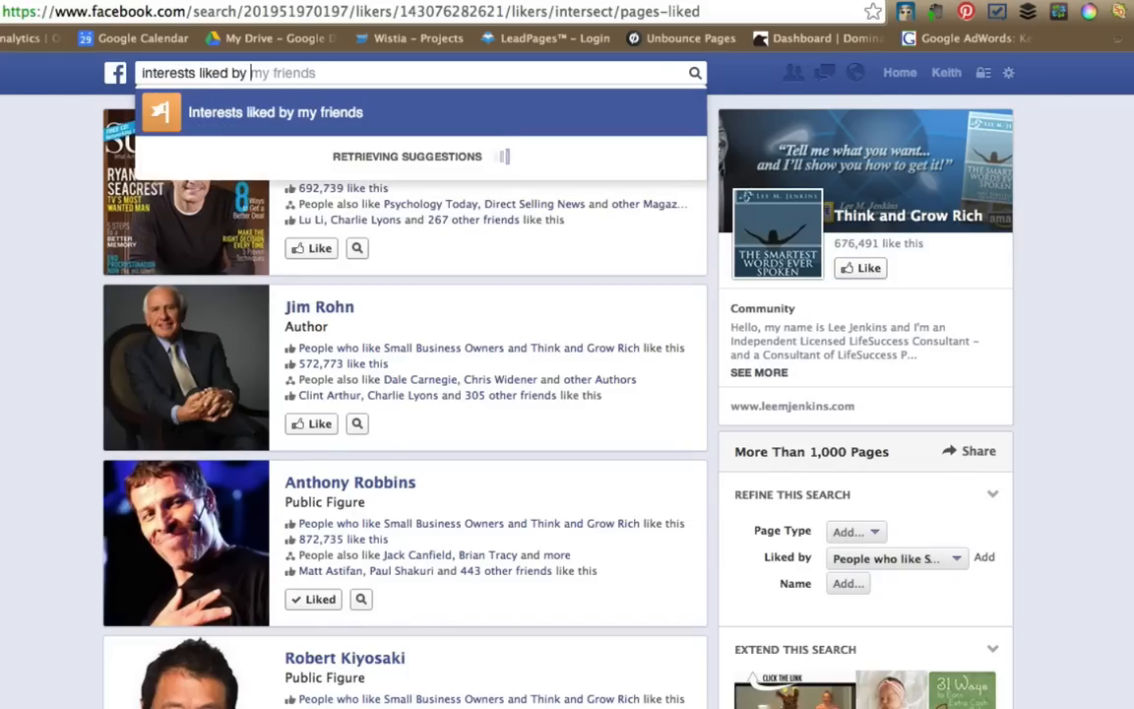
{"action": "type", "text": "people who like"}
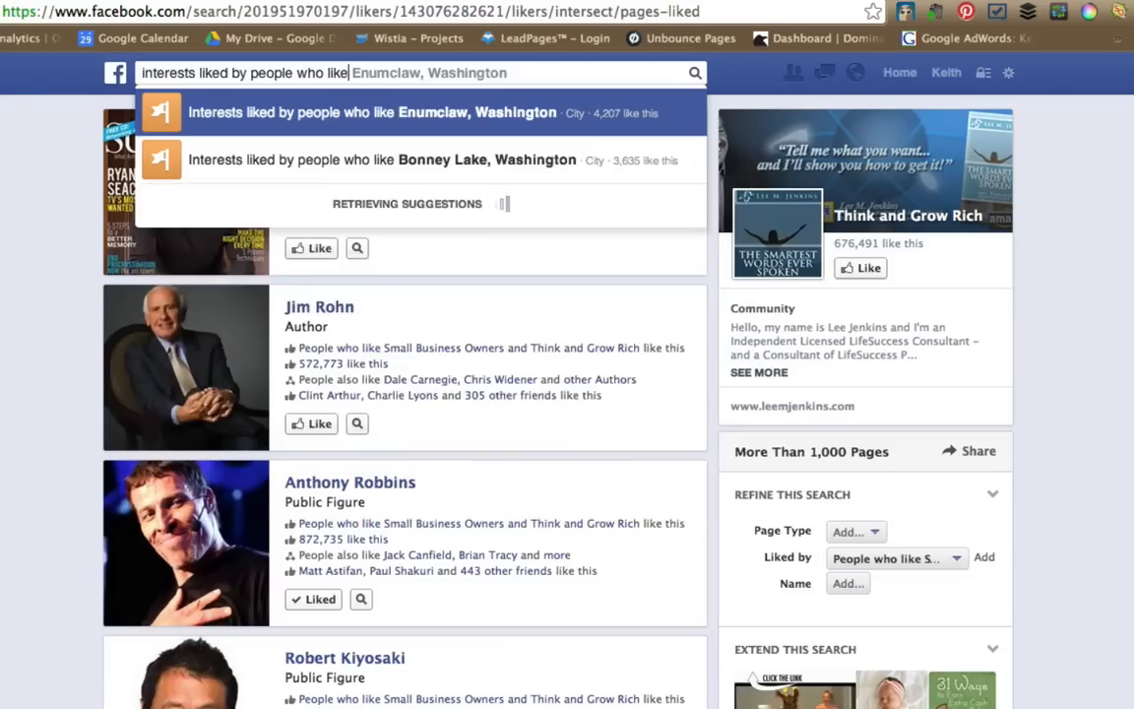
{"action": "type", "text": "ted Prodromou"}
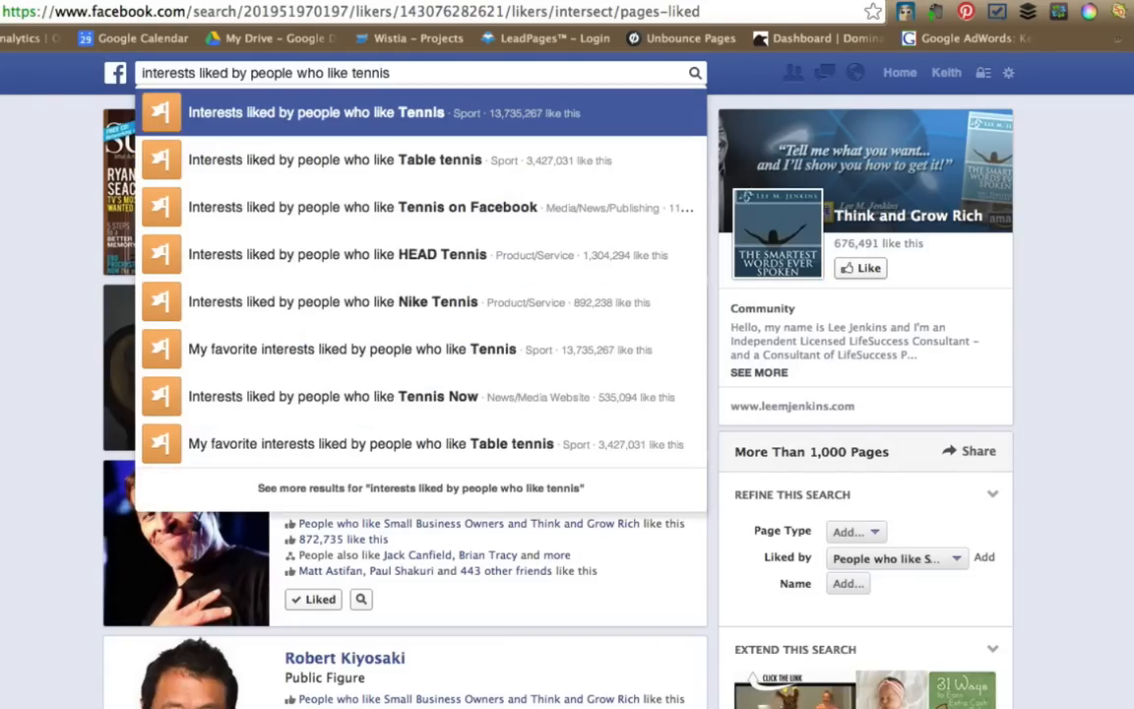
{"action": "type", "text": "and Enumclaw, Washington"}
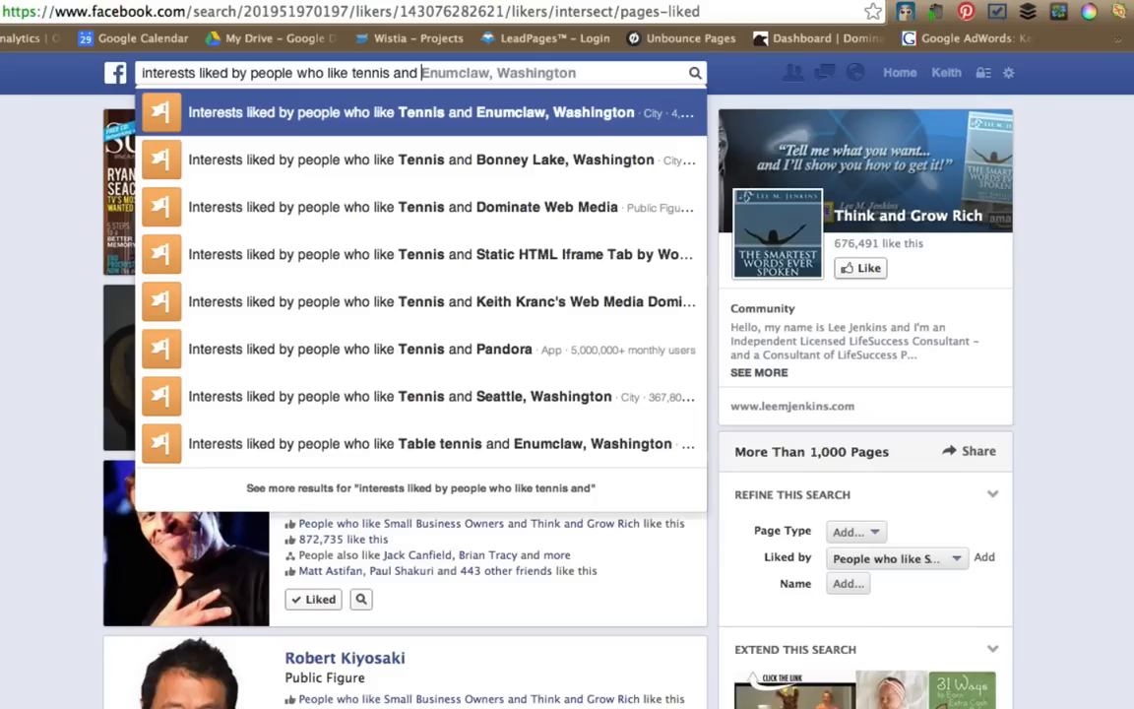
{"action": "type", "text": "tonry"}
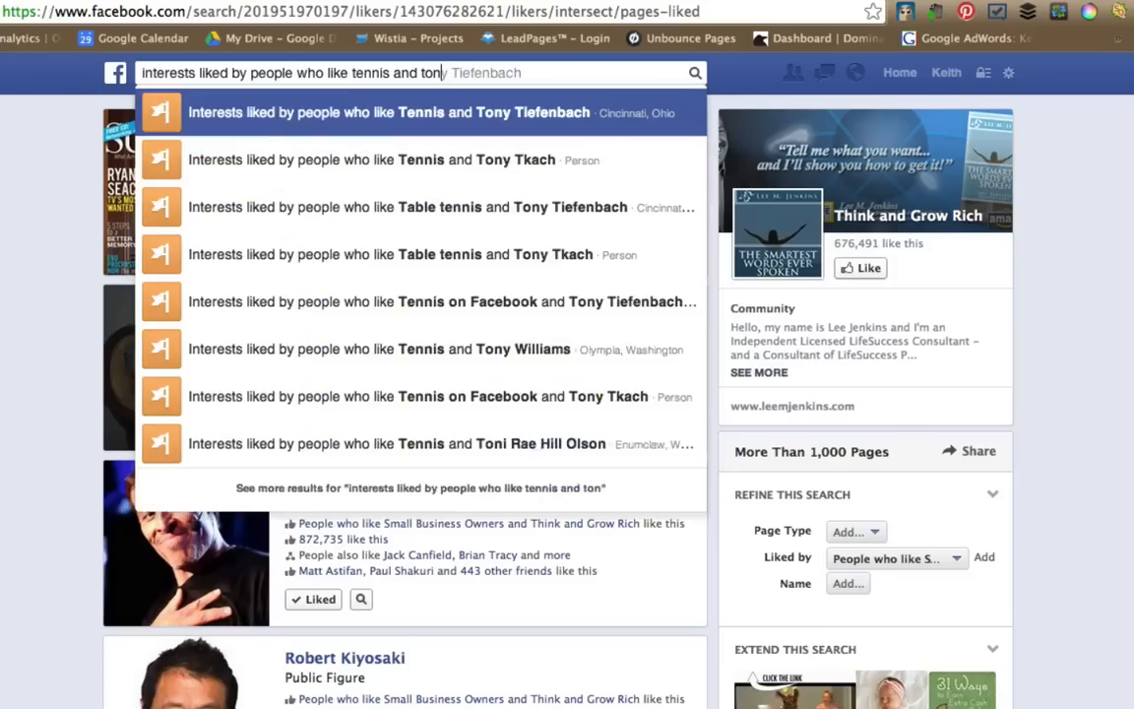
{"action": "type", "text": "robbins"}
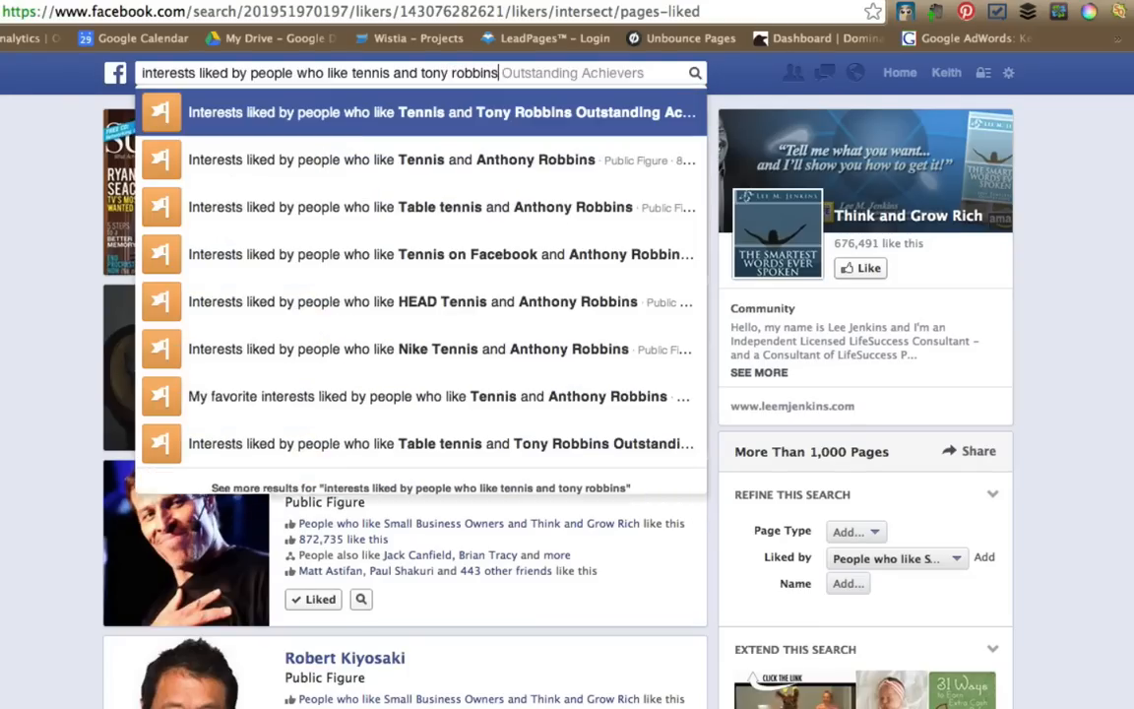
{"action": "mouse_move", "coordinate": [365, 159]}
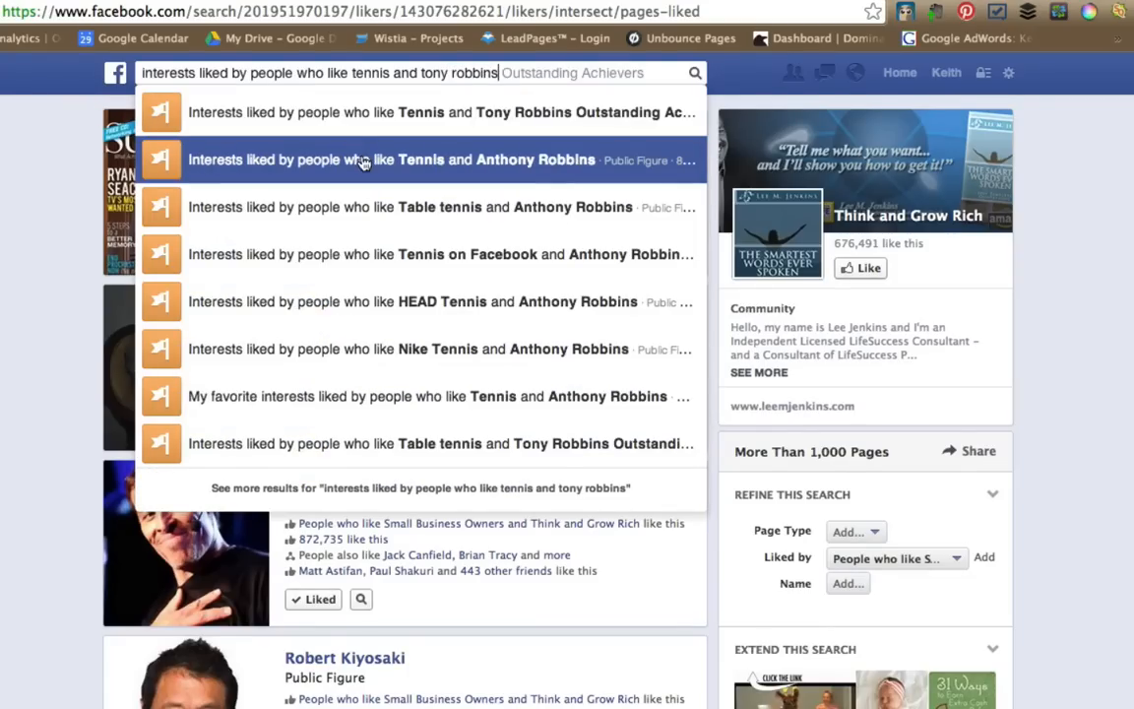
{"action": "left_click", "coordinate": [390, 159]}
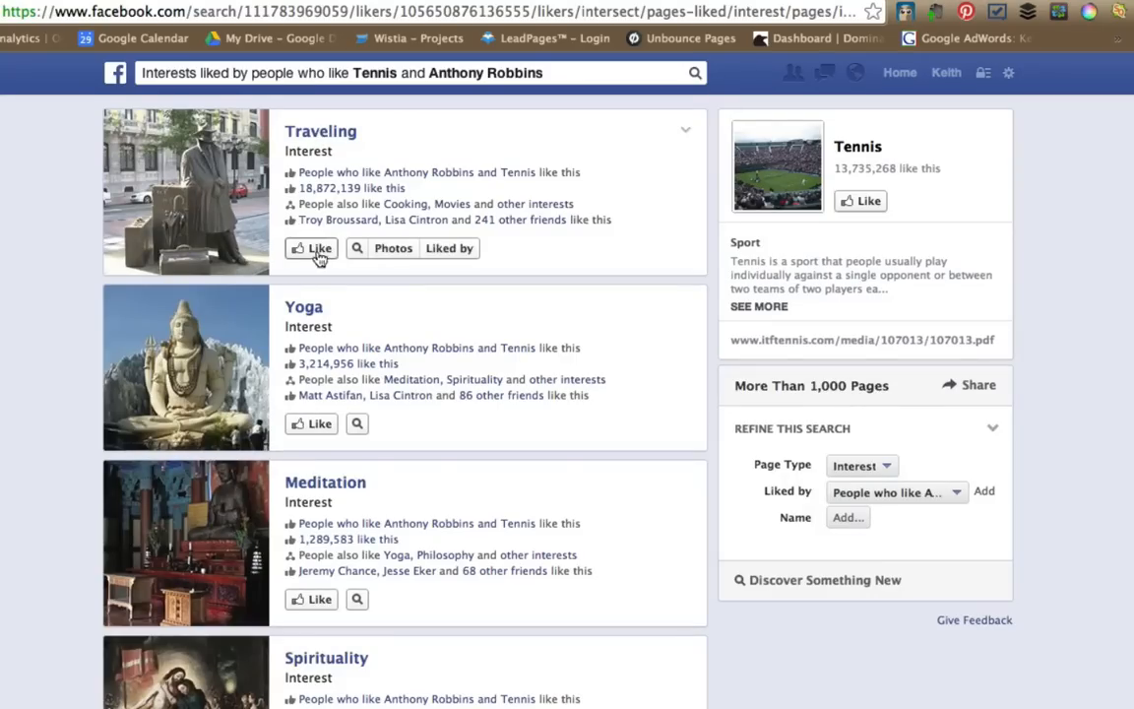
{"action": "mouse_move", "coordinate": [326, 658]}
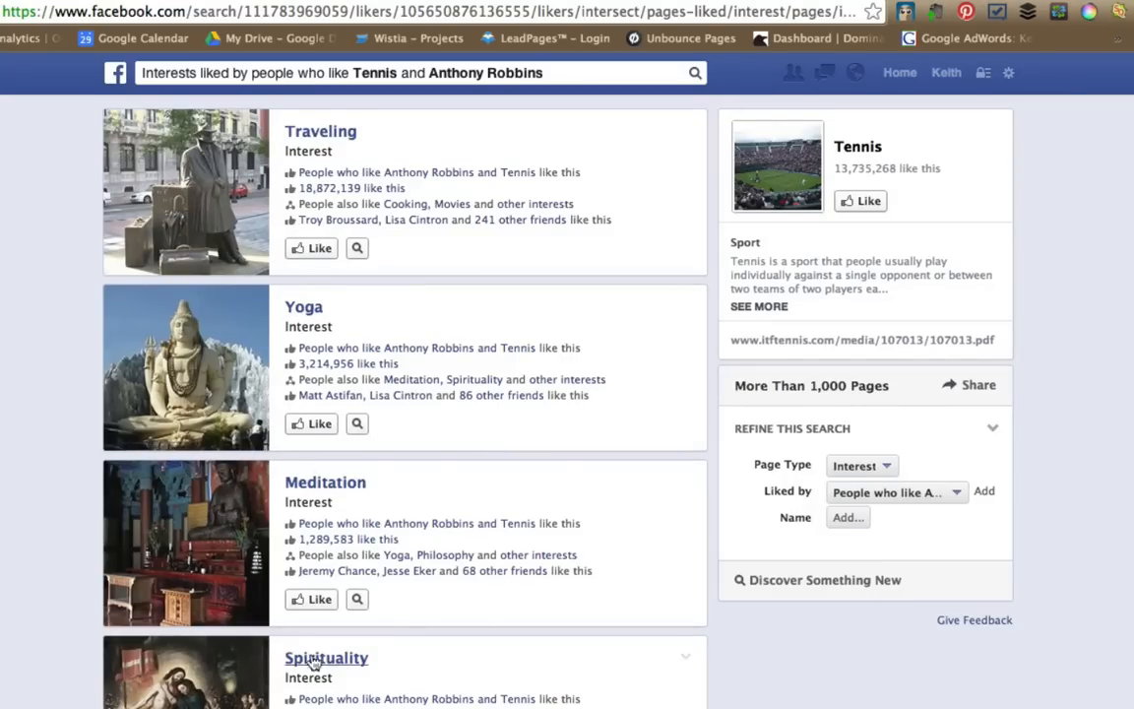
Review interests such as Traveling, Yoga, Meditation and Hiking, then begin a new interests query
{"action": "scroll", "scroll_direction": "down", "scroll_amount": 3}
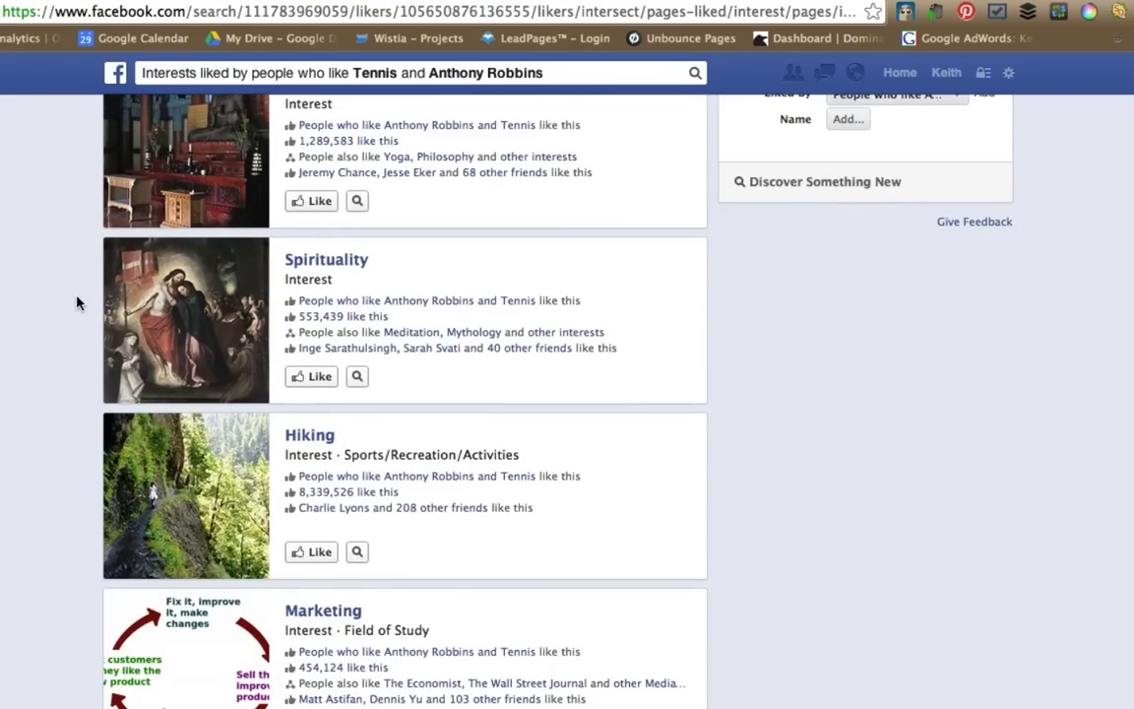
{"action": "scroll", "scroll_direction": "up", "scroll_amount": 3}
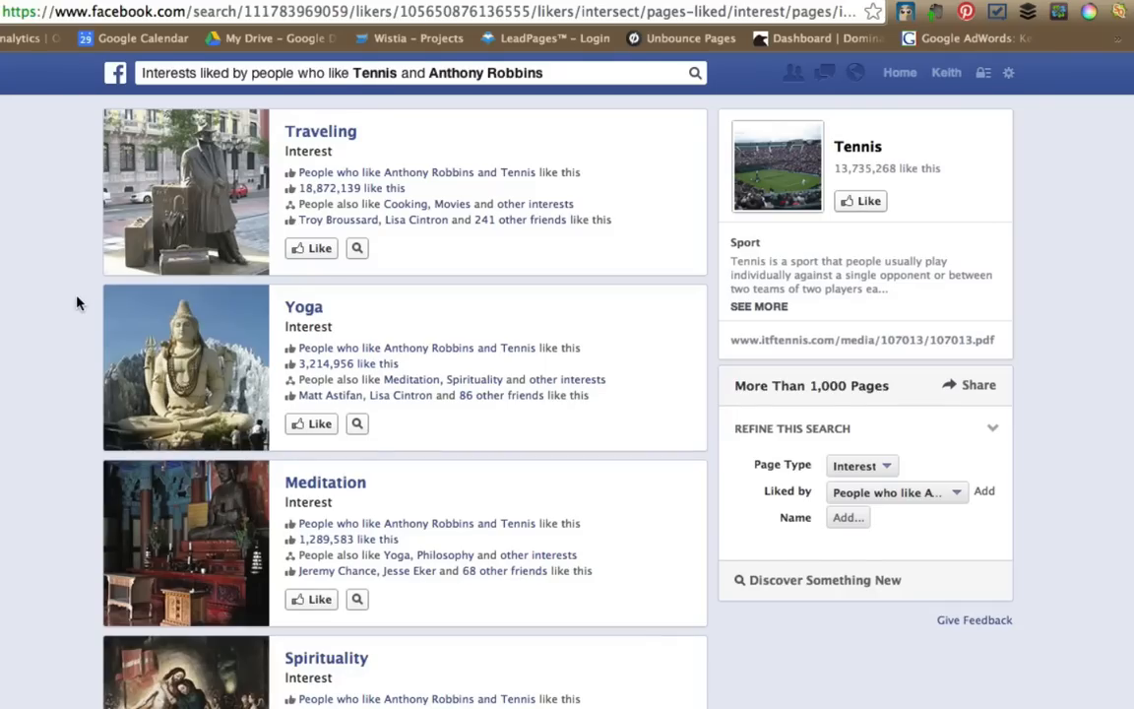
{"action": "left_click", "coordinate": [356, 248]}
{"action": "type", "text": "interests like by pe"}
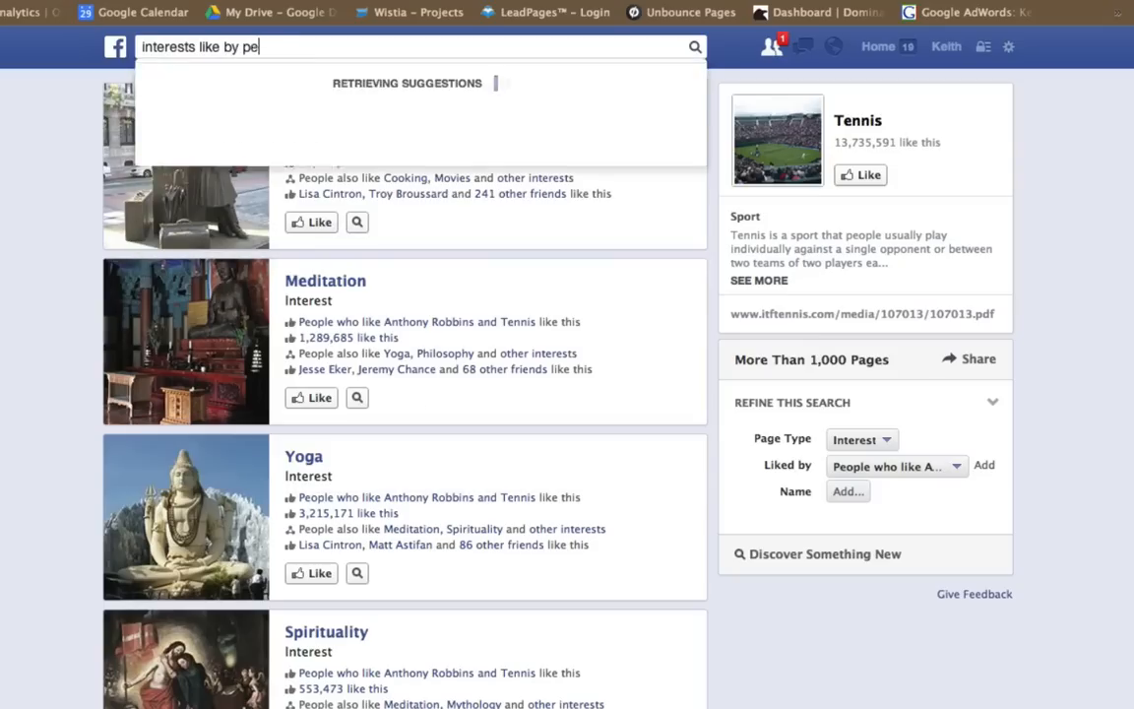
Query interests liked by Conservatives who like Infusionsoft, showing Jesus Christ, Bible, Cooking and Music
{"action": "type", "text": "ople who like"}
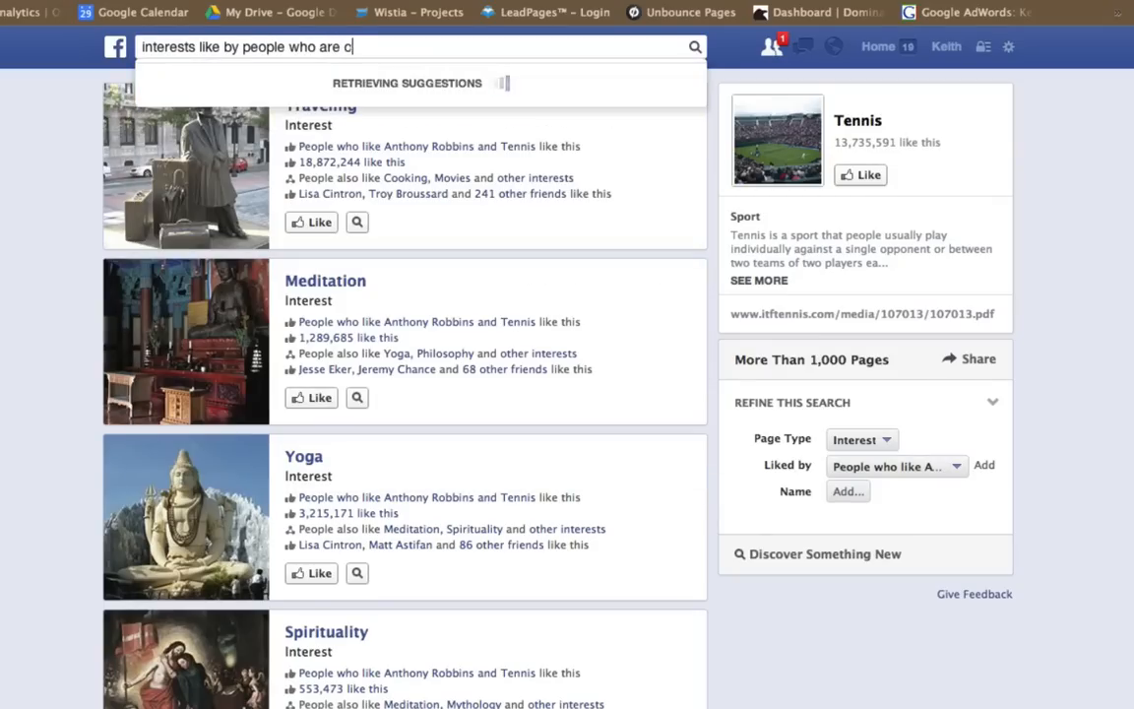
{"action": "type", "text": "onservative"}
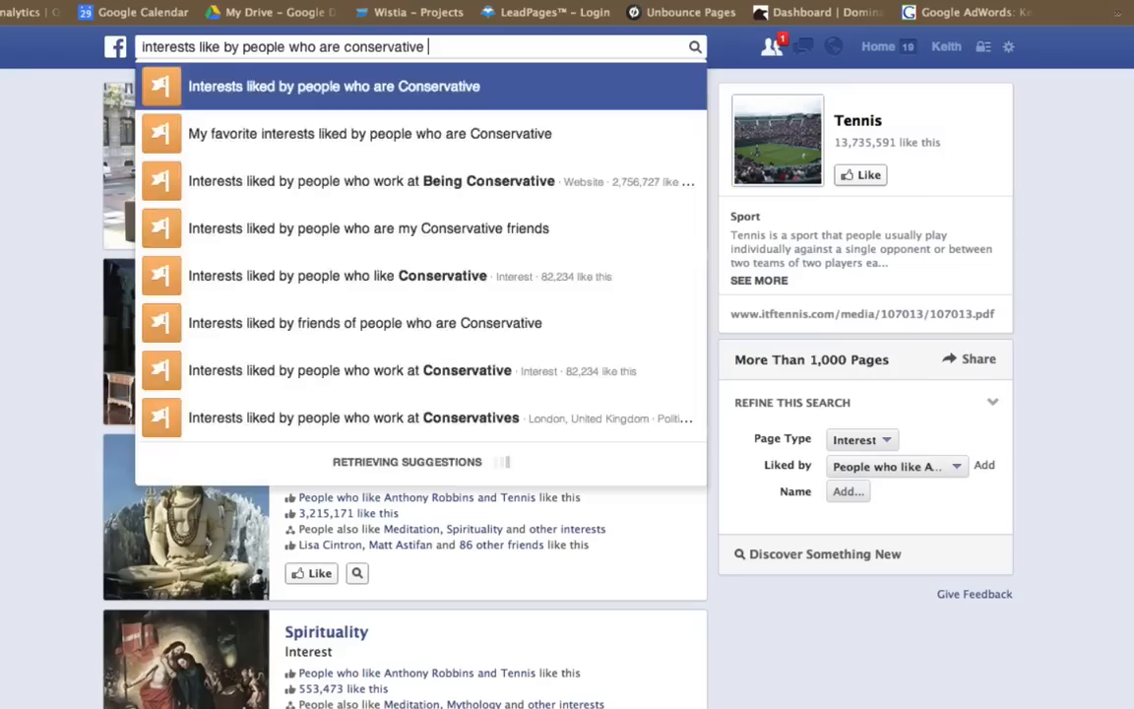
{"action": "type", "text": "and like"}
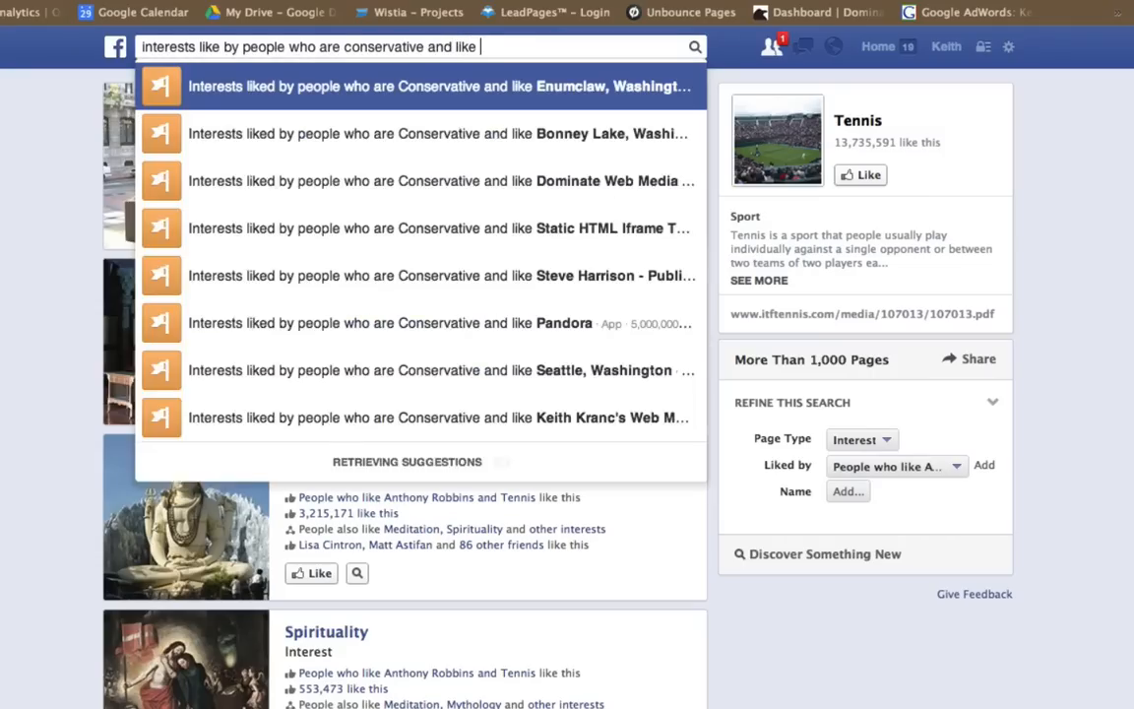
{"action": "type", "text": "infusionsoft"}
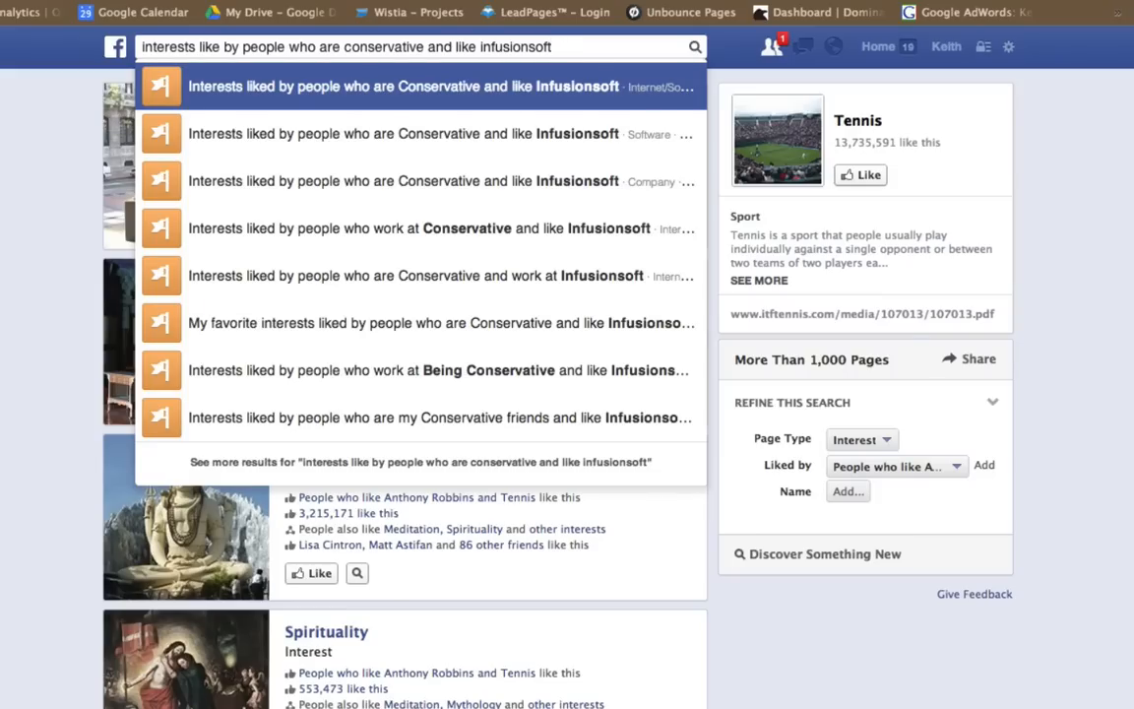
{"action": "left_click", "coordinate": [401, 87]}
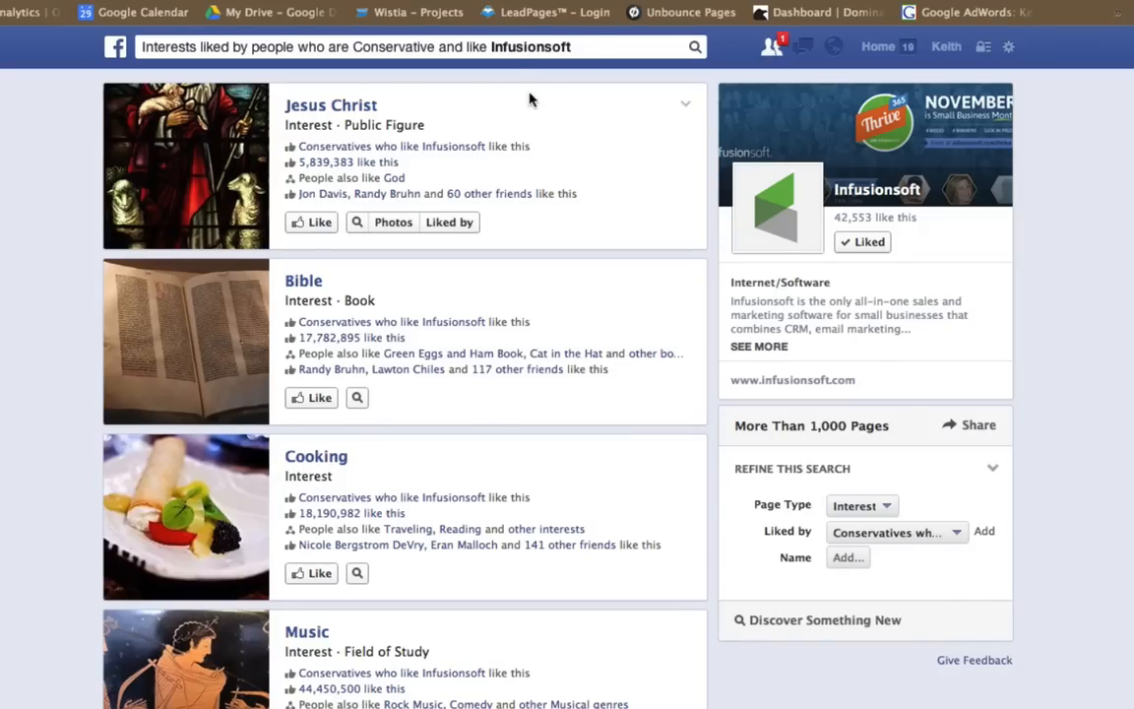
{"action": "scroll", "scroll_direction": "down", "scroll_amount": 3}
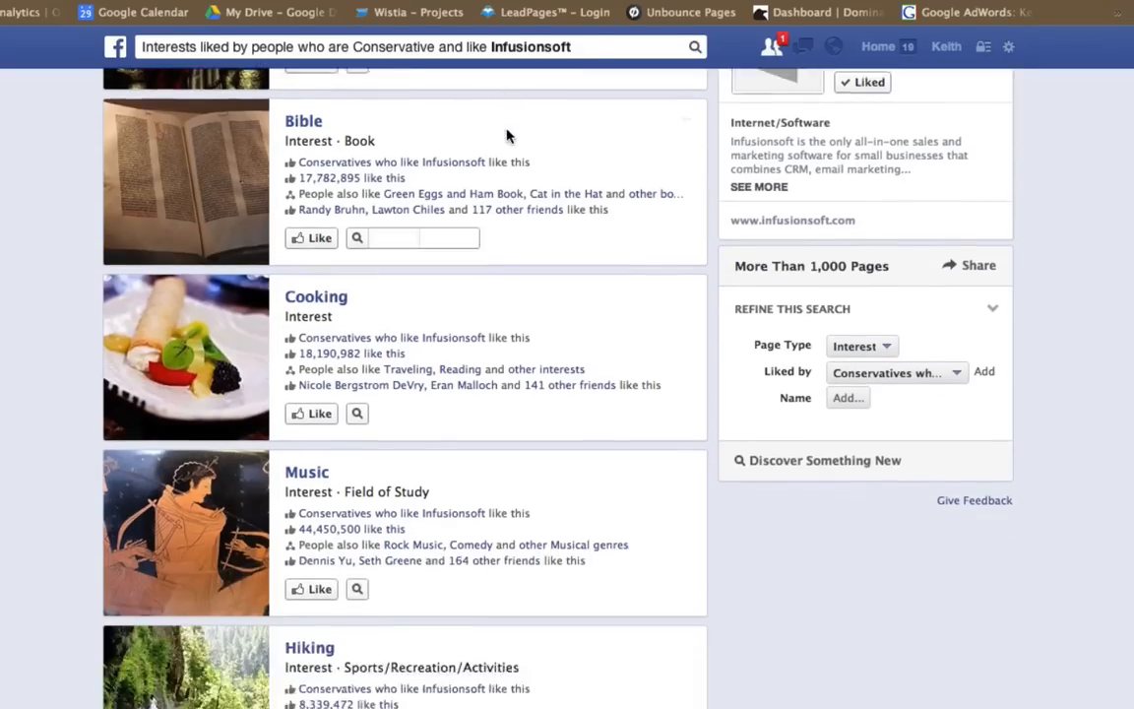
{"action": "scroll", "scroll_direction": "up", "scroll_amount": 3}
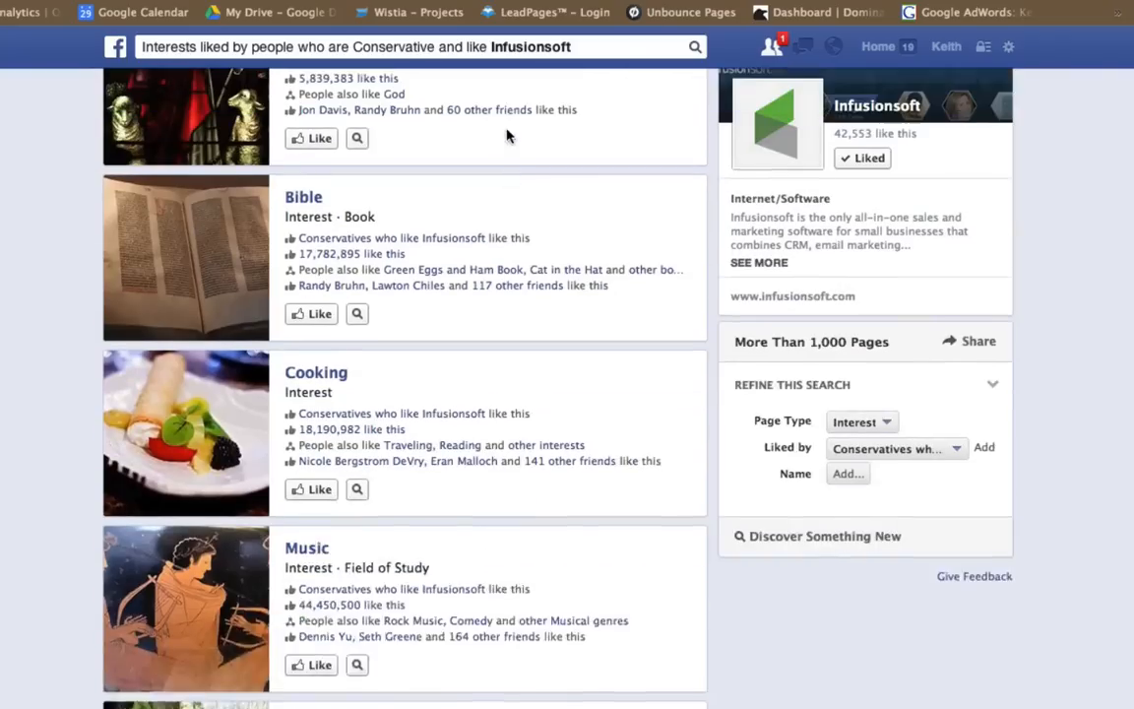
{"action": "scroll", "scroll_direction": "up", "scroll_amount": 3}
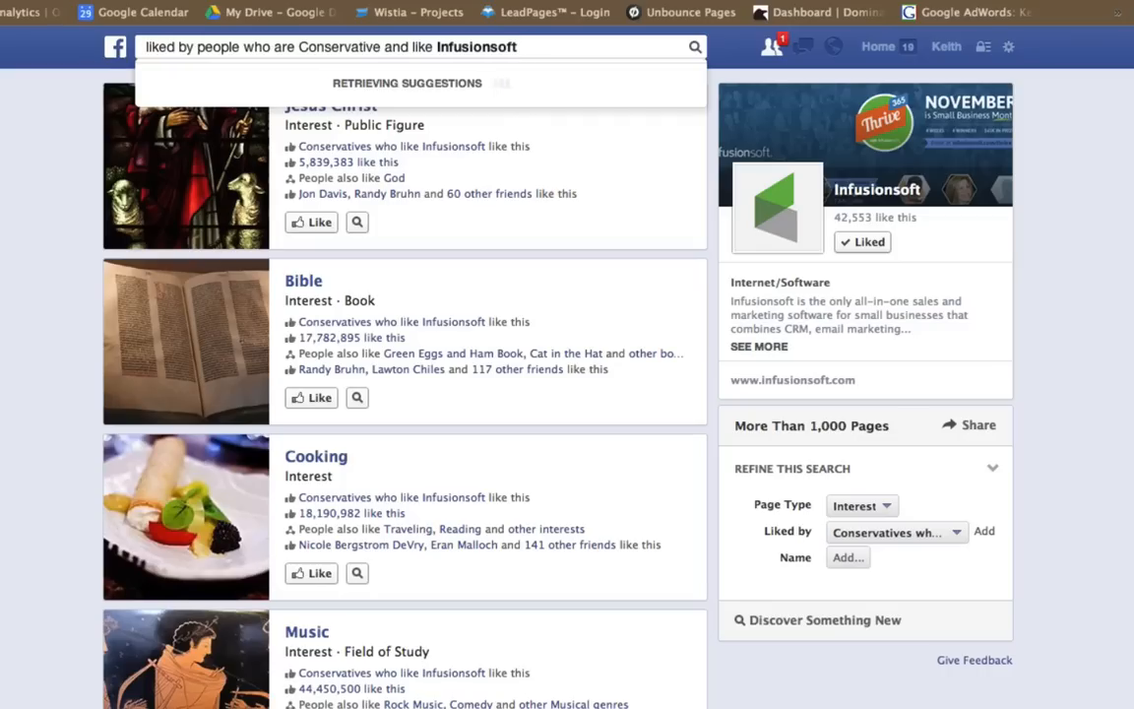
Switch to pages liked by Conservatives who like Infusionsoft, showing Facebook Marketing, HubSpot and Lord Sugar
{"action": "type", "text": "pages"}
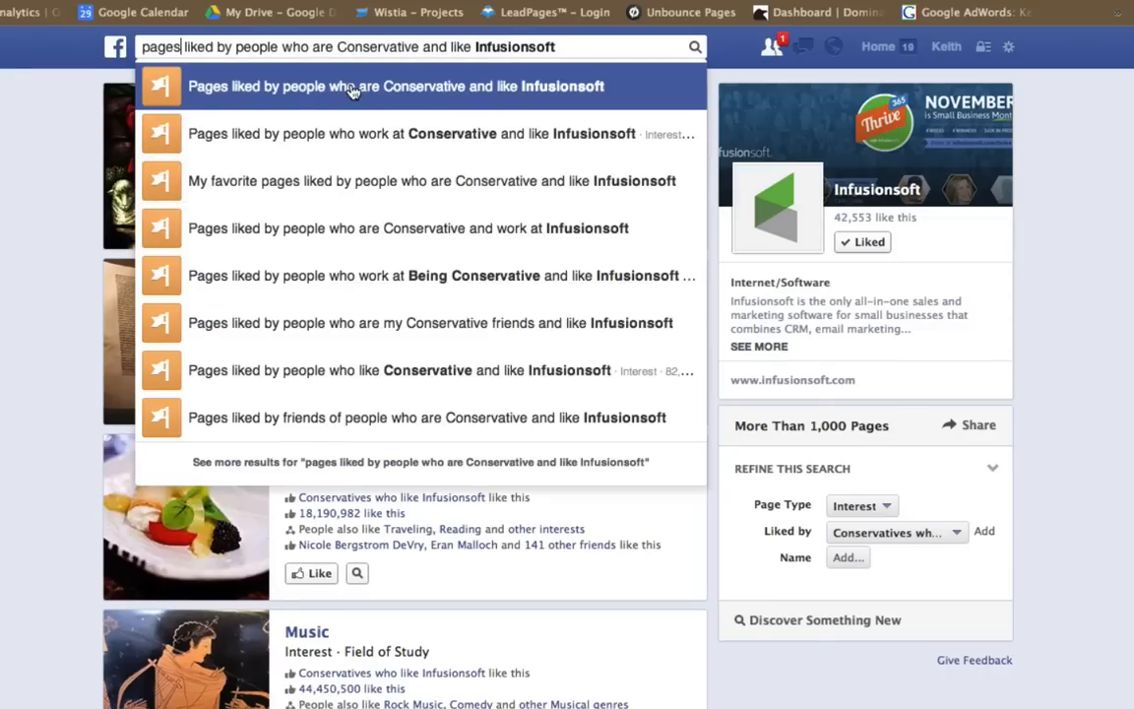
{"action": "left_click", "coordinate": [396, 87]}
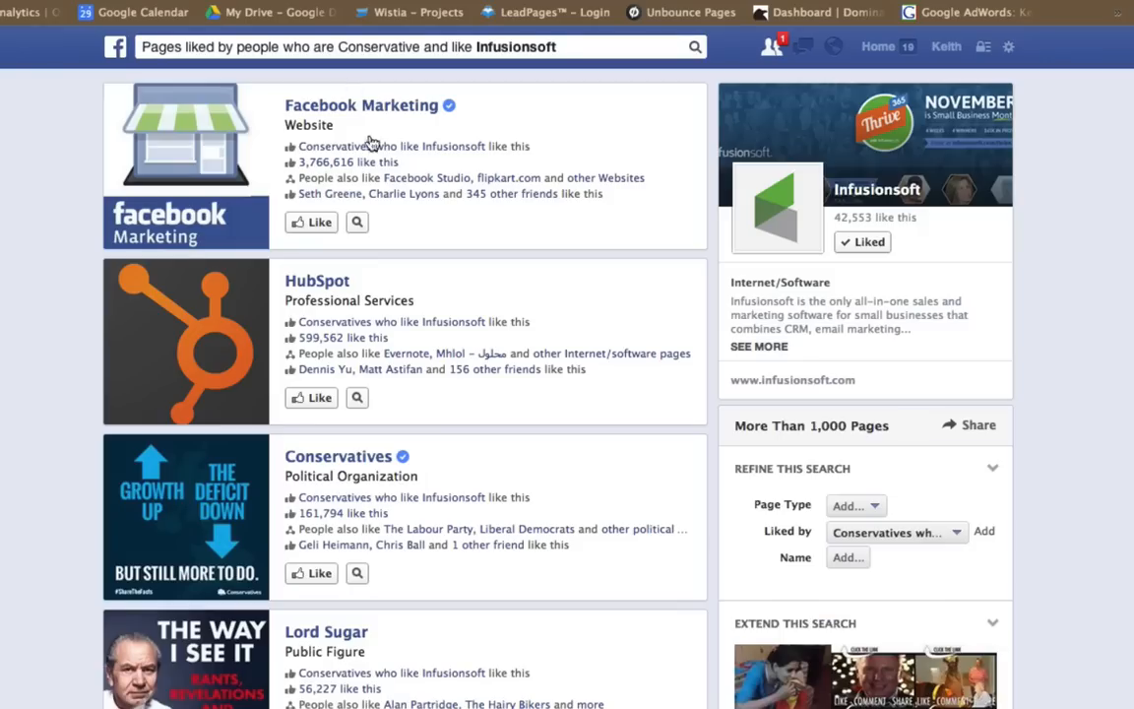
{"action": "scroll", "scroll_direction": "down", "scroll_amount": 3}
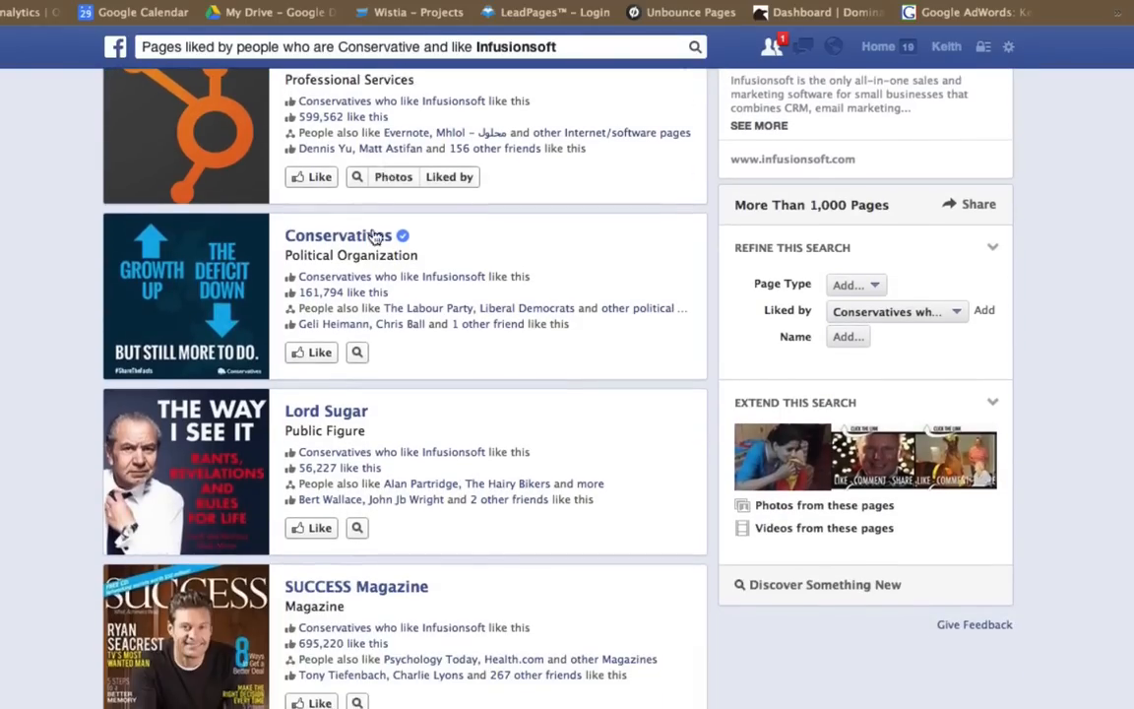
{"action": "scroll", "scroll_direction": "down", "scroll_amount": 3}
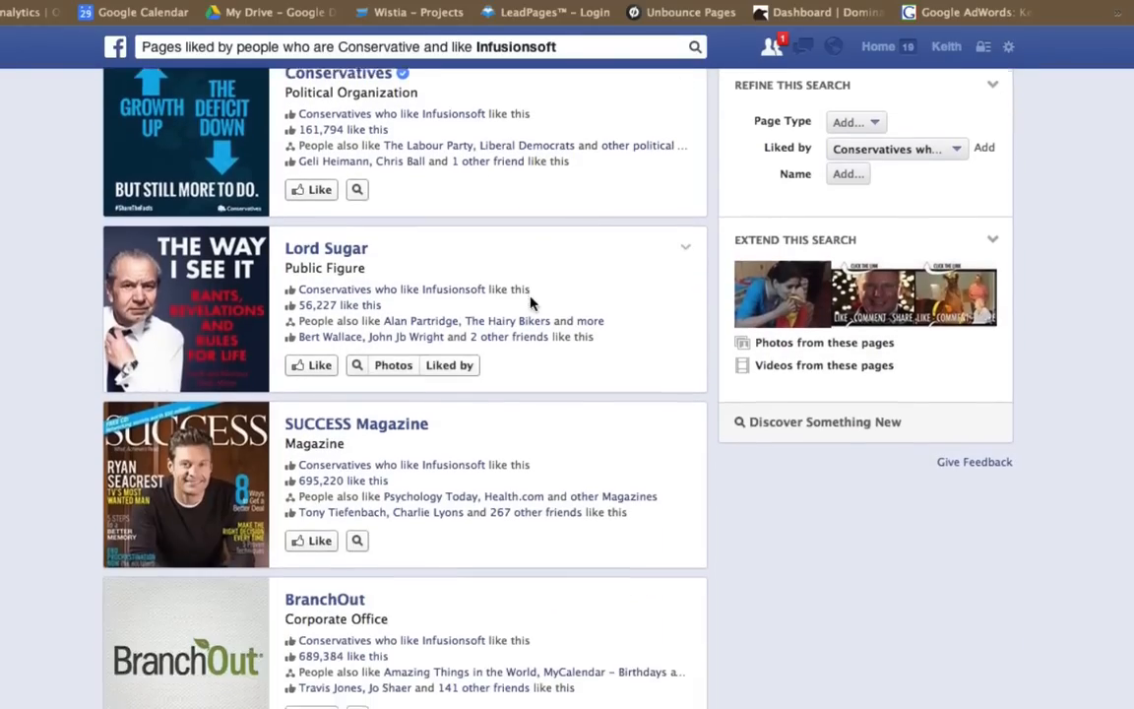
{"action": "scroll", "scroll_direction": "down", "scroll_amount": 3}
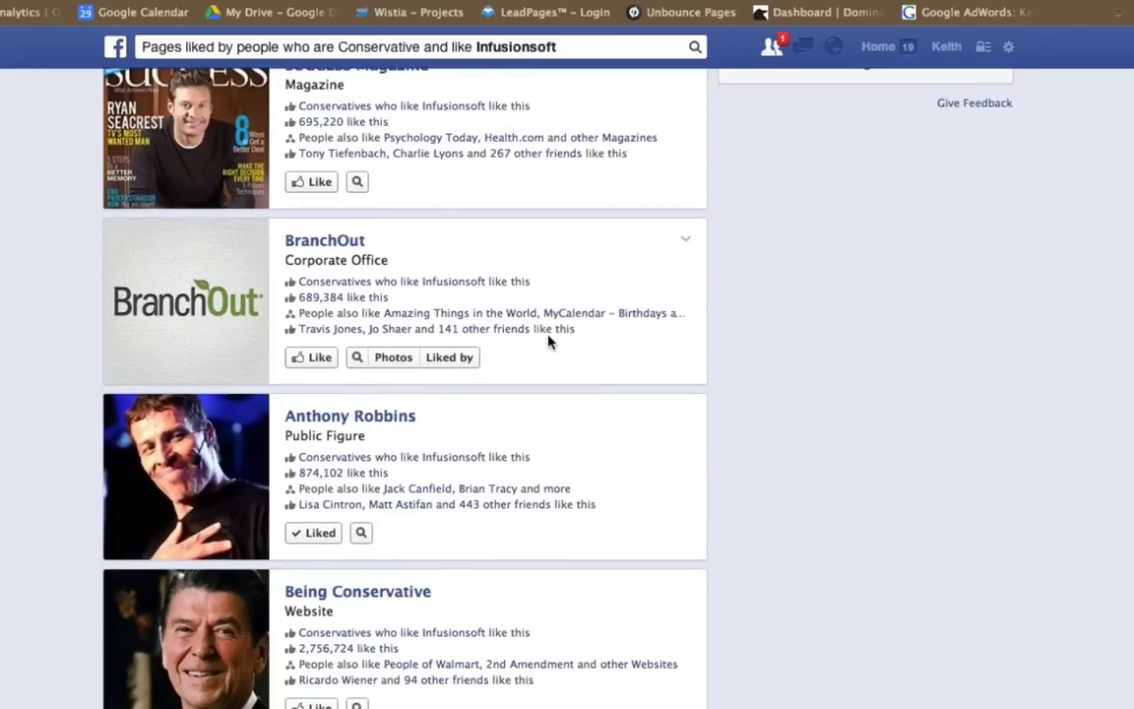
{"action": "scroll", "scroll_direction": "down", "scroll_amount": 3}
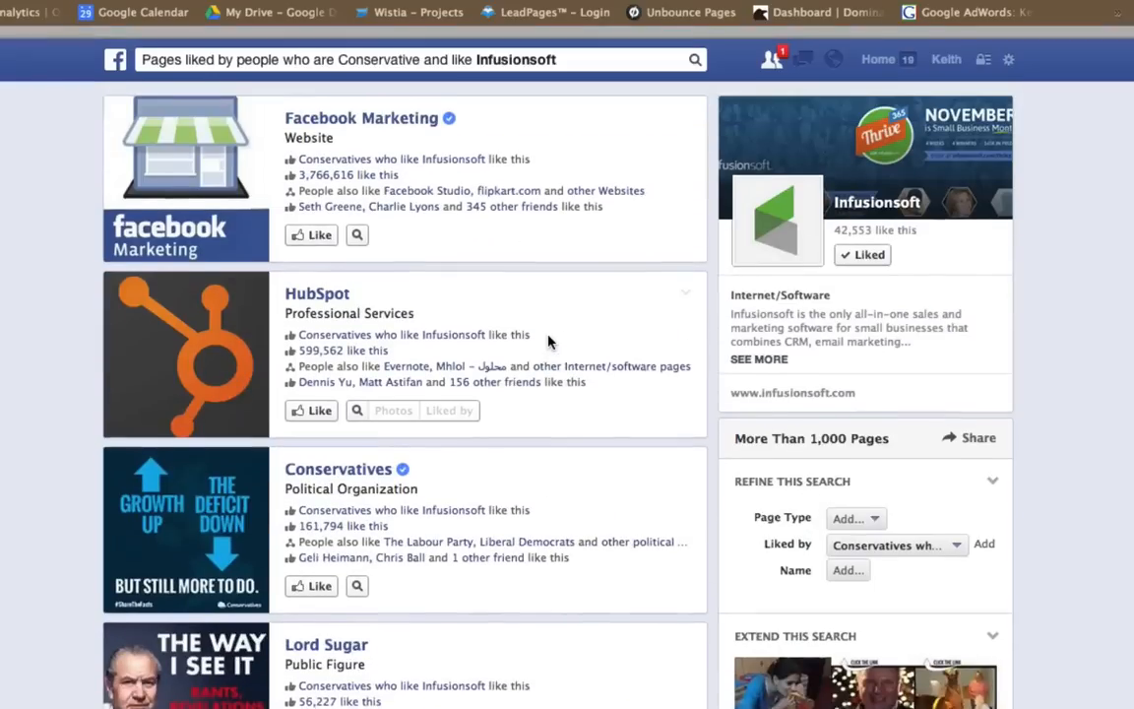
{"action": "left_click", "coordinate": [394, 47]}
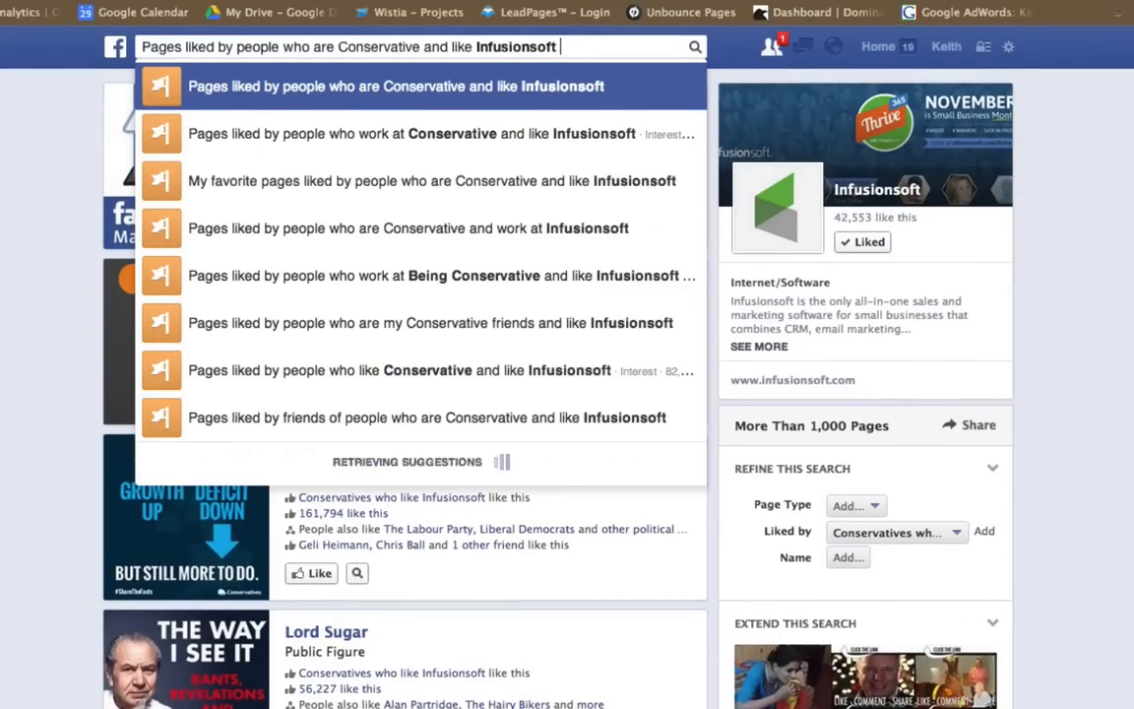
Add 'and are 40 years old', get no results, and start converting the query to people
{"action": "type", "text": "and are"}
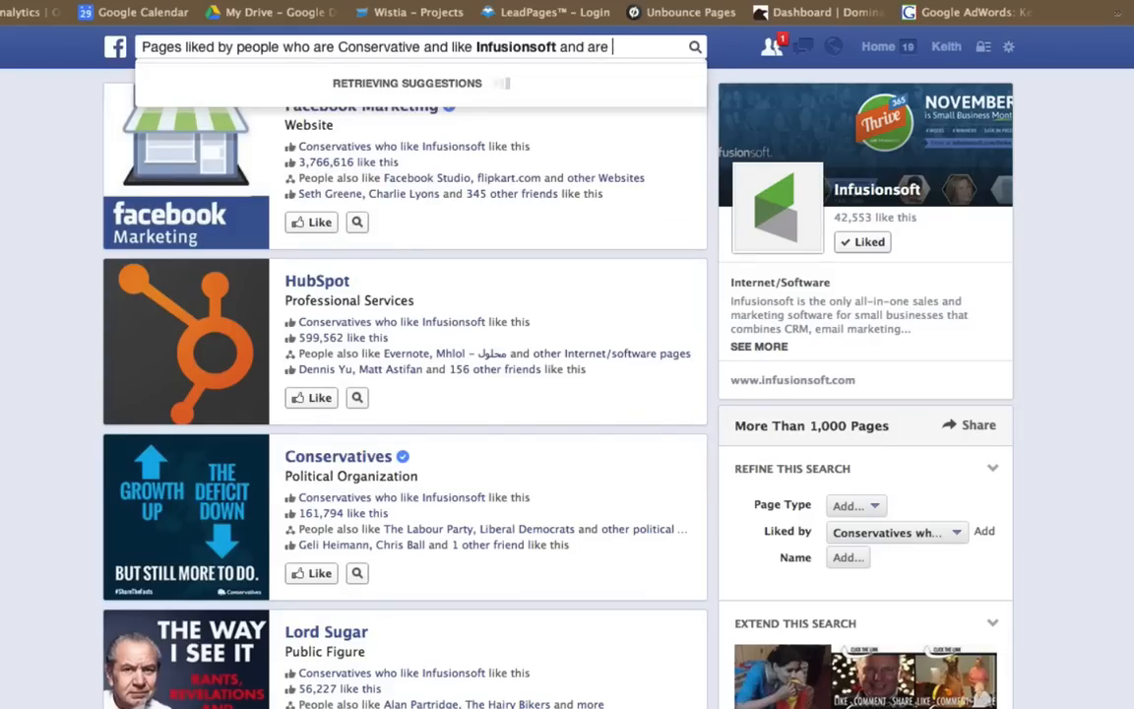
{"action": "type", "text": "40 years old"}
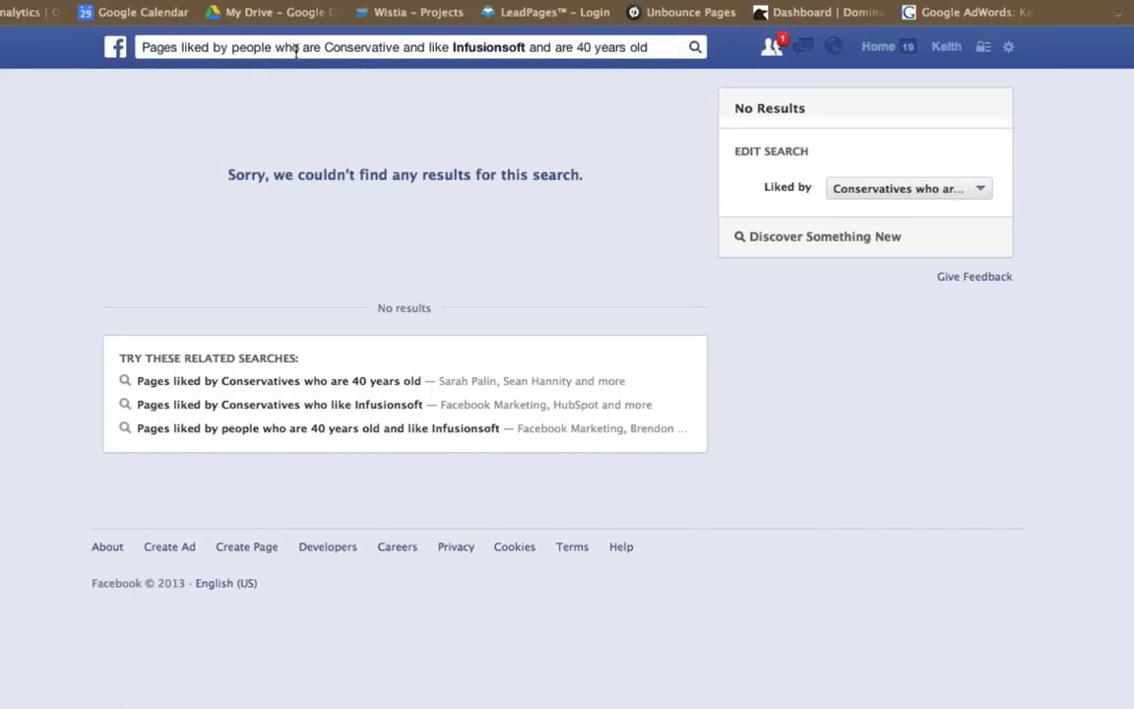
{"action": "mouse_move", "coordinate": [232, 47]}
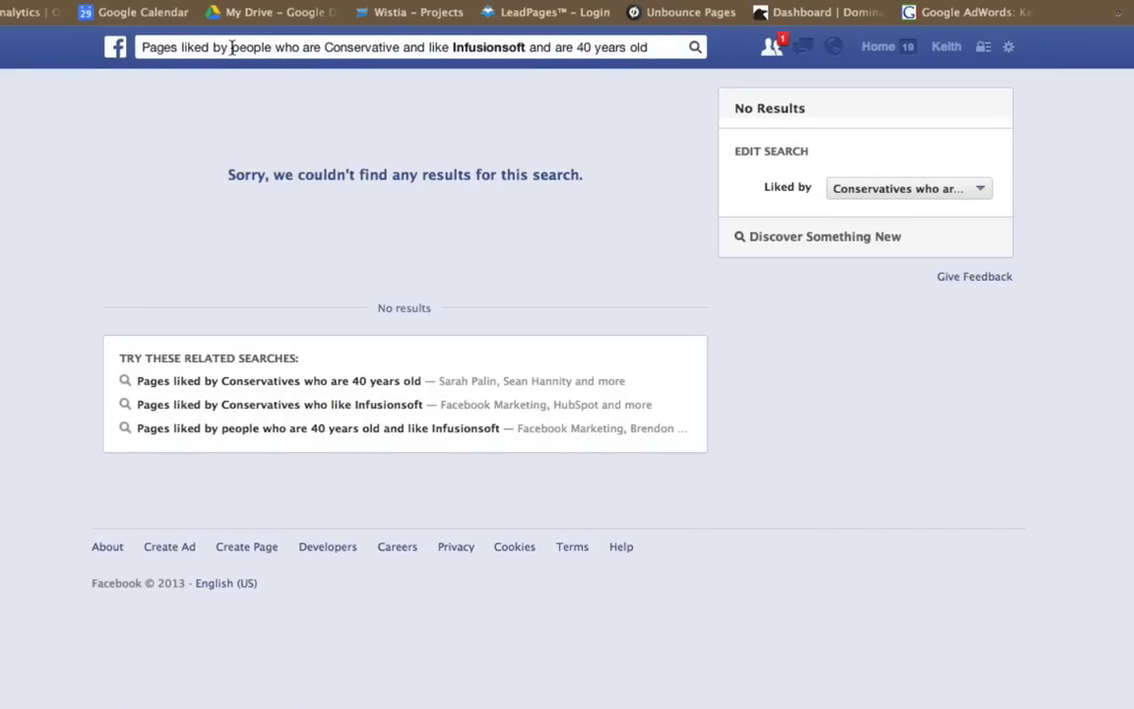
{"action": "left_click", "coordinate": [394, 47]}
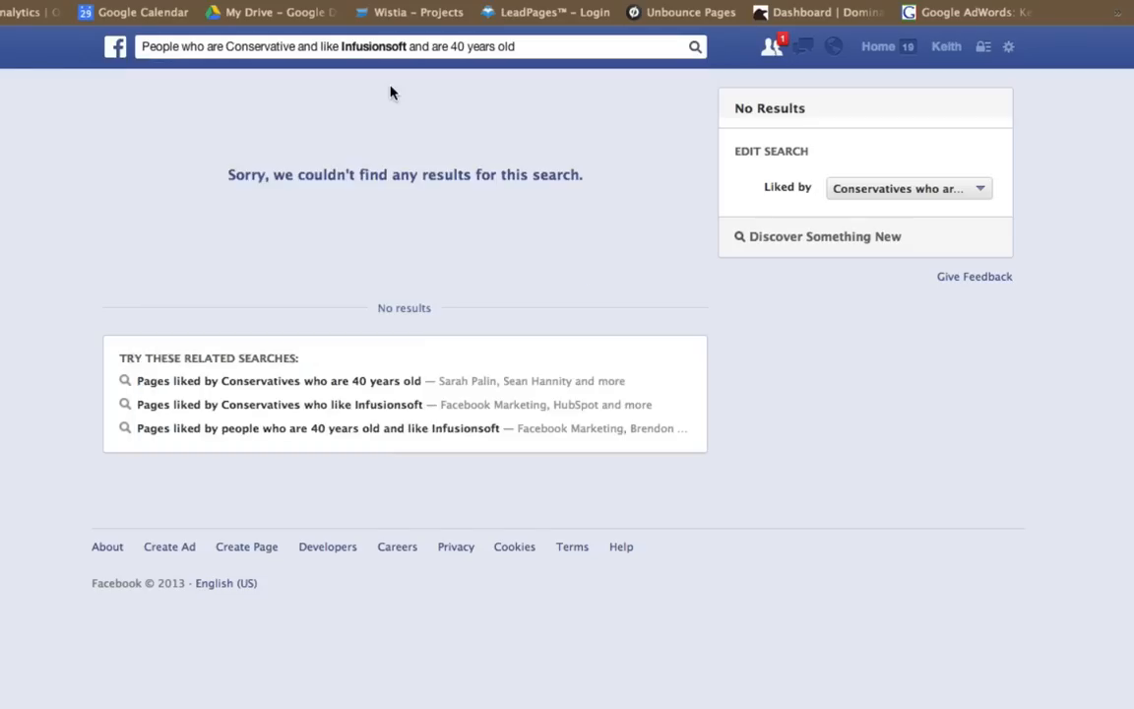
List people who are Conservative, like Infusionsoft and are over 40, fewer than 100 results
{"action": "left_click", "coordinate": [906, 189]}
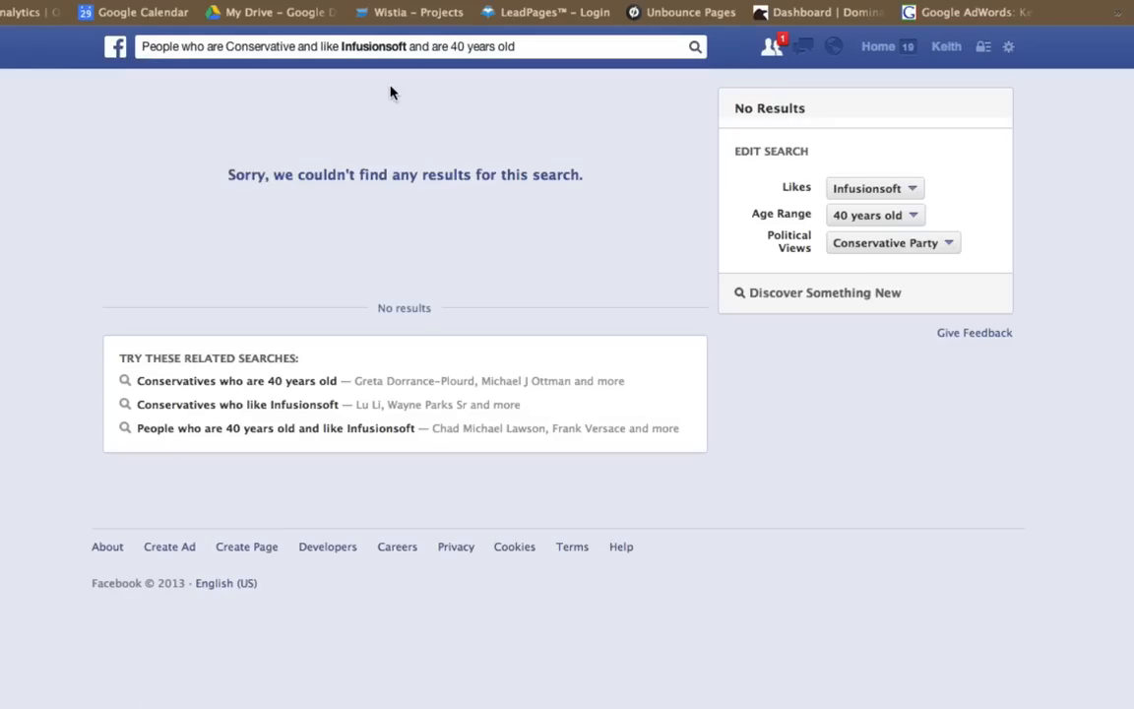
{"action": "mouse_move", "coordinate": [463, 47]}
{"action": "type", "text": "over "}
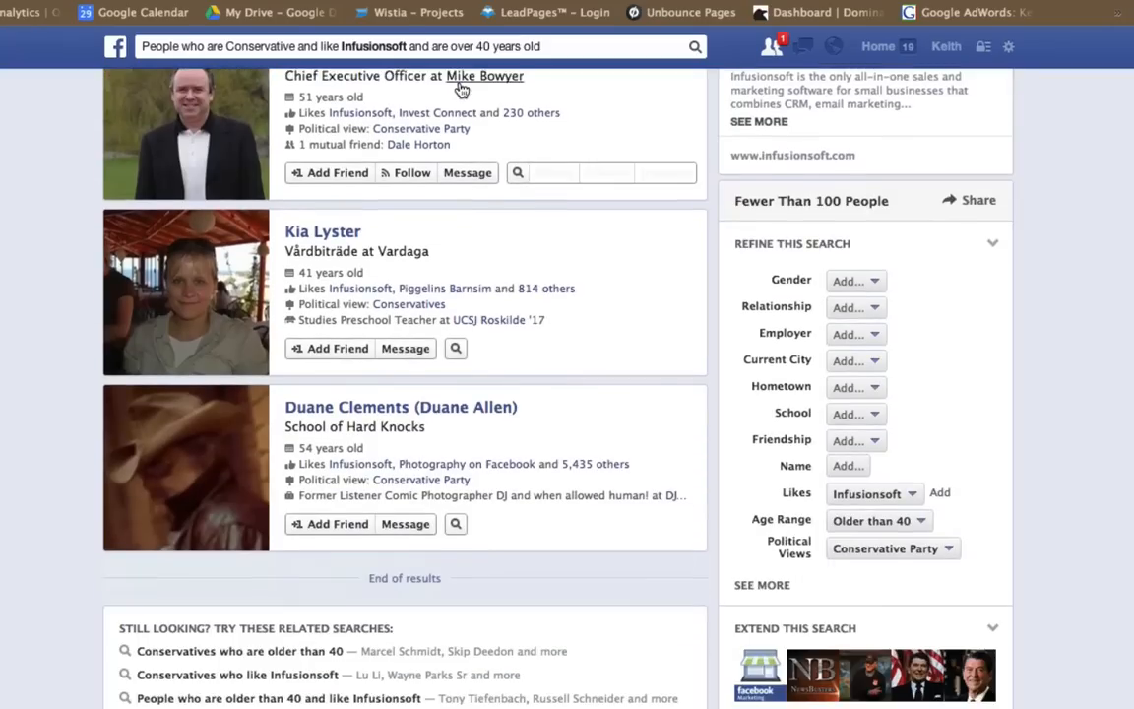
{"action": "scroll", "scroll_direction": "up", "scroll_amount": 3}
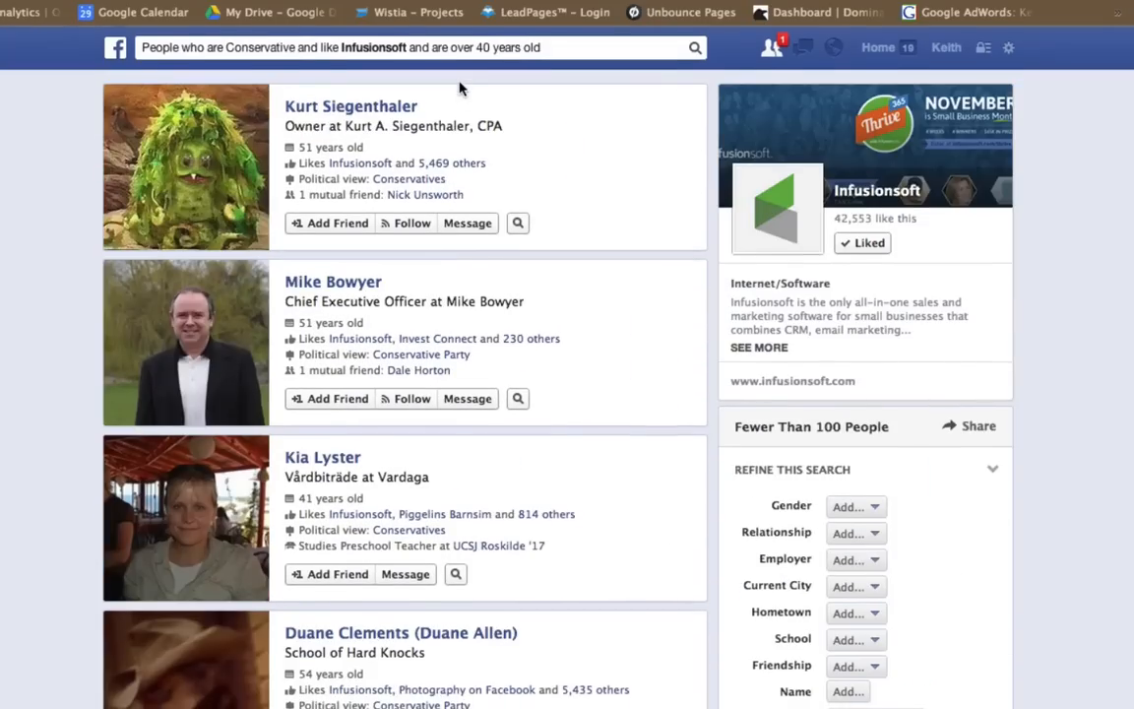
{"action": "left_click", "coordinate": [518, 220]}
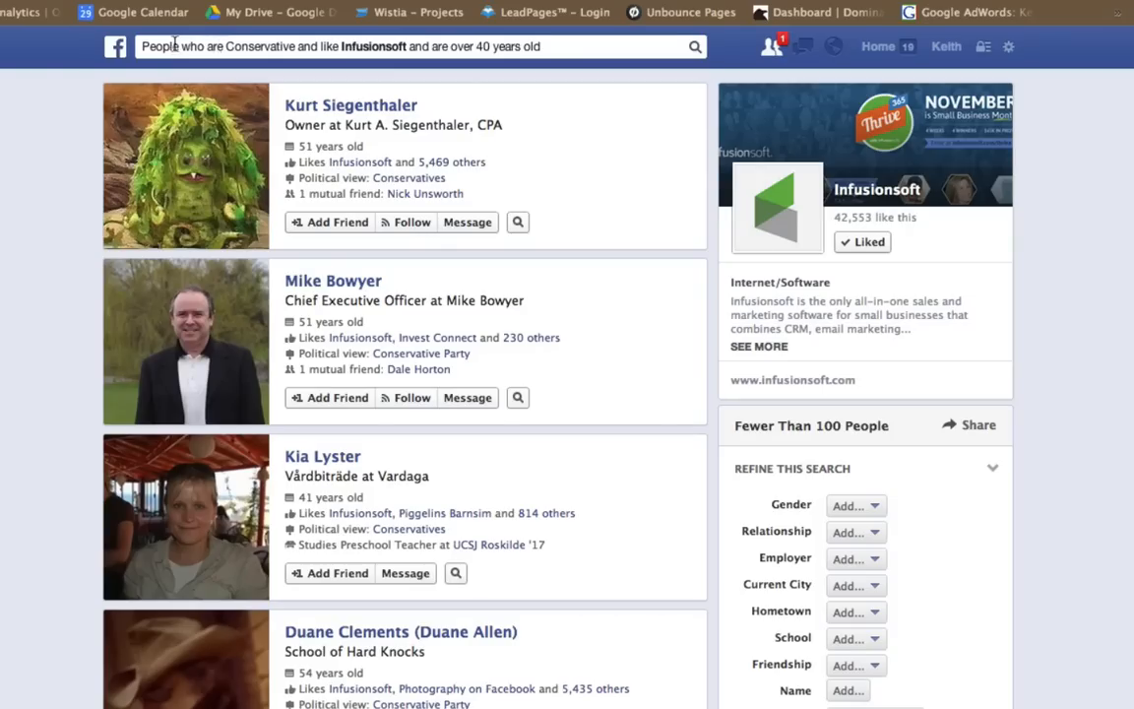
{"action": "left_click", "coordinate": [394, 47]}
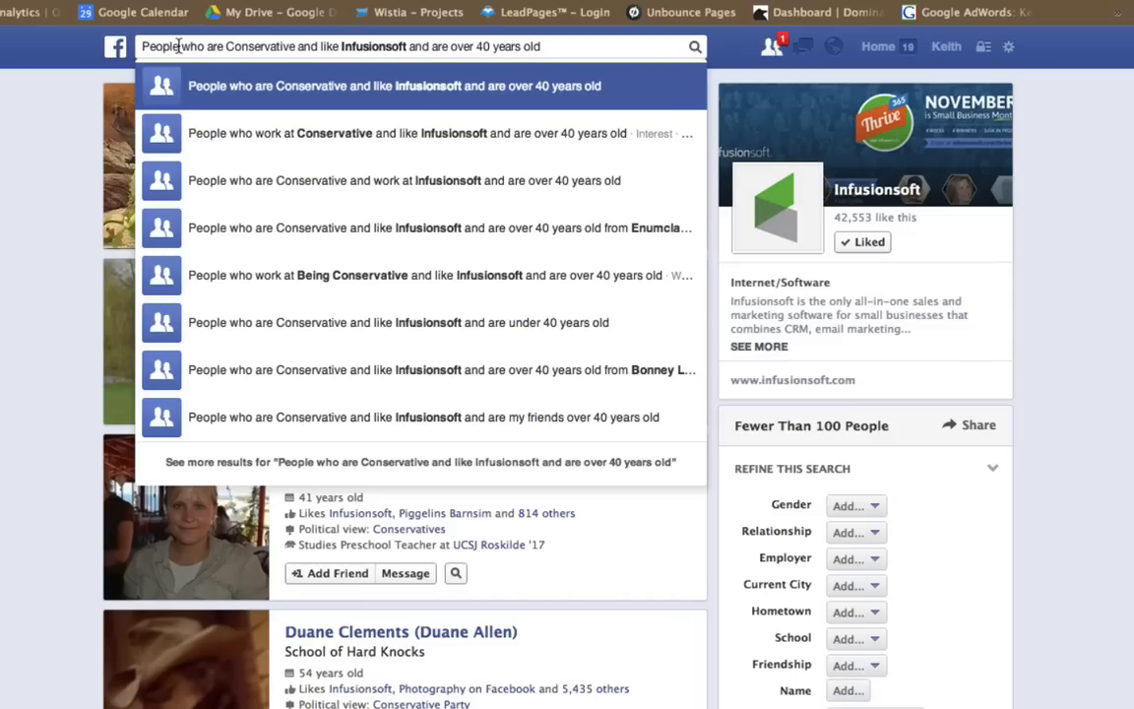
{"action": "mouse_move", "coordinate": [146, 79]}
{"action": "type", "text": "ages liked by "}
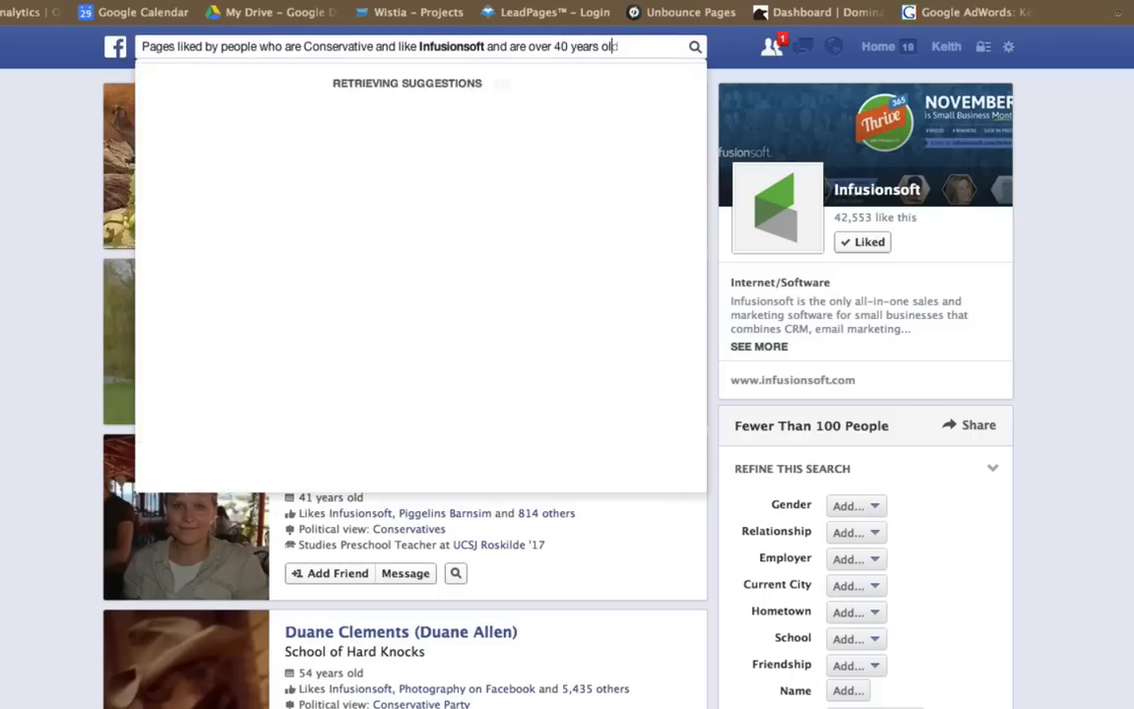
Query pages liked by Conservatives who like Infusionsoft and Perry Marshall, e.g. Seth Godin and Donald J. Trump
{"action": "type", "text": "perry marshall"}
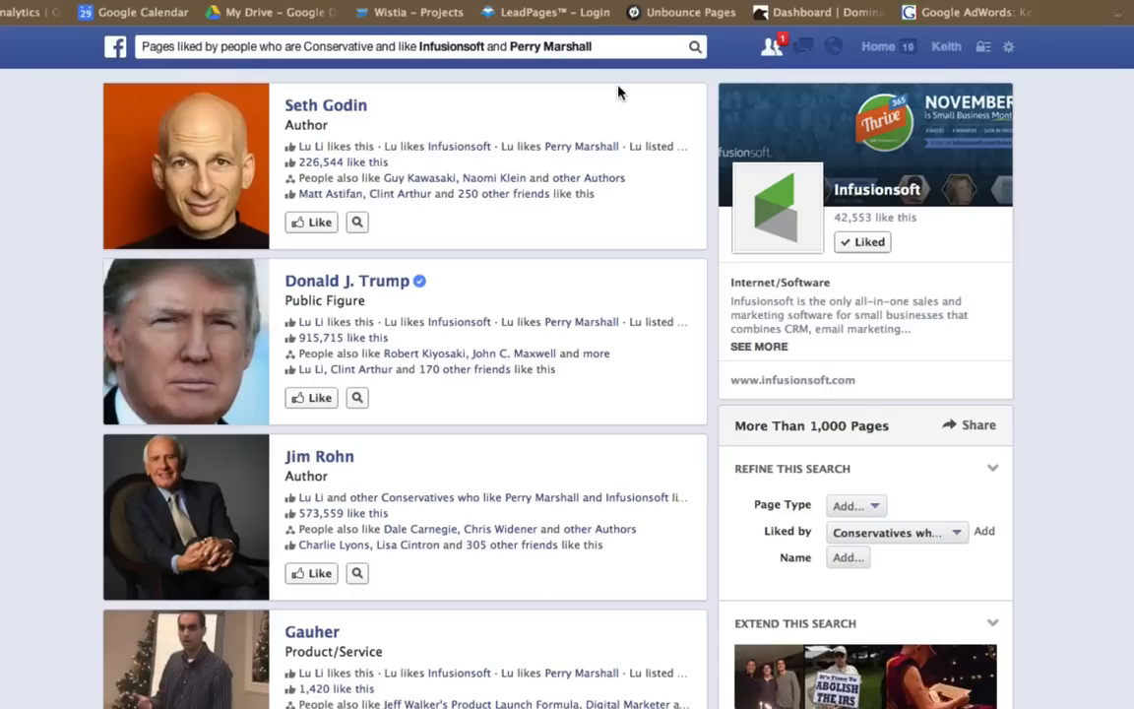
{"action": "scroll", "scroll_direction": "down", "scroll_amount": 3}
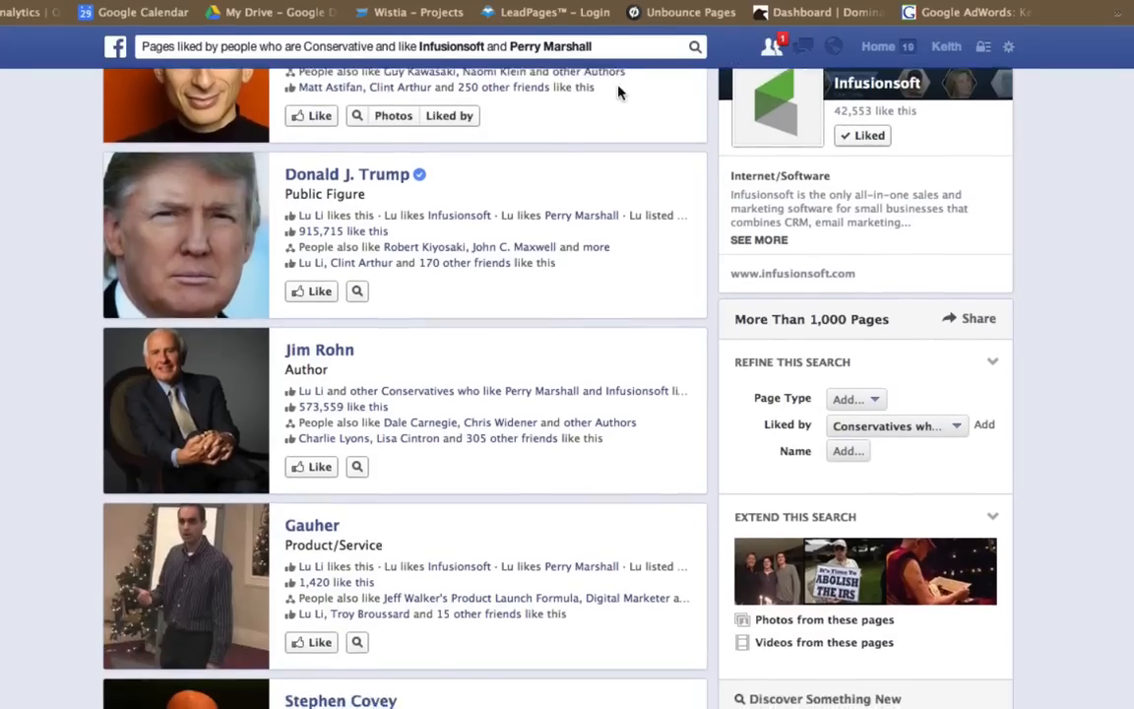
{"action": "scroll", "scroll_direction": "down", "scroll_amount": 3}
{"action": "type", "text": "Ath"}
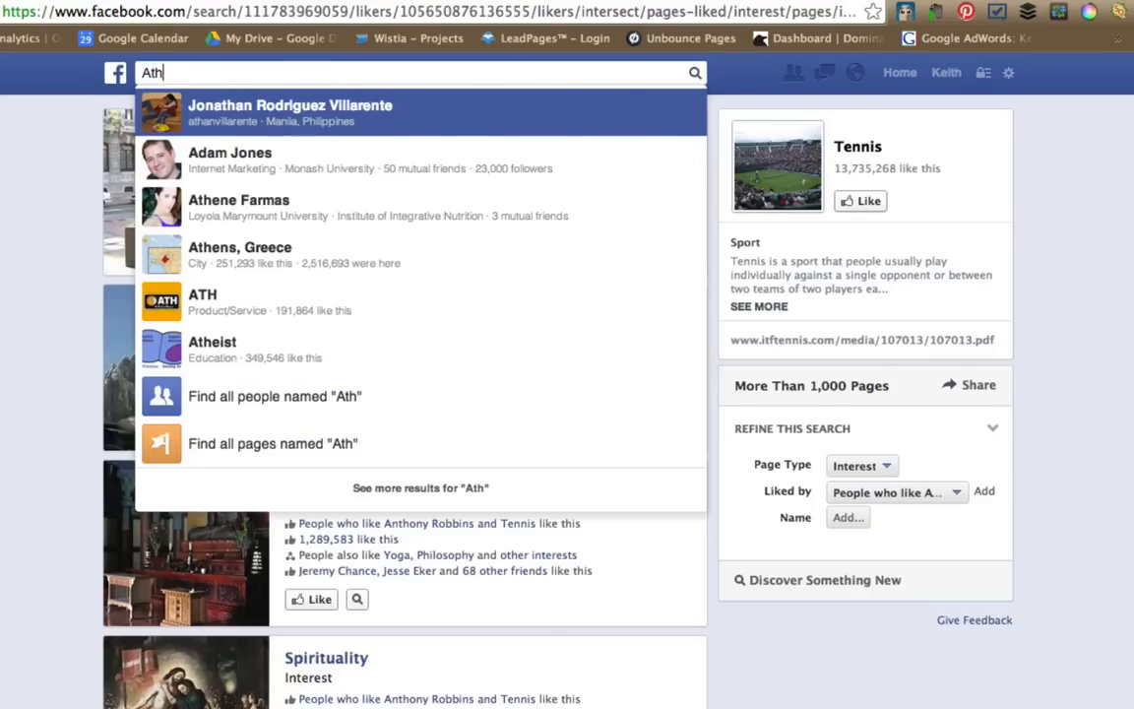
Search 'singers liked by people who like internet marketing' and show the Musicians result list
{"action": "type", "text": "singers"}
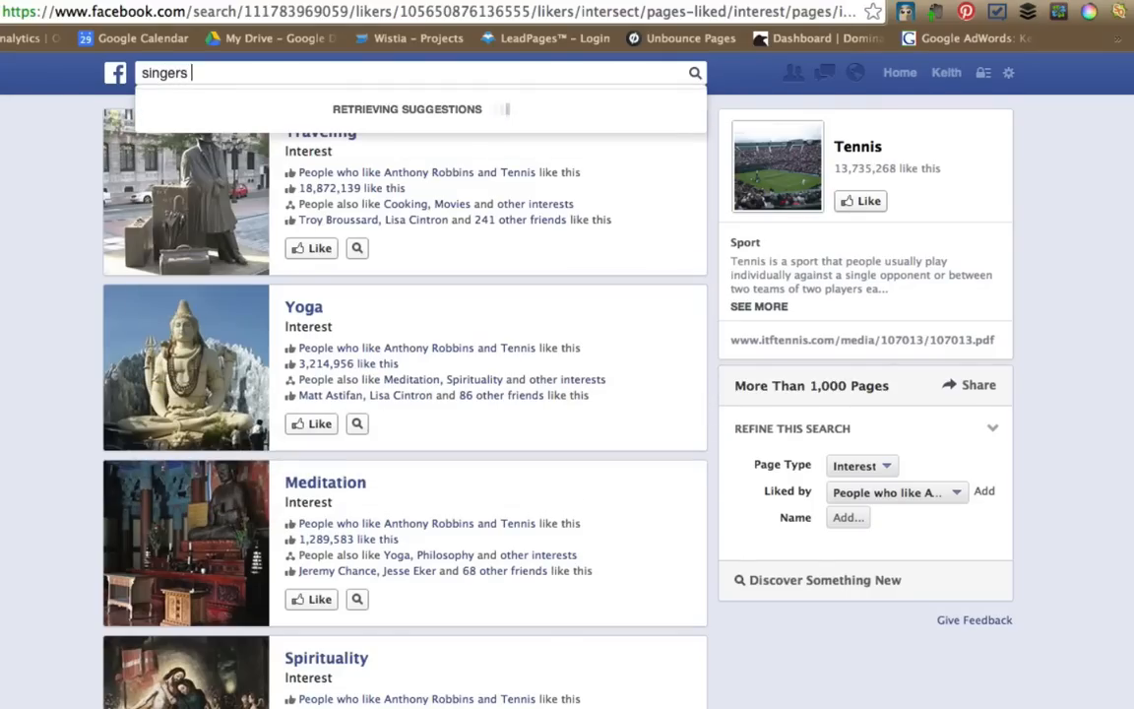
{"action": "type", "text": "liked by peo"}
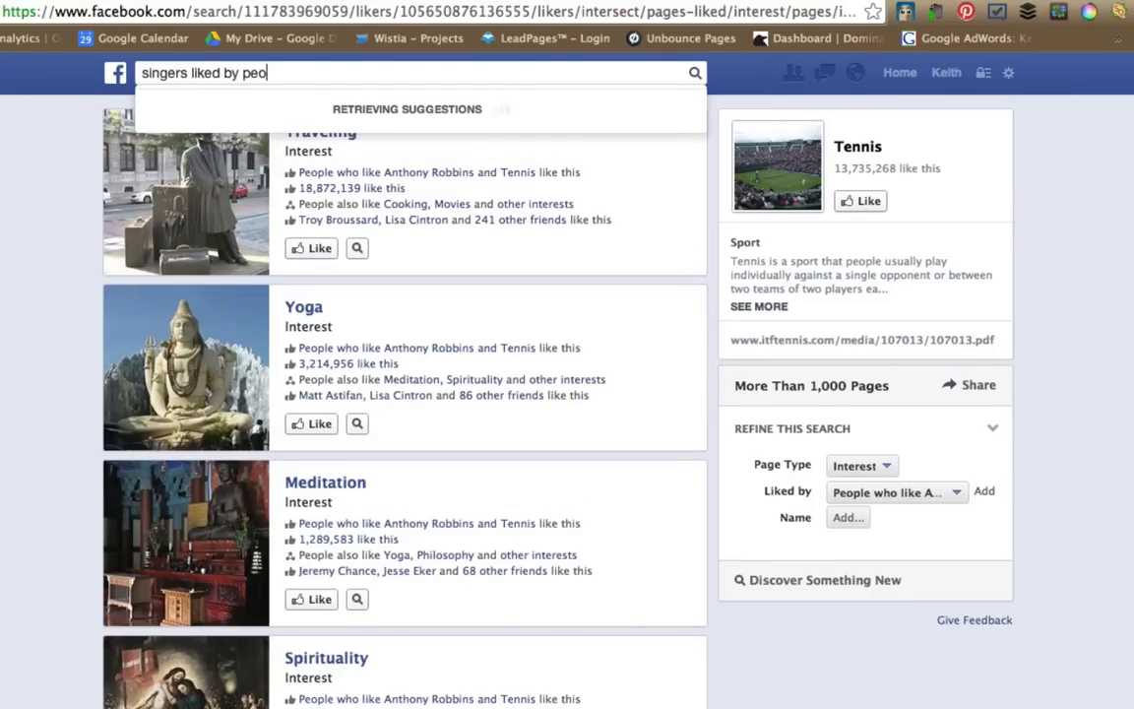
{"action": "type", "text": "ple who like"}
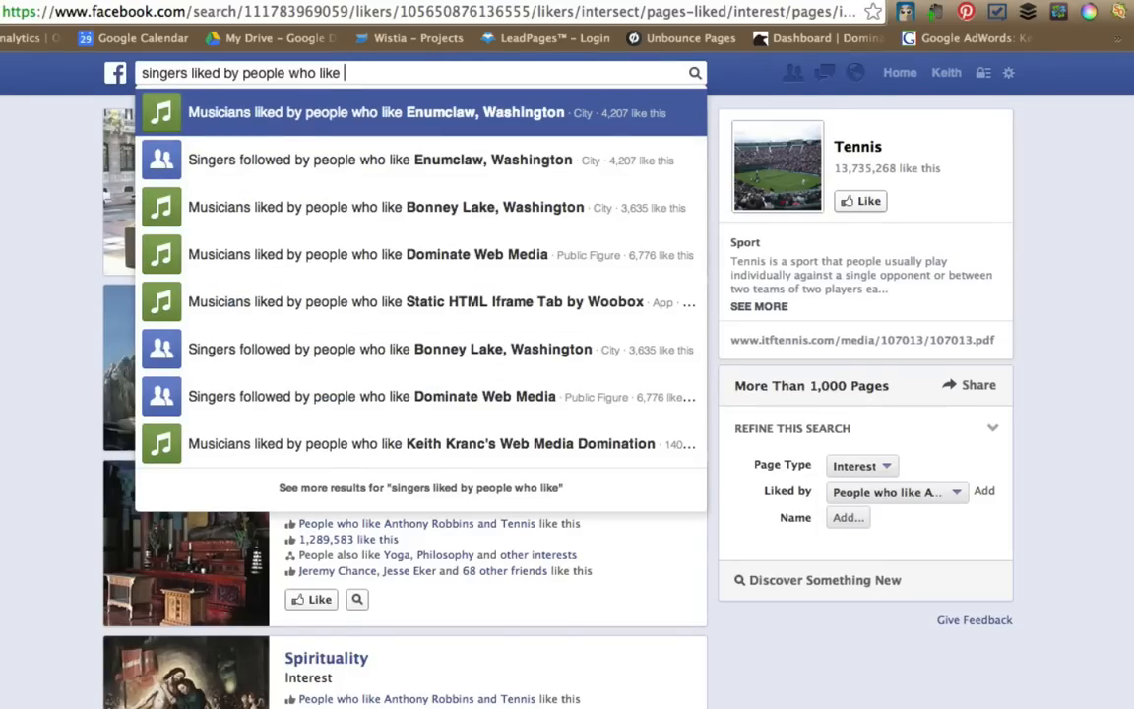
{"action": "type", "text": "internet marketing"}
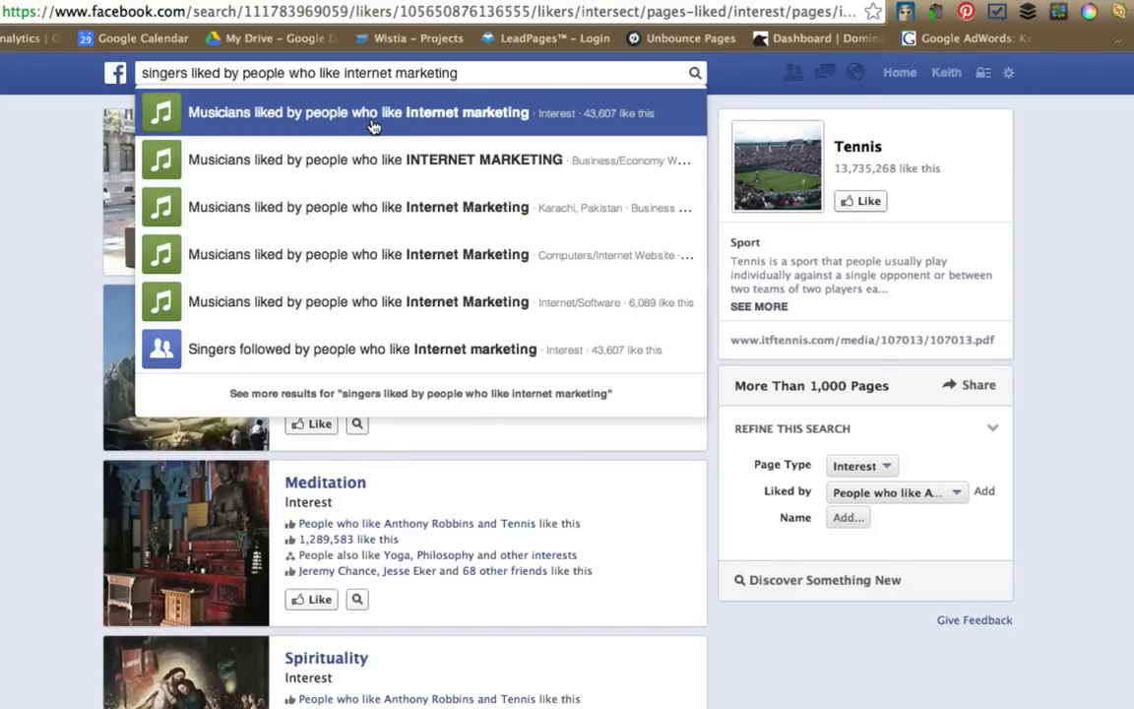
{"action": "left_click", "coordinate": [358, 112]}
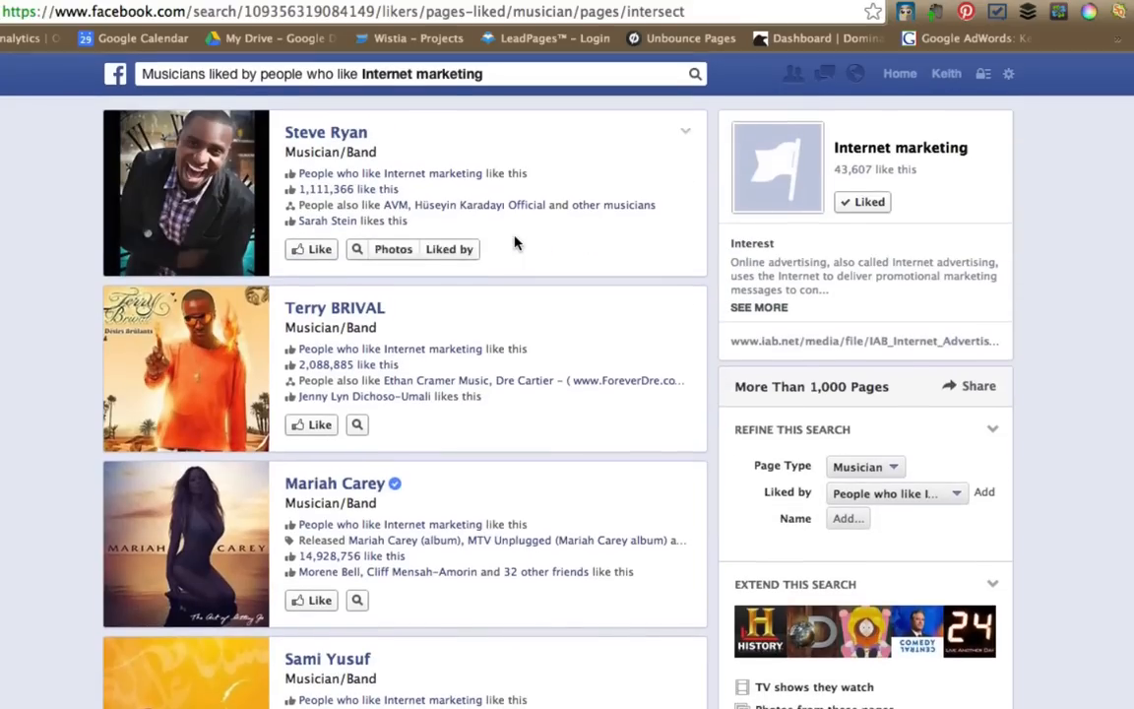
{"action": "left_click", "coordinate": [393, 73]}
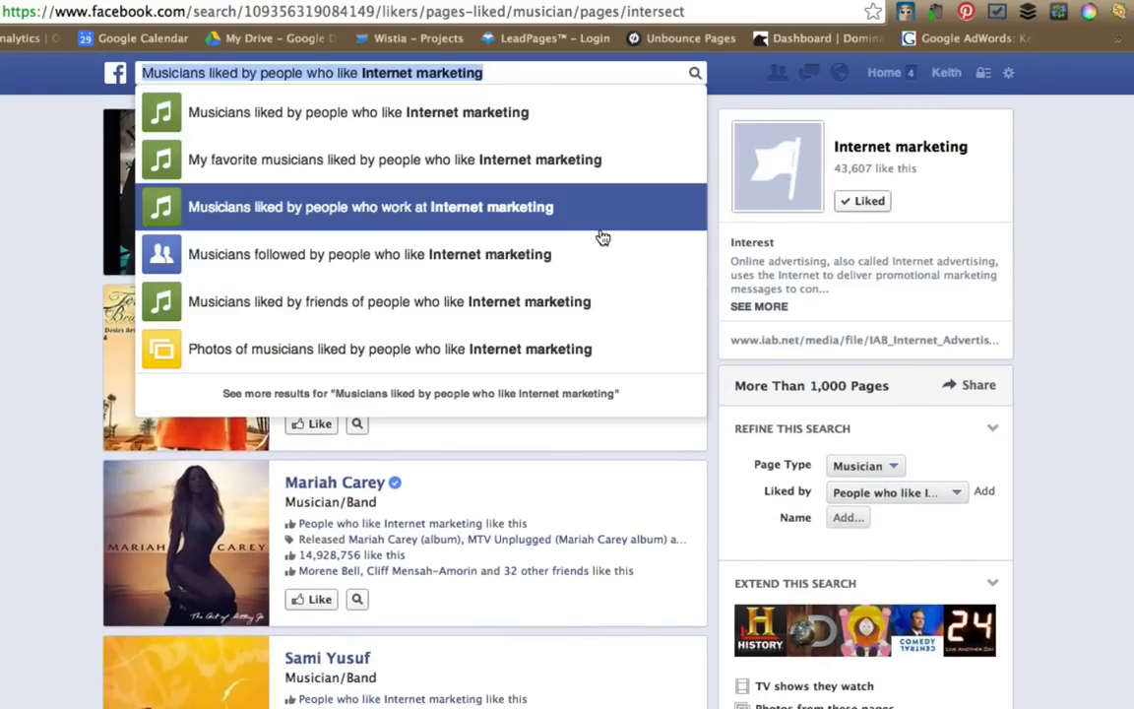
Search friends of Keith Kranc who work at Nordstrom and review the six results
{"action": "type", "text": "friends of ke"}
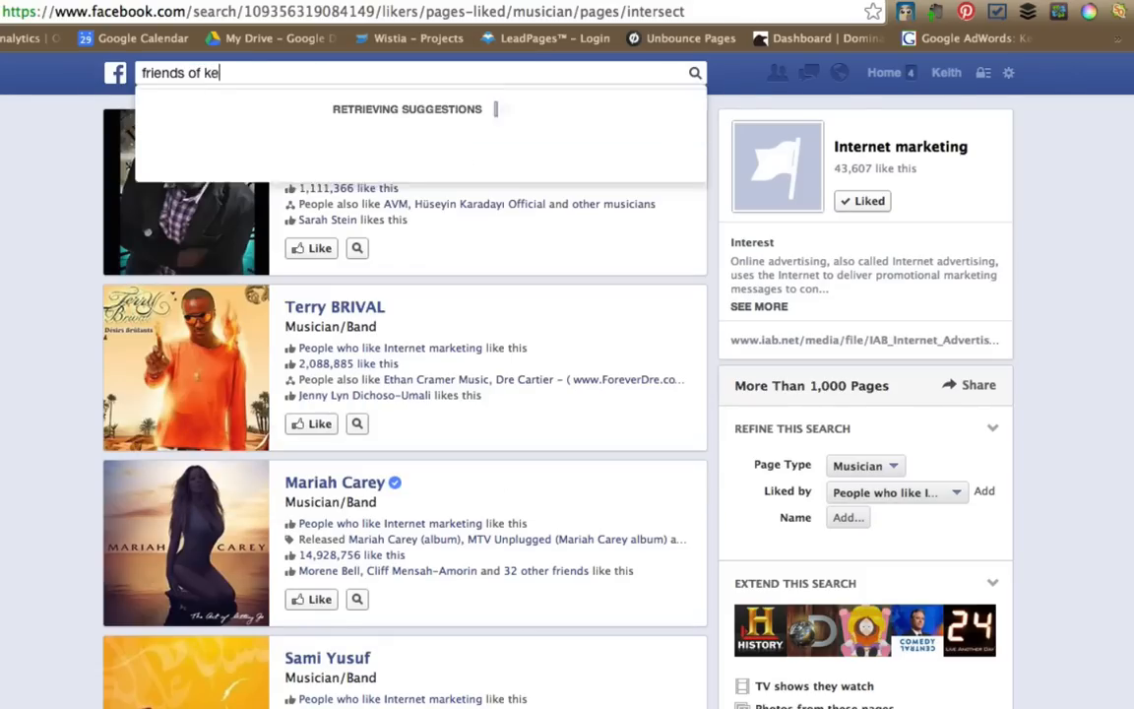
{"action": "type", "text": "ith kranc who live nearby"}
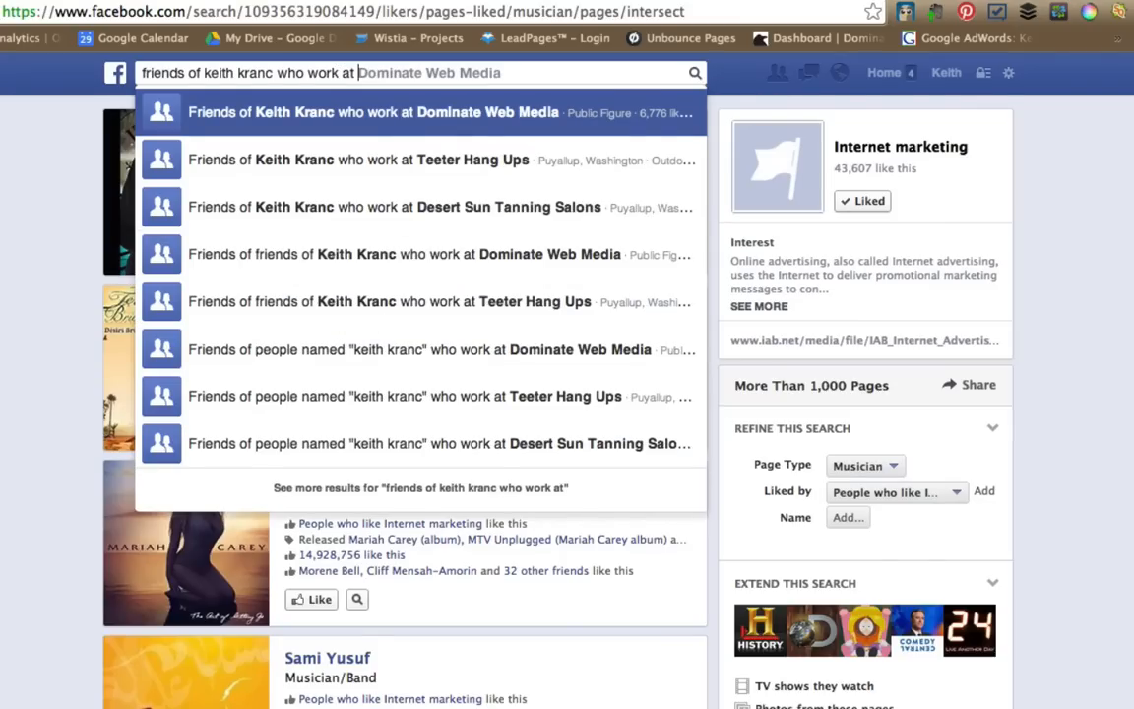
{"action": "type", "text": "nordstrom"}
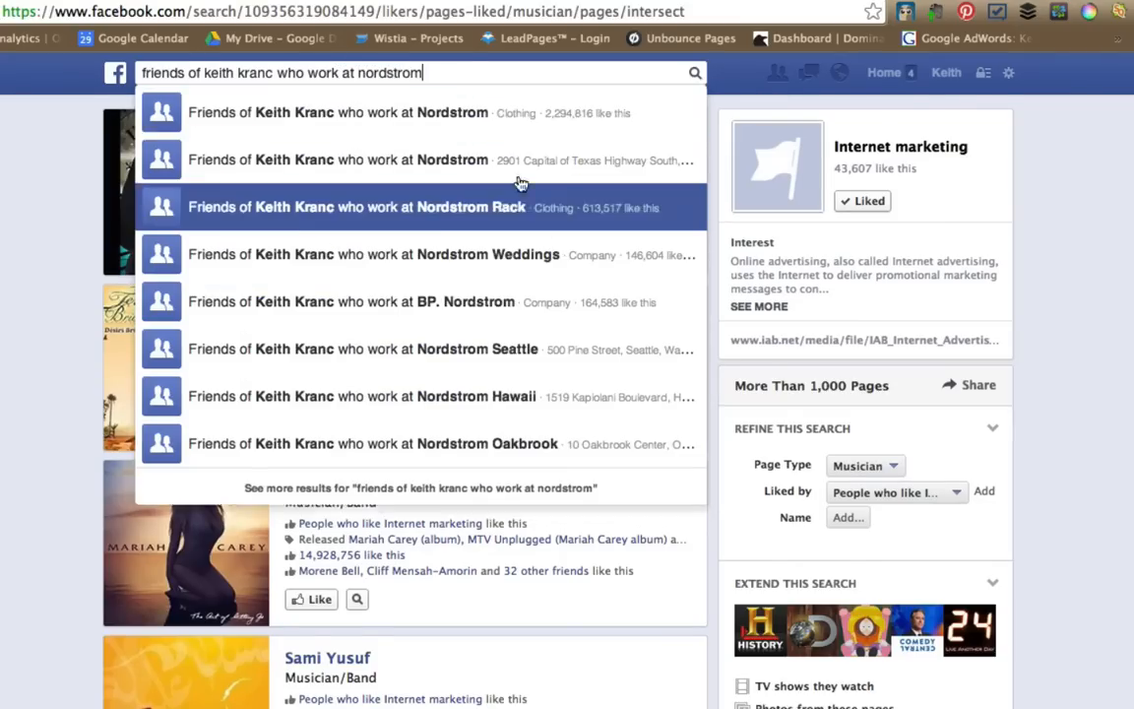
{"action": "left_click", "coordinate": [338, 112]}
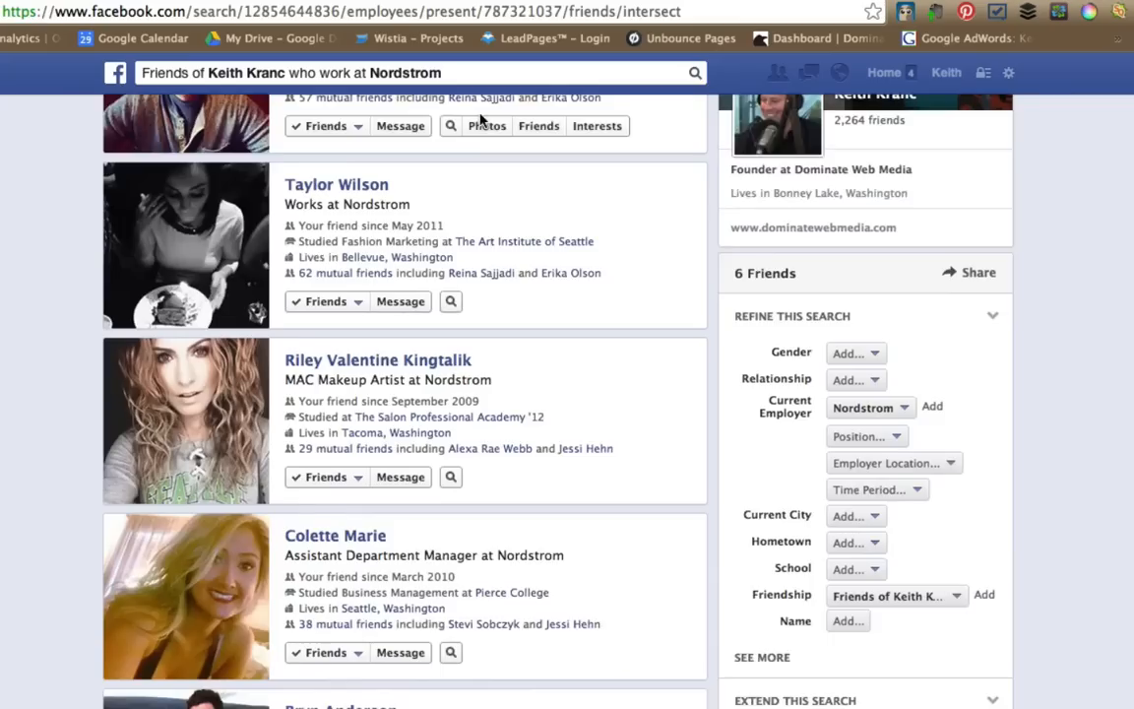
{"action": "scroll", "scroll_direction": "down", "scroll_amount": 3}
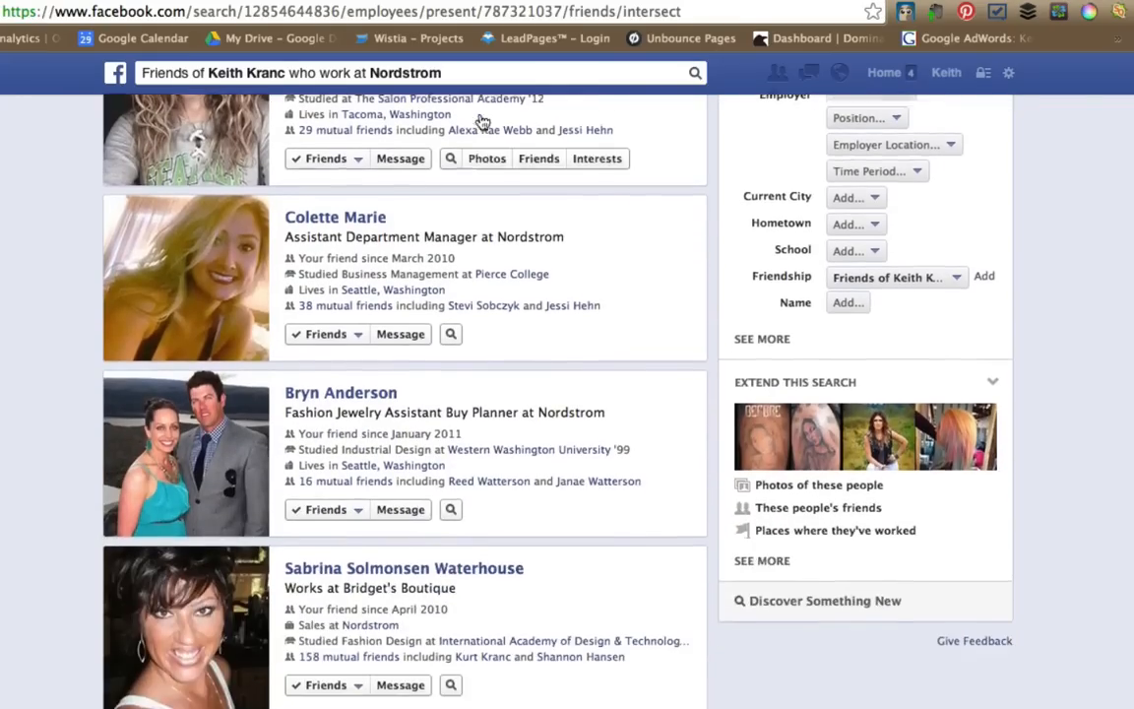
{"action": "scroll", "scroll_direction": "up", "scroll_amount": 3}
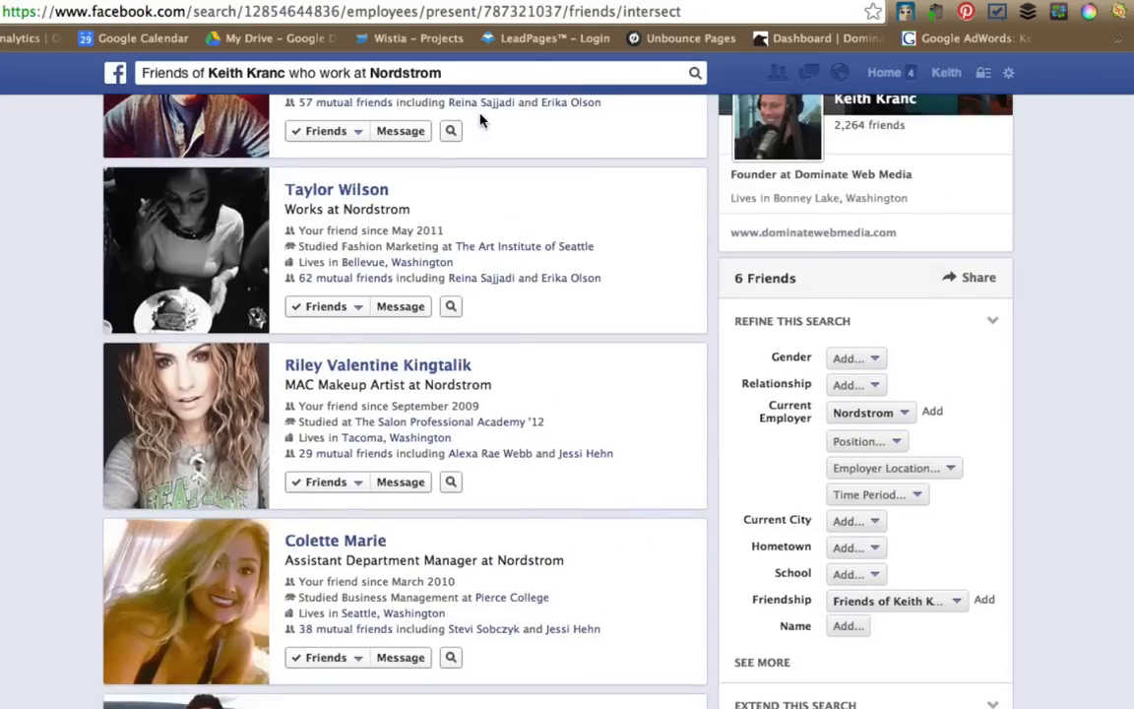
{"action": "scroll", "scroll_direction": "up", "scroll_amount": 3}
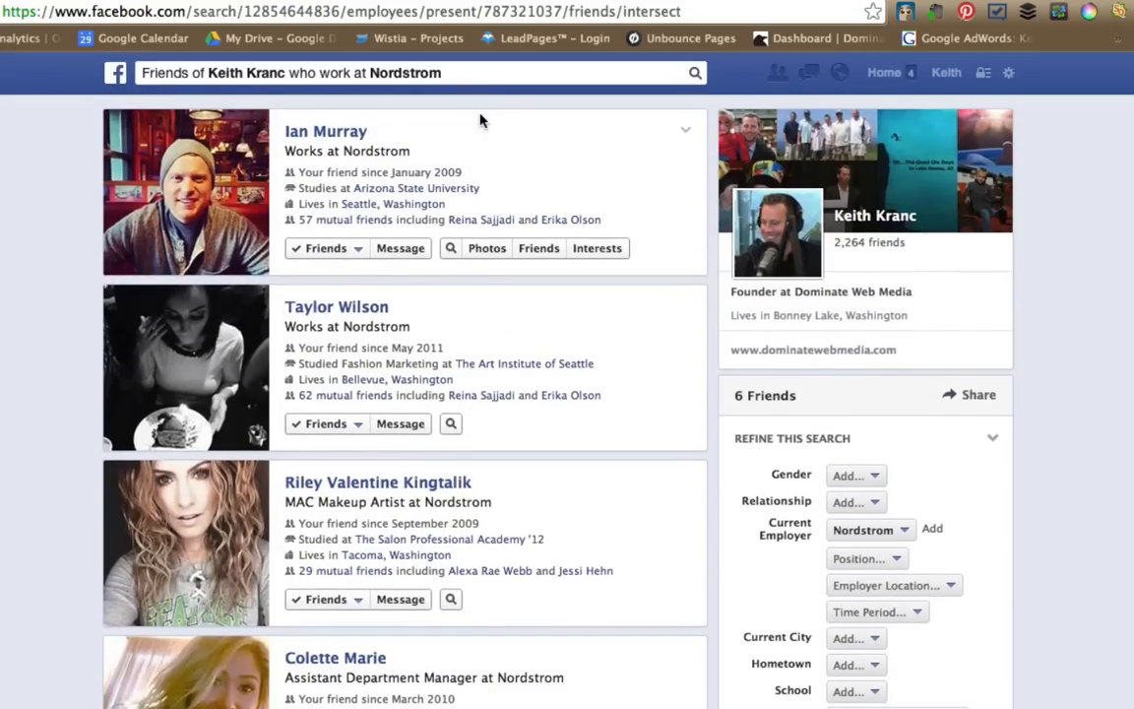
{"action": "mouse_move", "coordinate": [449, 71]}
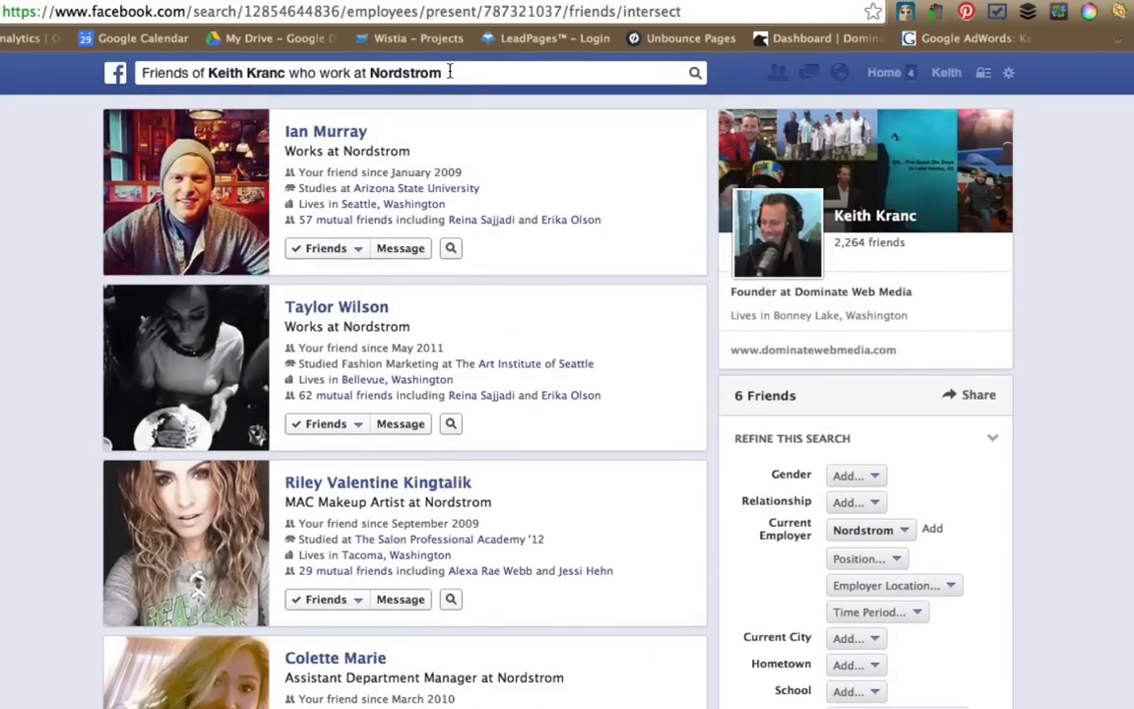